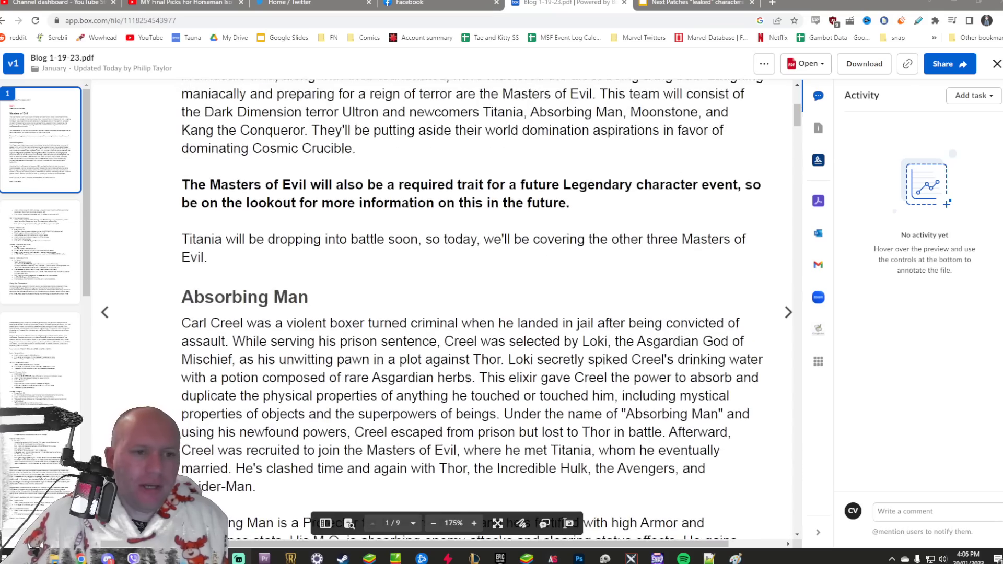
Read through Absorbing Man's official kit in the PDF, then view his leaked Basic slide
scroll(down, 3)
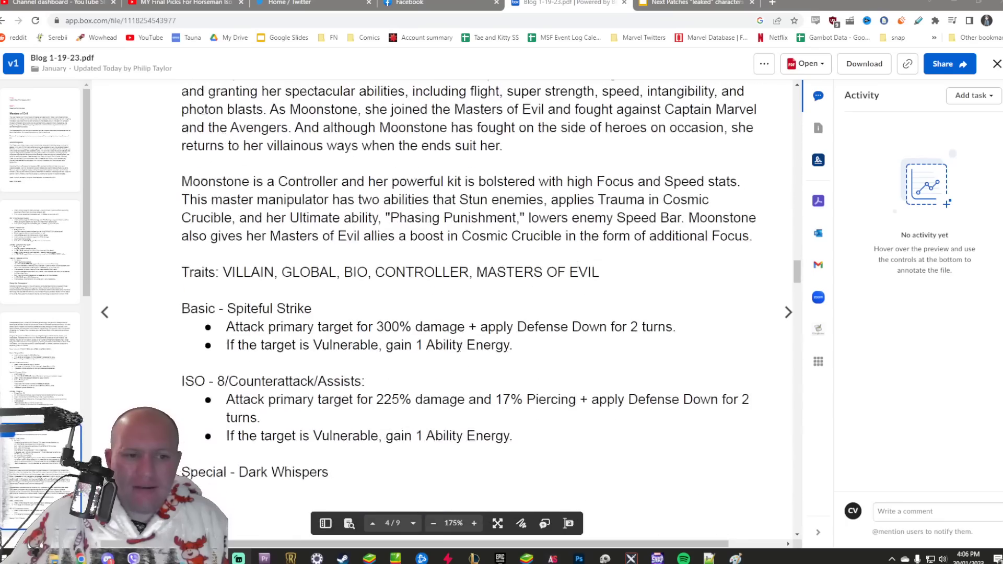
scroll(down, 3)
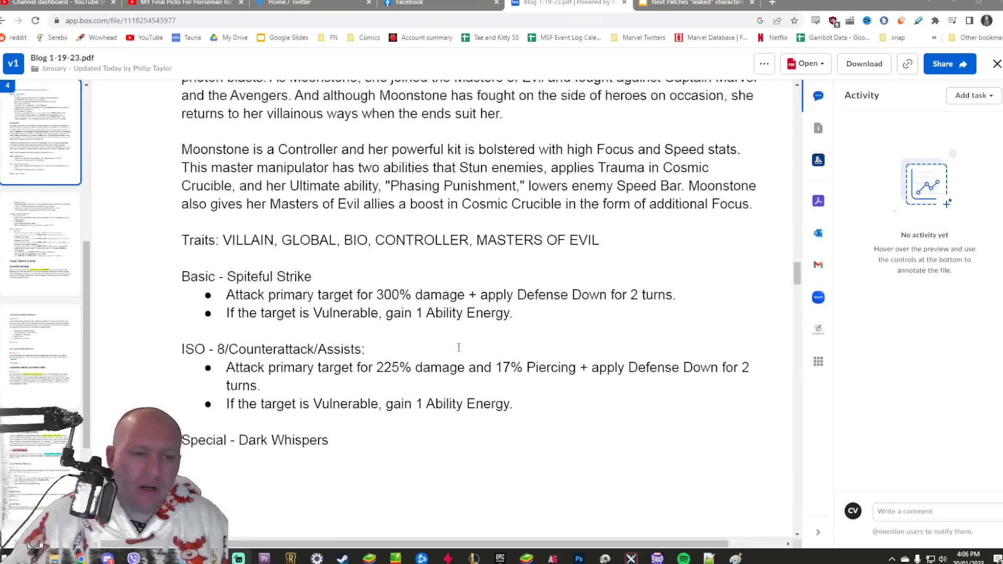
scroll(down, 3)
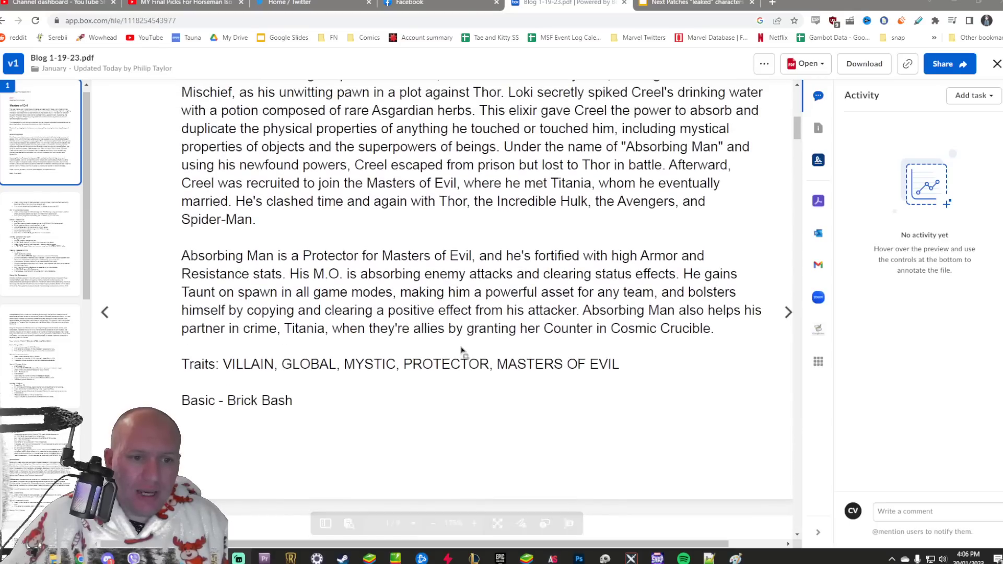
scroll(down, 3)
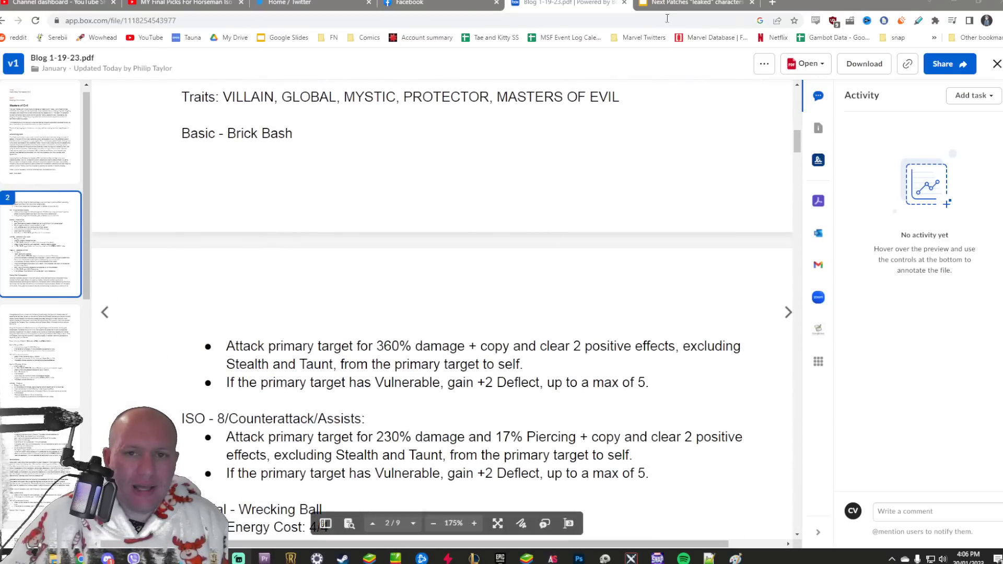
click(694, 3)
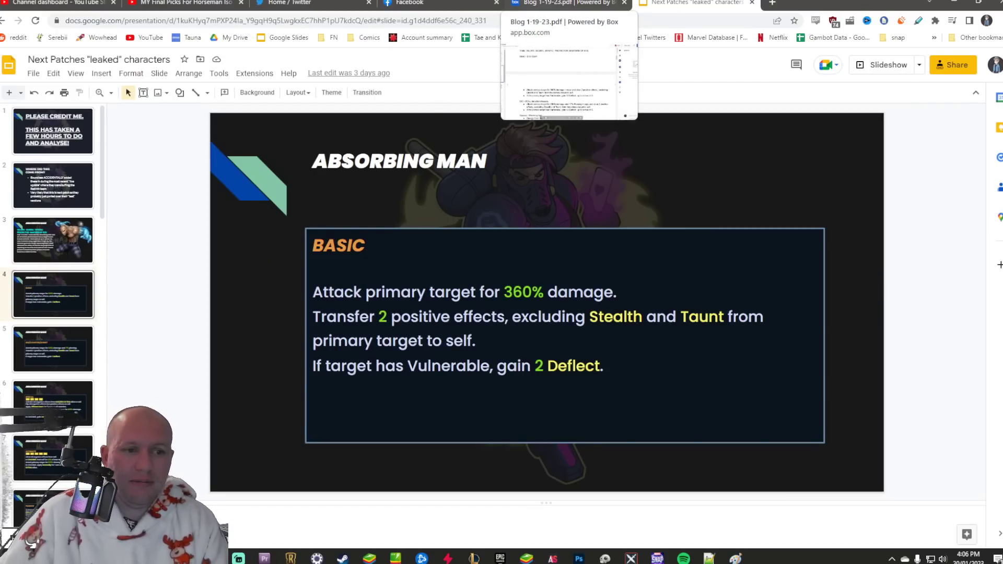
Compare Absorbing Man's official Basic in the PDF against the leaked Basic slide
click(568, 3)
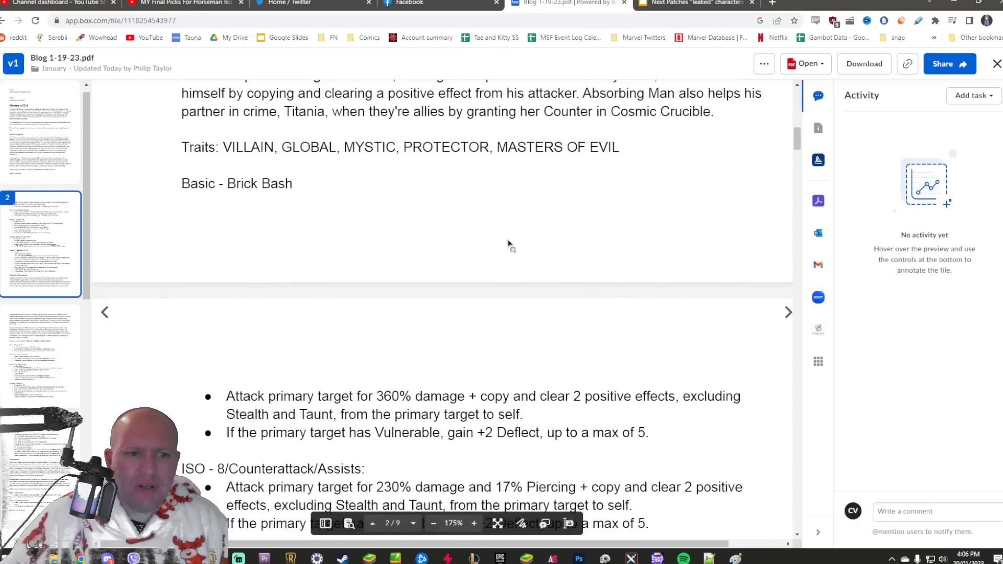
scroll(down, 3)
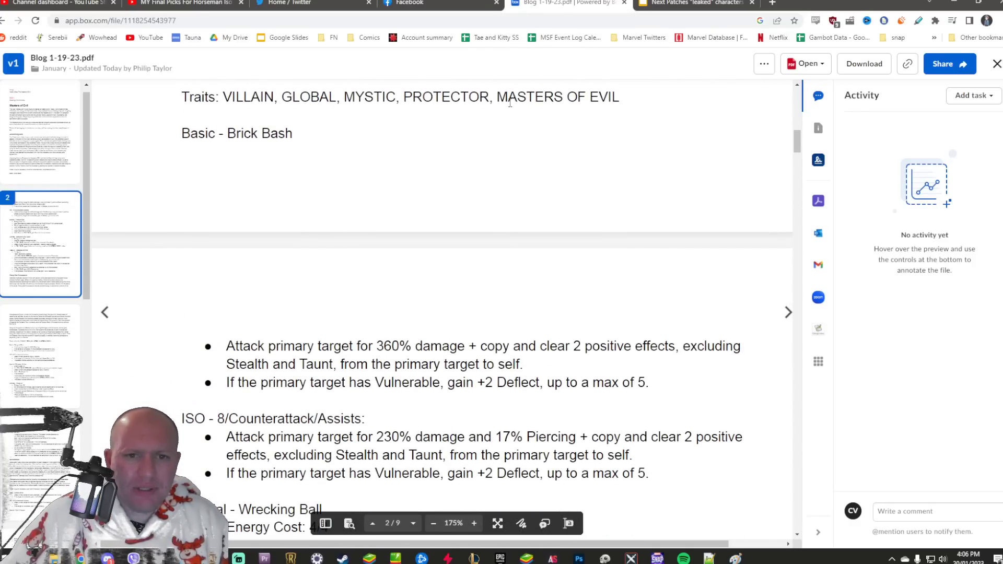
click(692, 4)
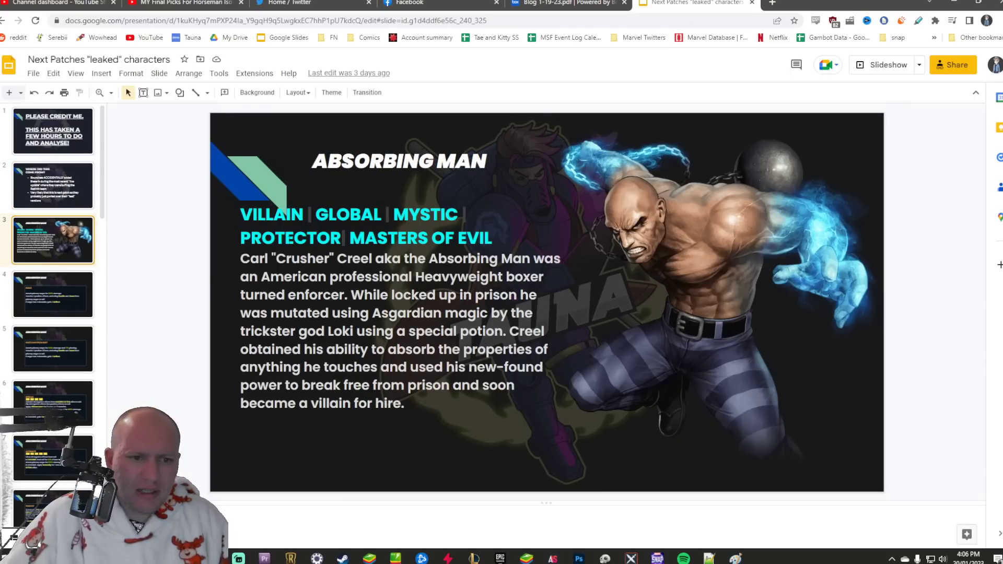
click(566, 3)
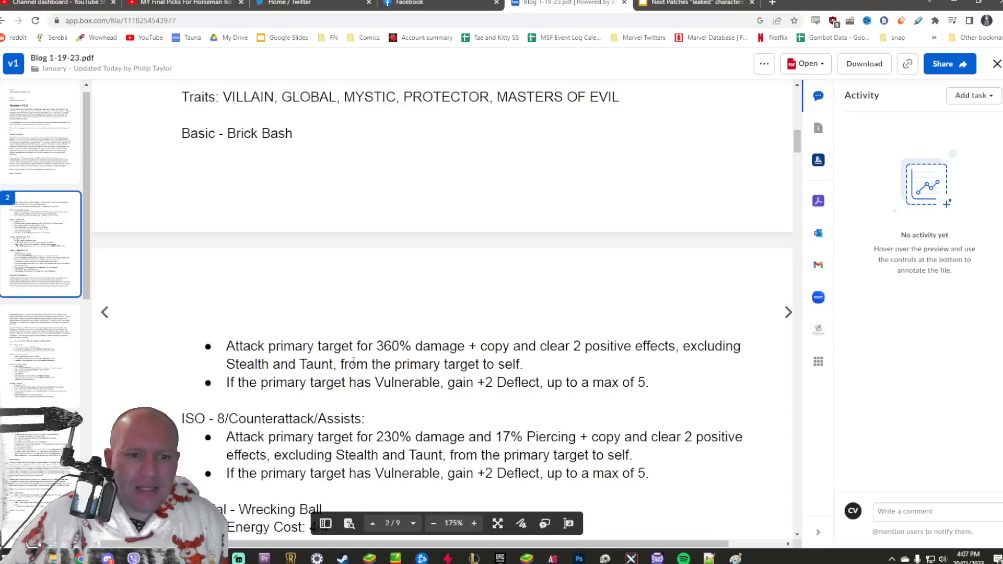
click(693, 4)
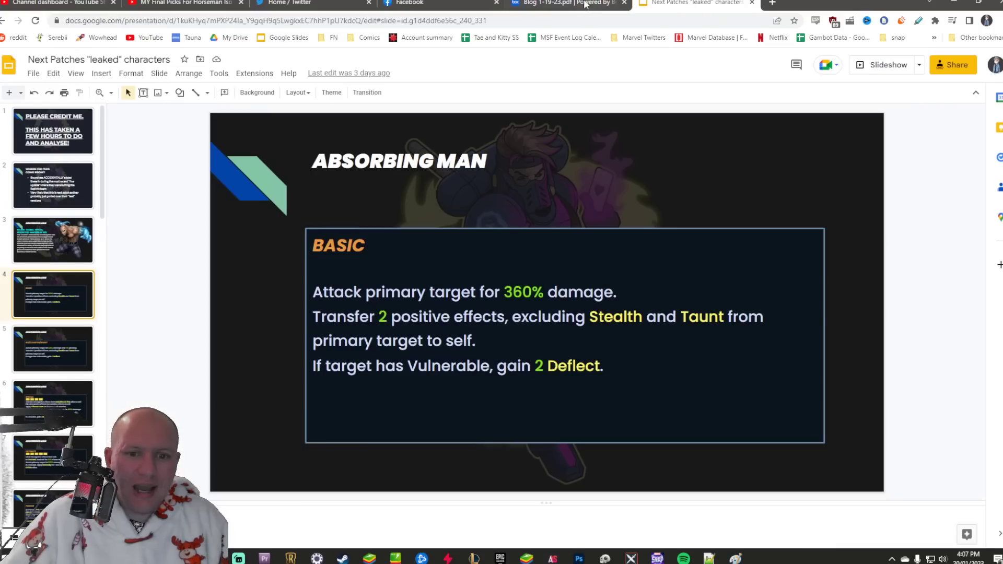
Recheck the leaked Basic slide and return to the official PDF
click(568, 3)
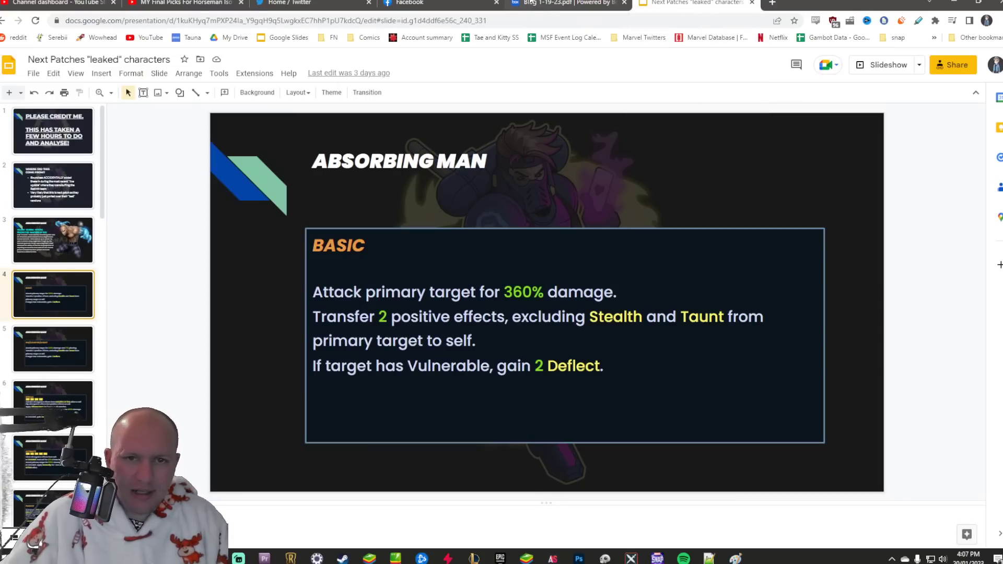
click(566, 2)
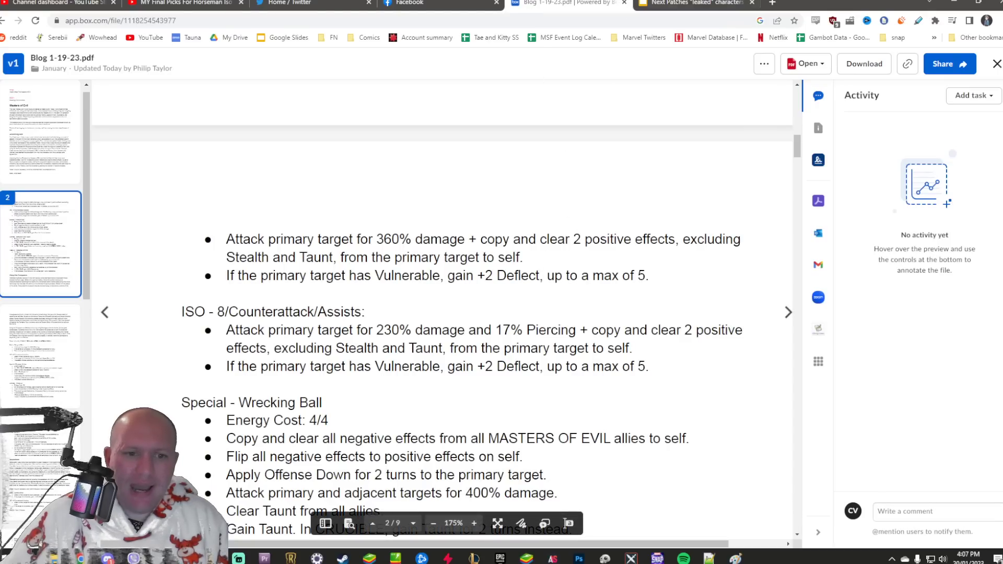
click(692, 3)
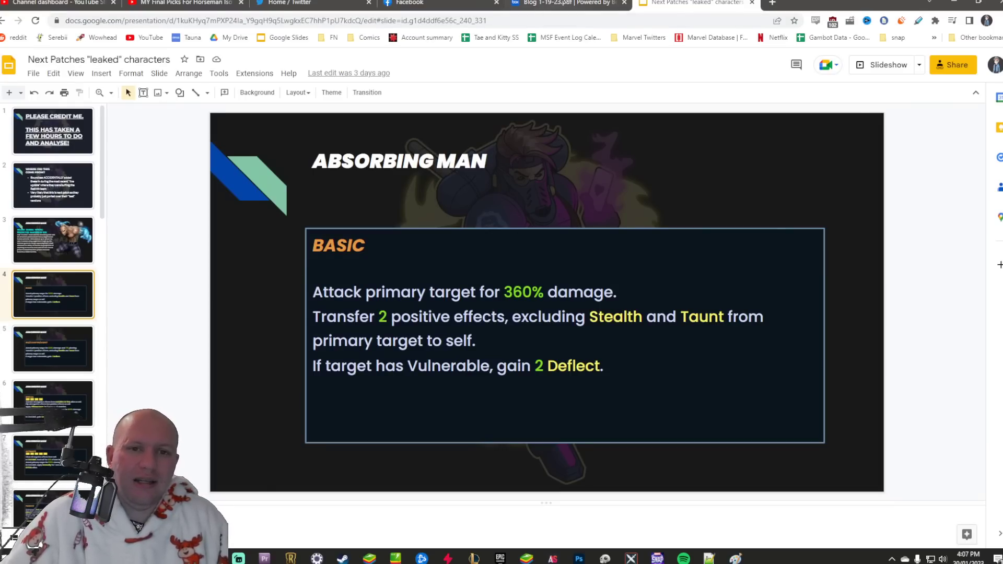
click(568, 4)
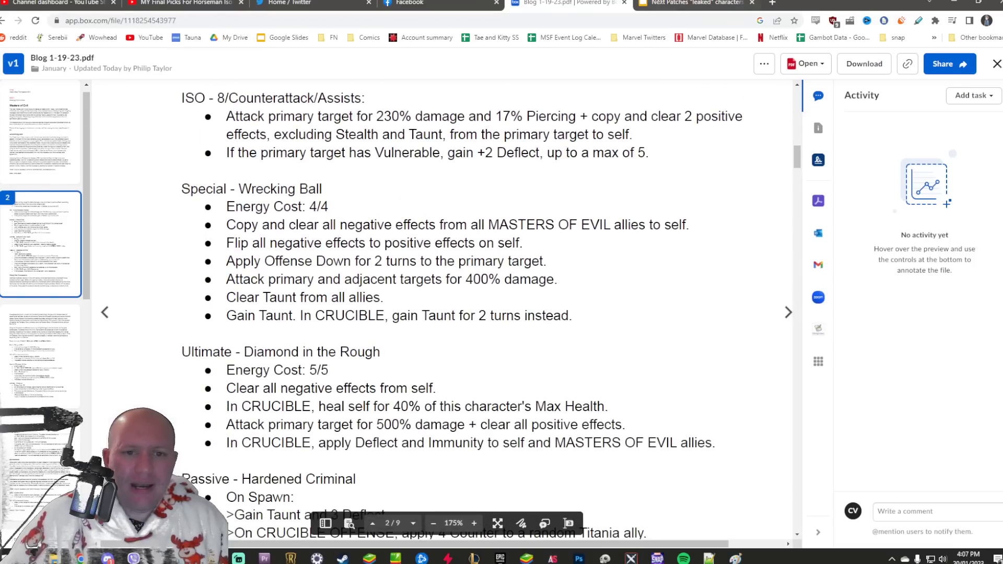
click(691, 3)
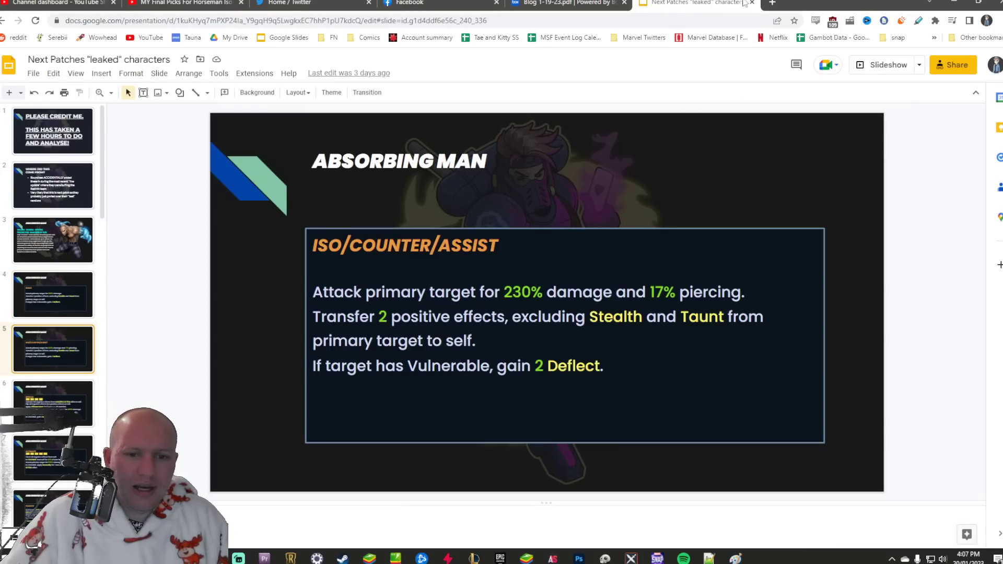
click(567, 3)
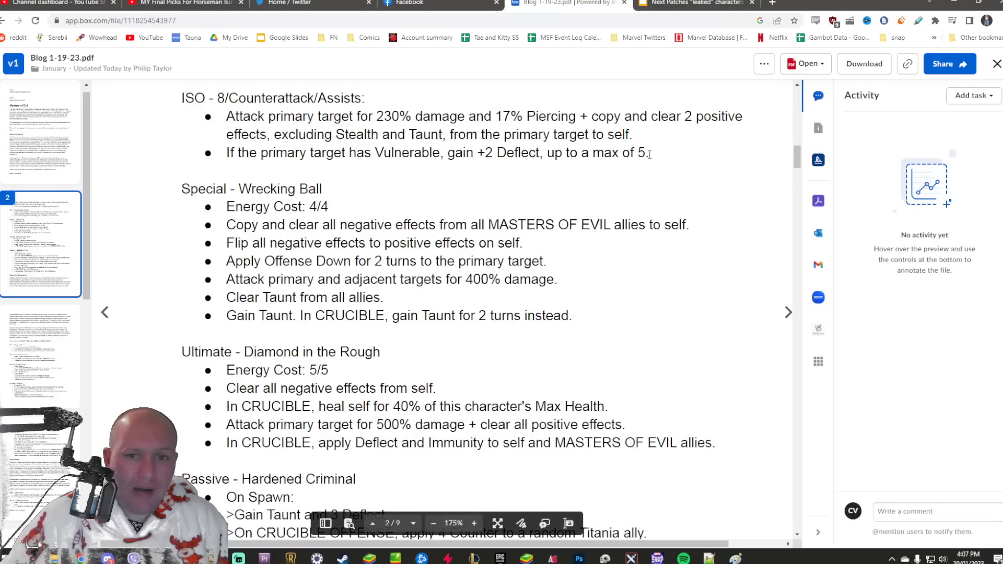
drag(182, 97, 647, 153)
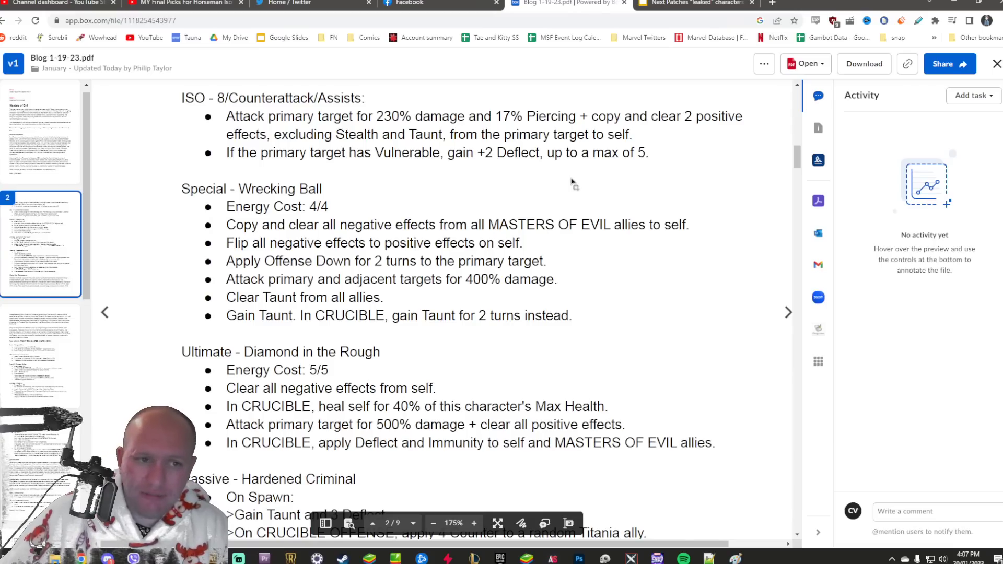
click(692, 3)
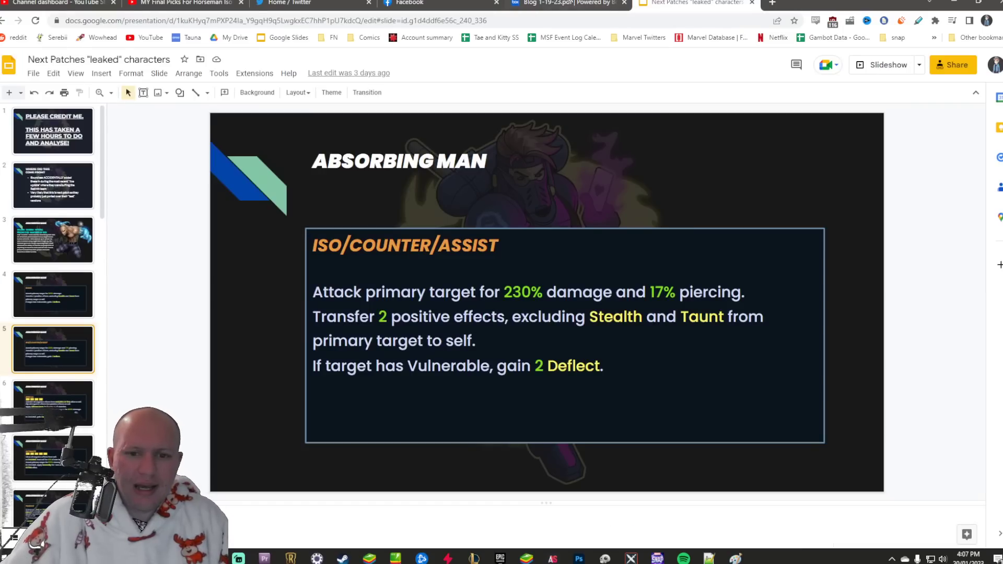
click(568, 4)
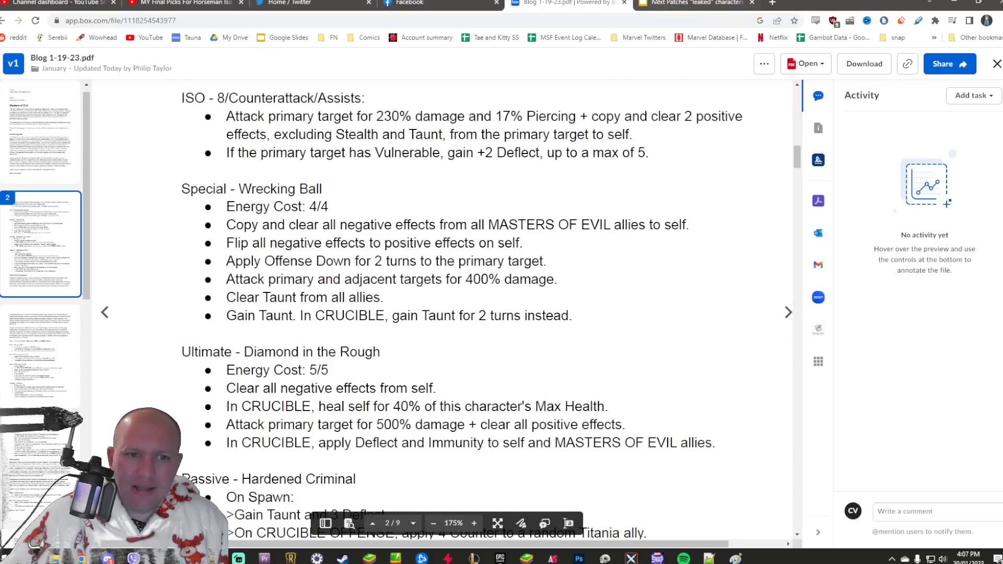
scroll(down, 3)
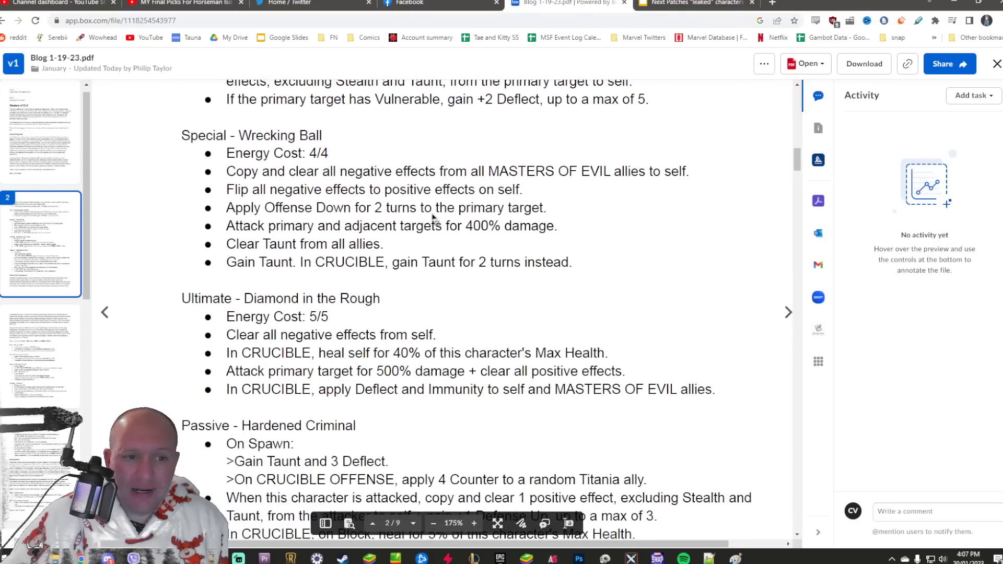
scroll(down, 3)
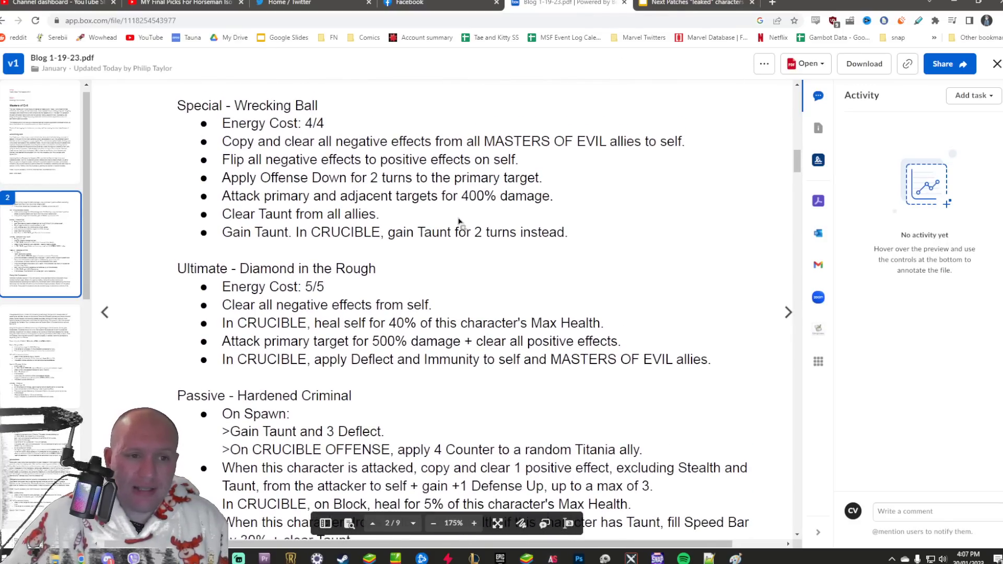
Compare the leaked Special slide with Wrecking Ball, selecting its text and Offense Down line
click(693, 3)
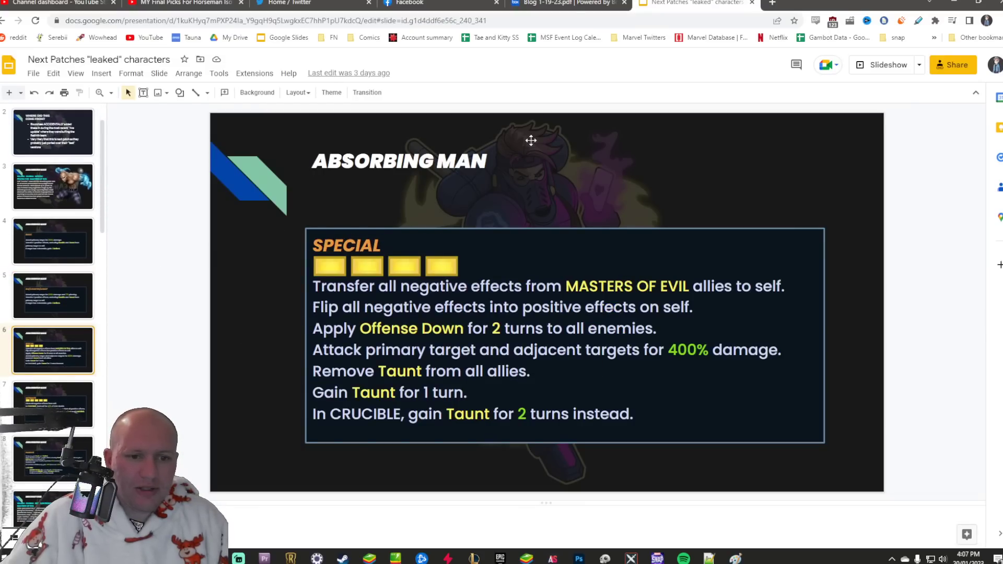
click(568, 4)
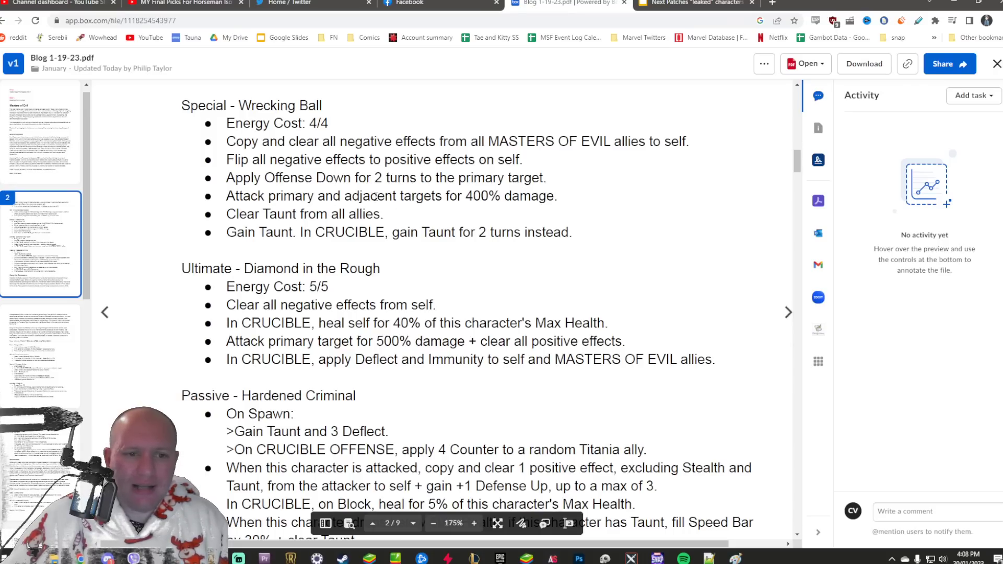
mouse_move(353, 226)
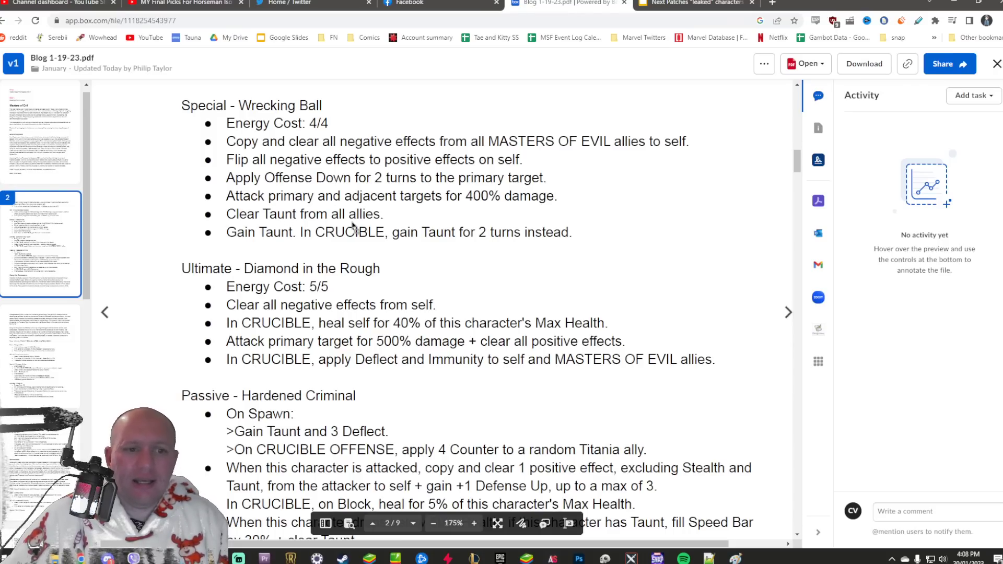
mouse_move(664, 97)
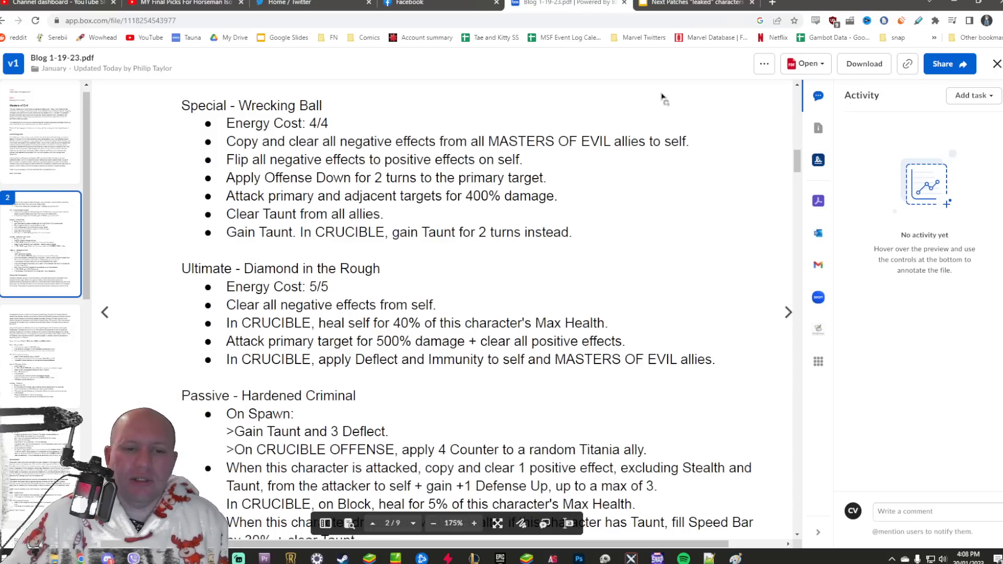
click(693, 4)
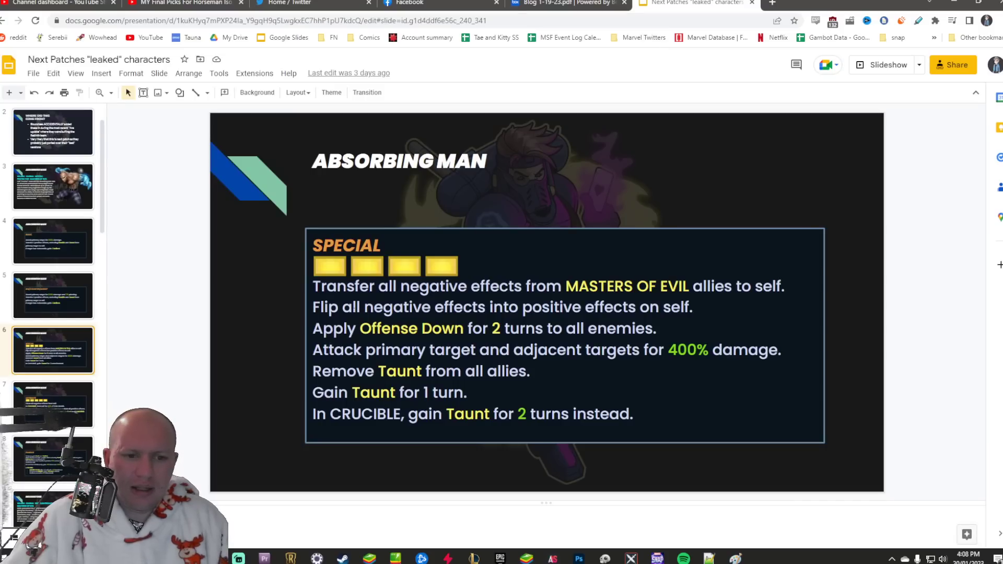
drag(313, 285, 693, 307)
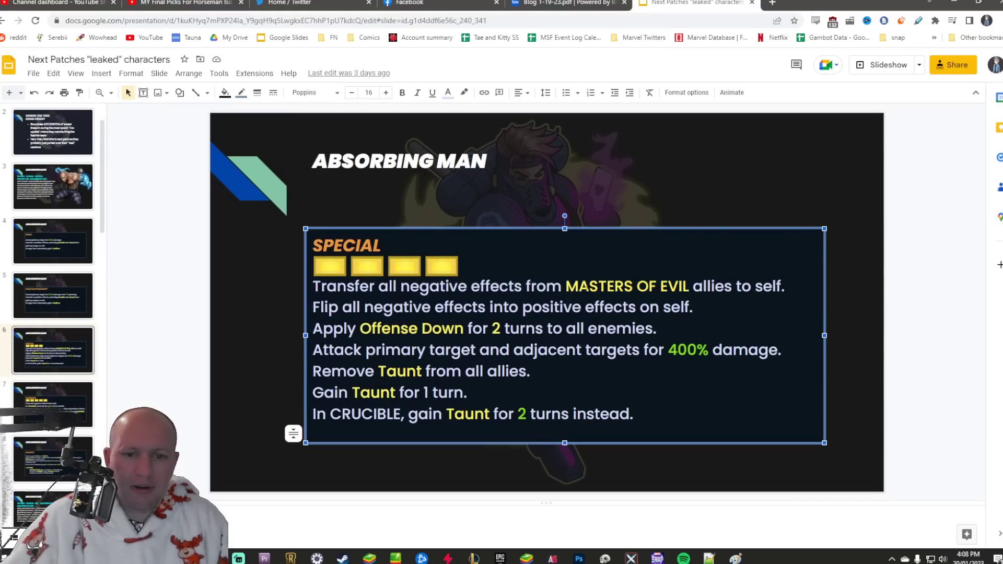
drag(359, 328, 618, 328)
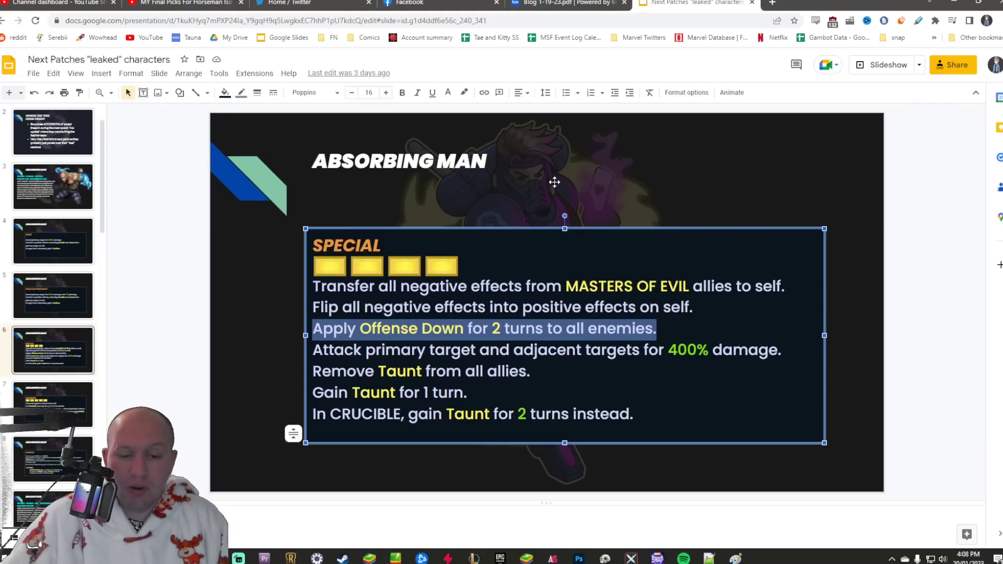
click(600, 350)
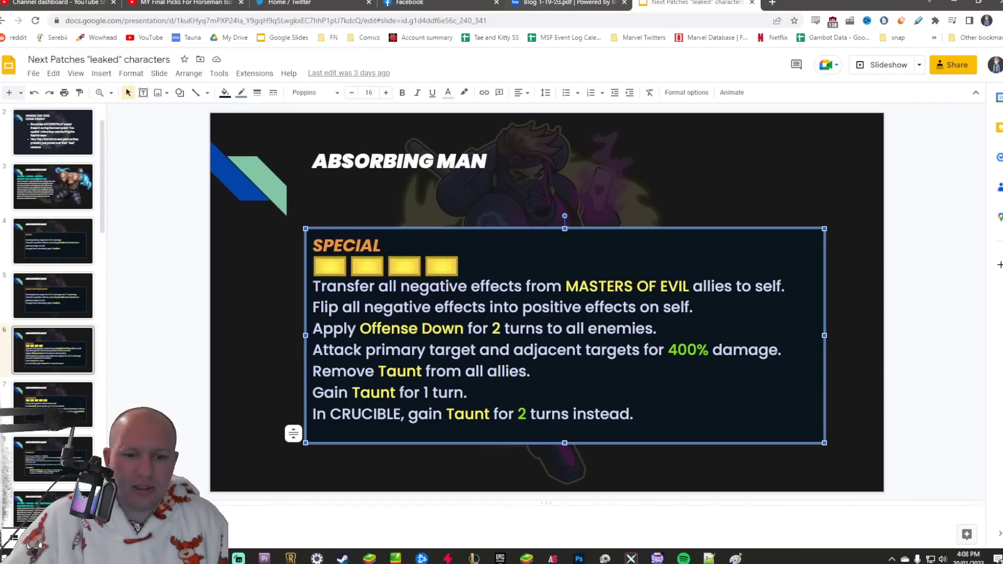
click(568, 4)
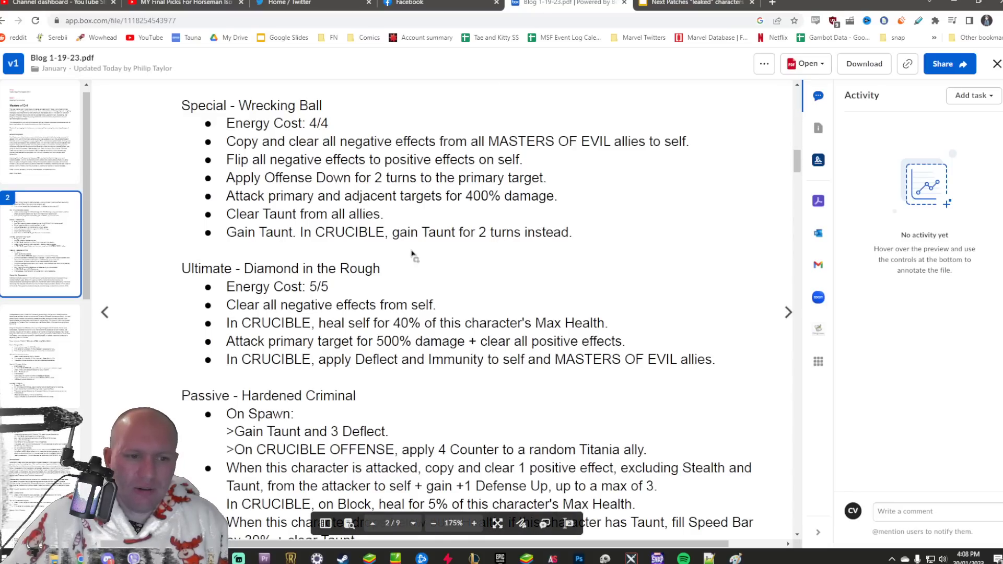
Scroll the PDF to Diamond in the Rough and compare it with the leaked Ultimate slide
scroll(down, 3)
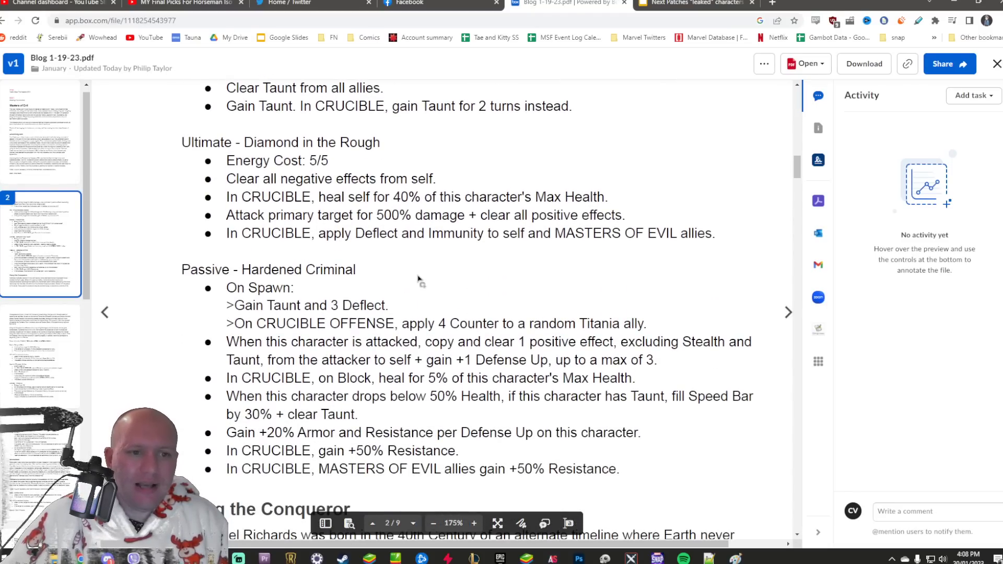
click(688, 3)
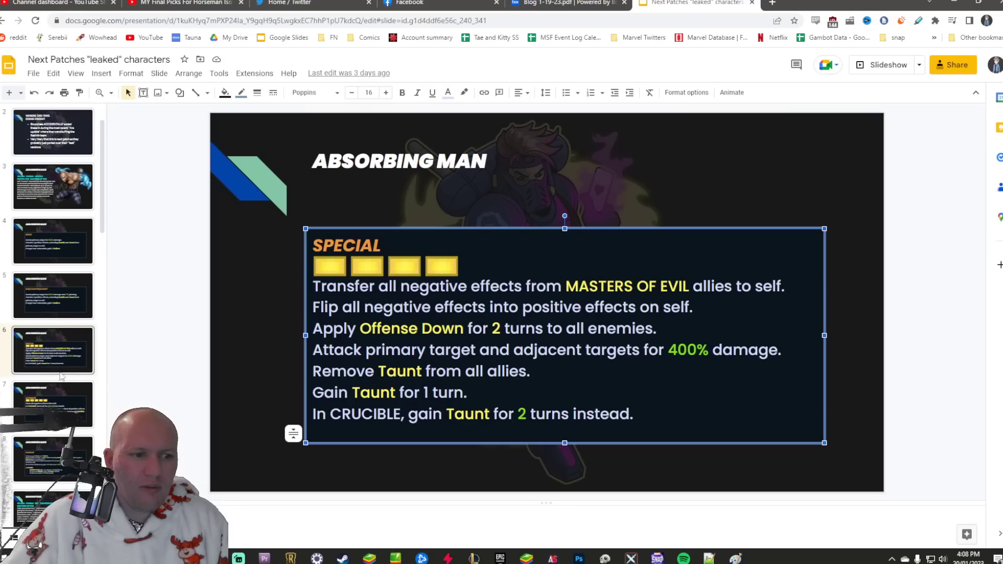
click(566, 3)
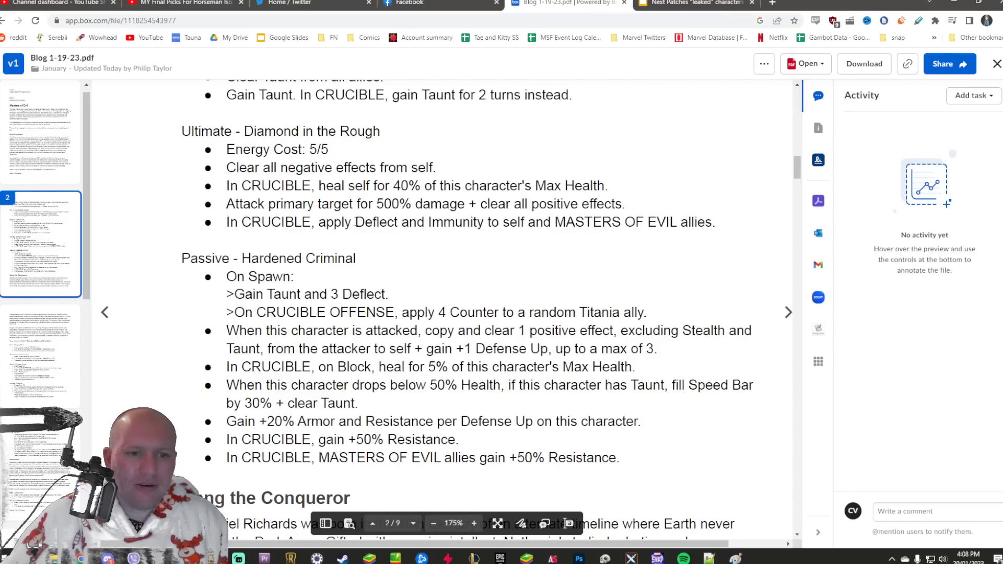
click(693, 4)
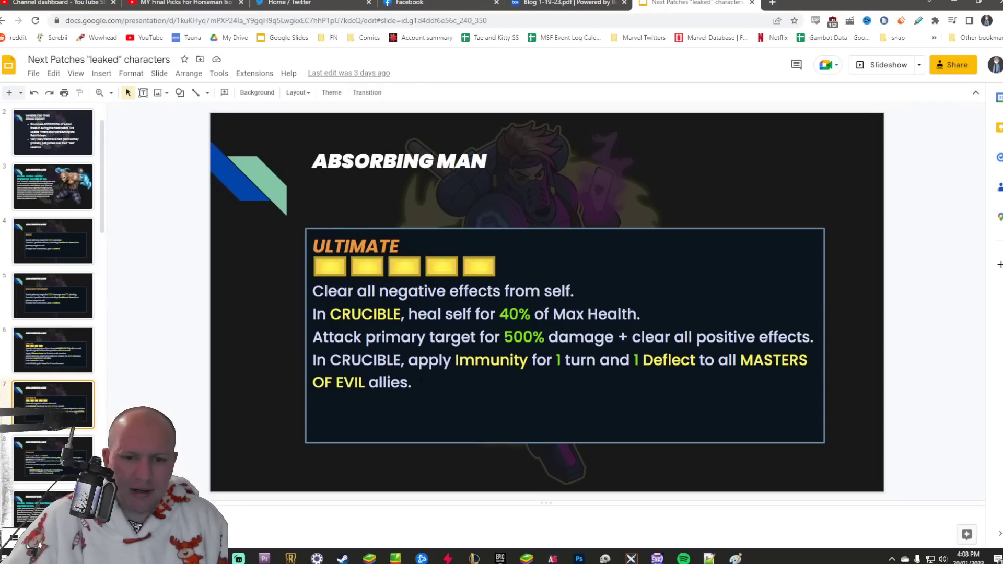
click(568, 4)
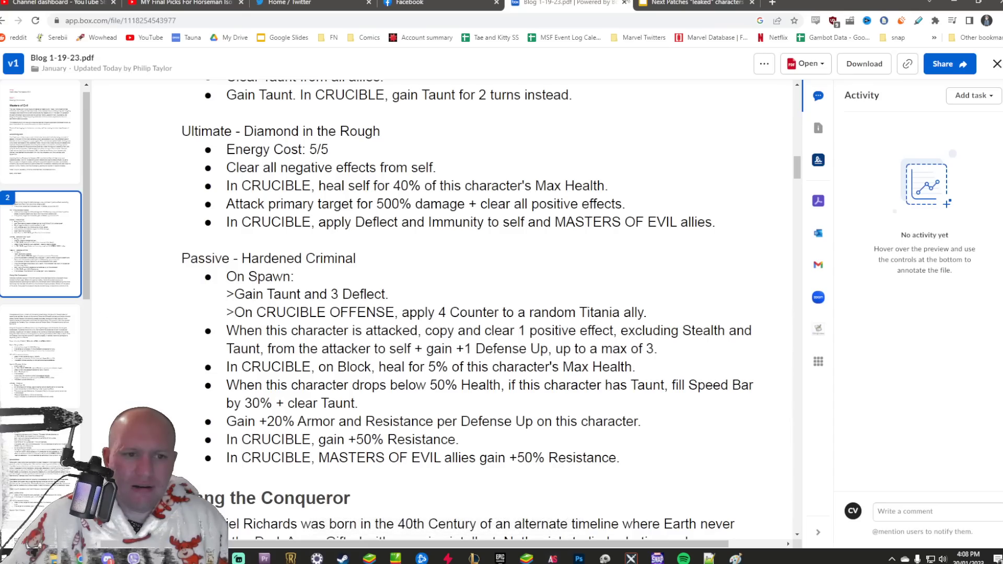
click(693, 3)
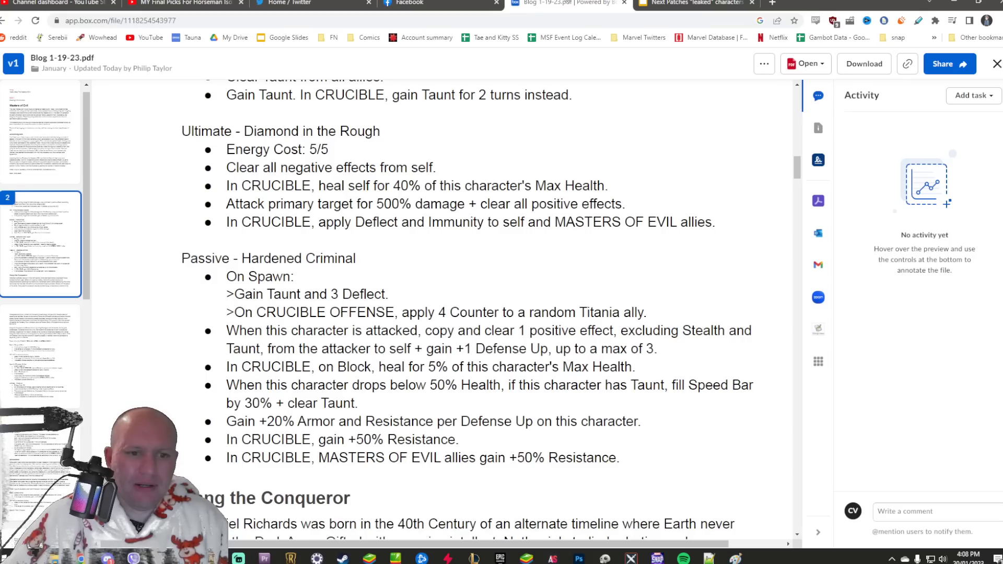
click(693, 4)
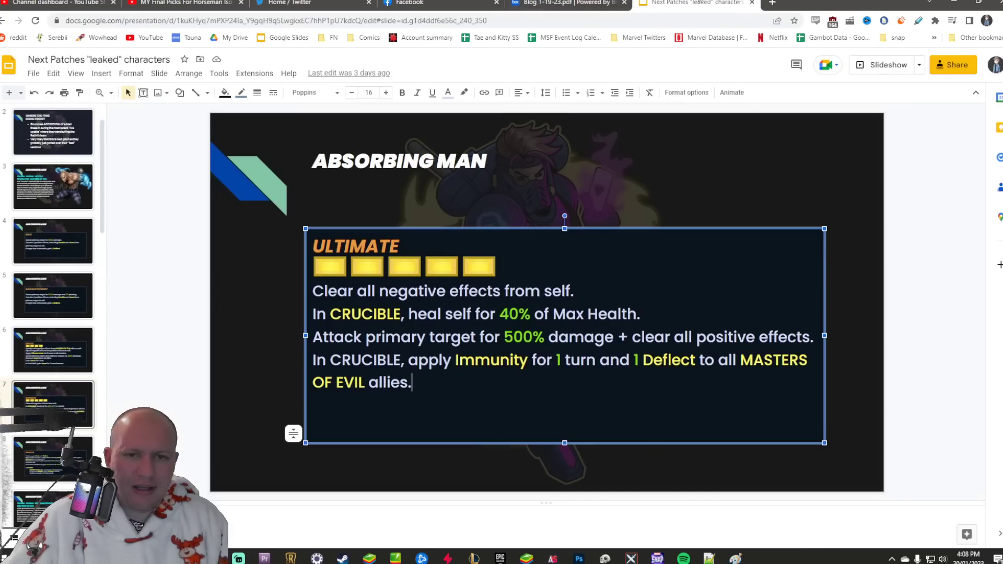
Compare Absorbing Man's official passive text against the leaked Passive slide
click(565, 4)
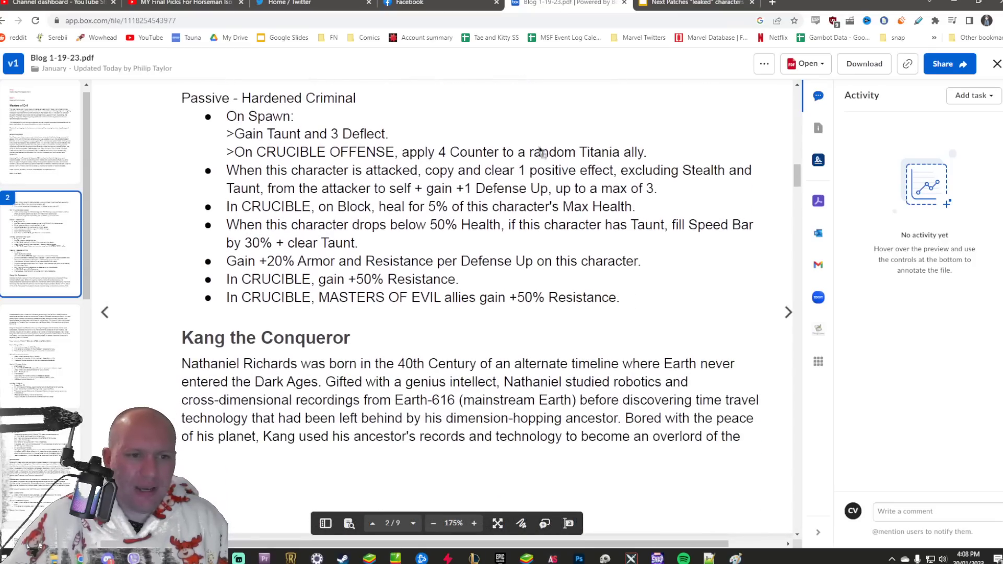
click(692, 3)
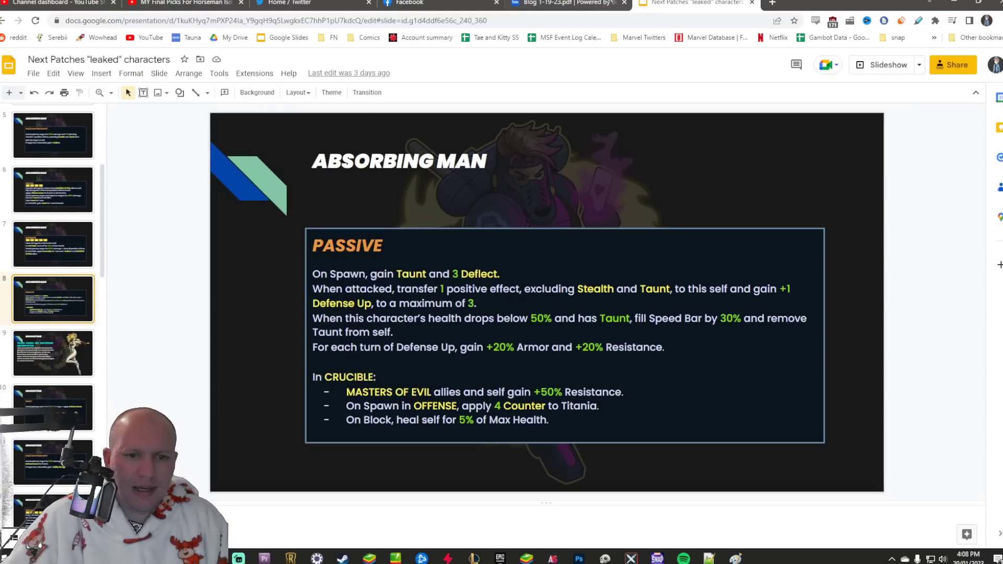
click(568, 4)
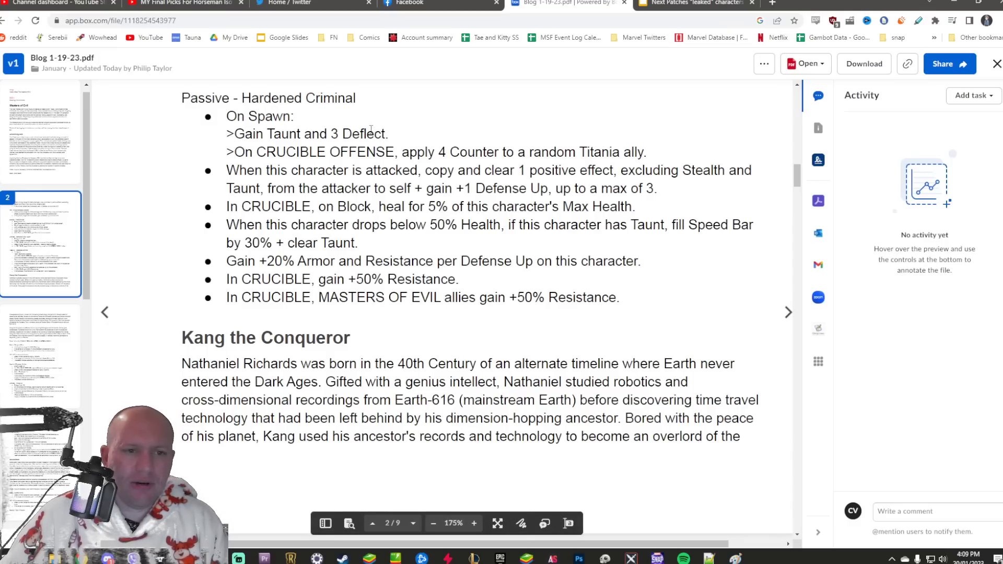
mouse_move(652, 40)
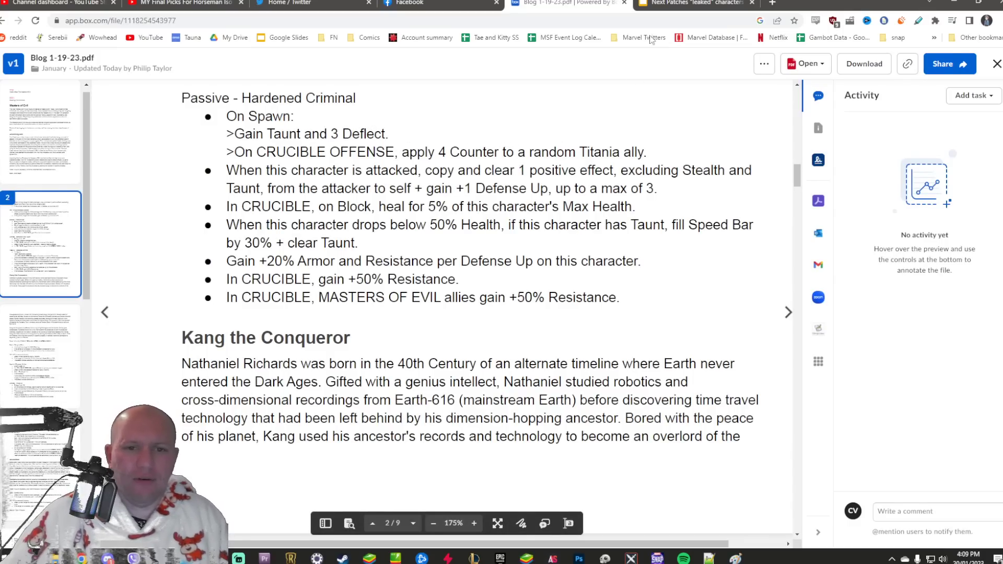
click(690, 3)
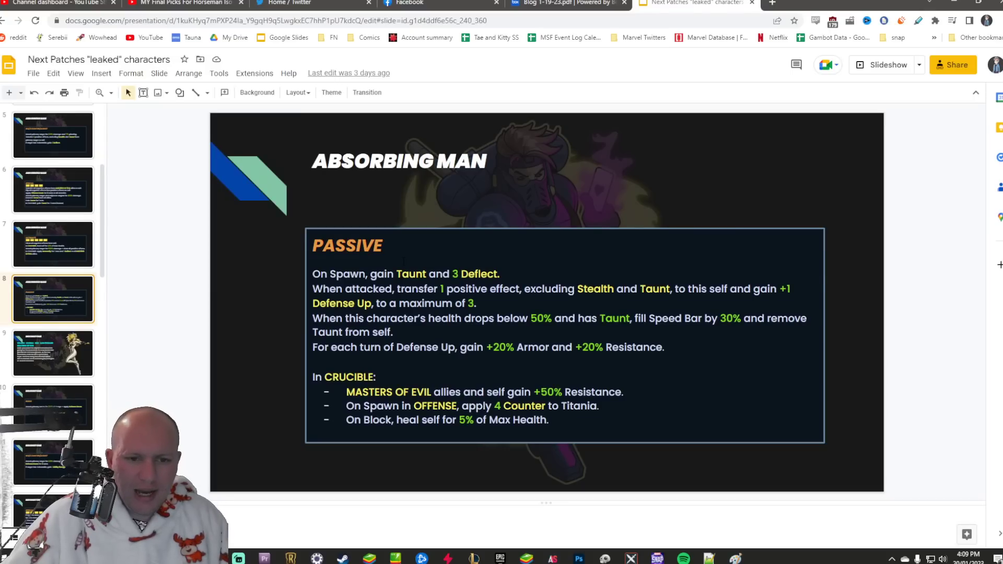
click(568, 3)
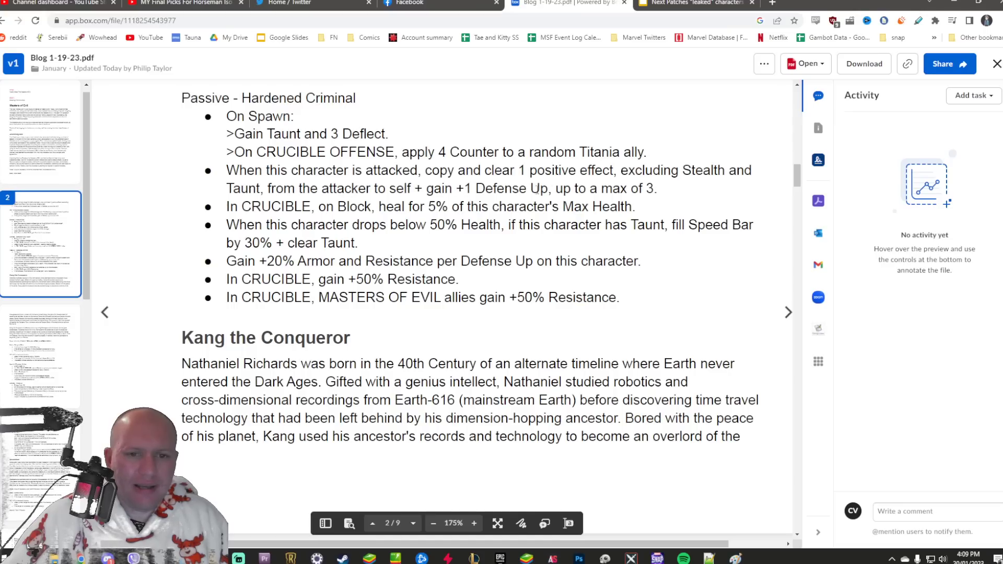
click(691, 4)
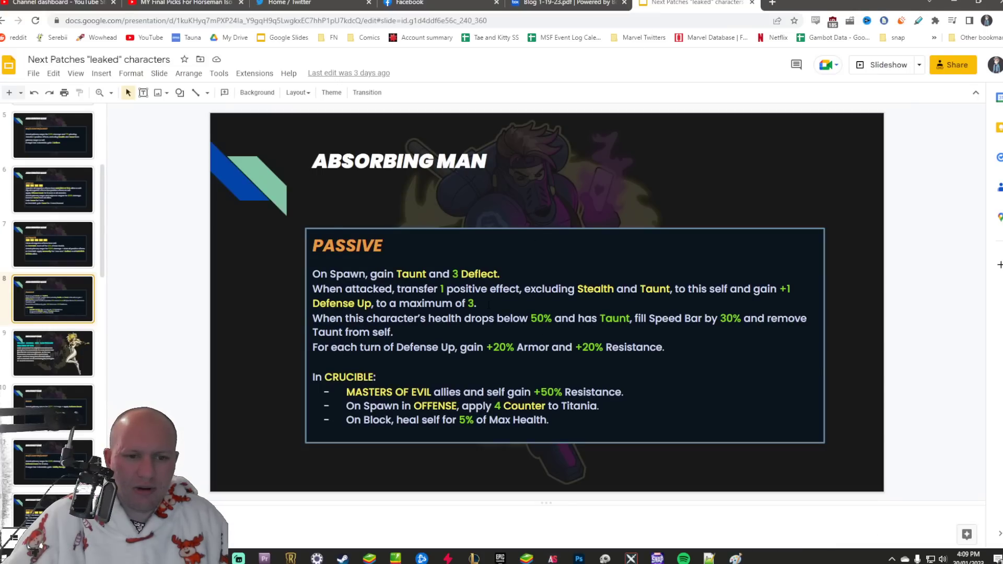
Highlight a passive line in the PDF, recheck the leak, then open the Kang slide
click(565, 3)
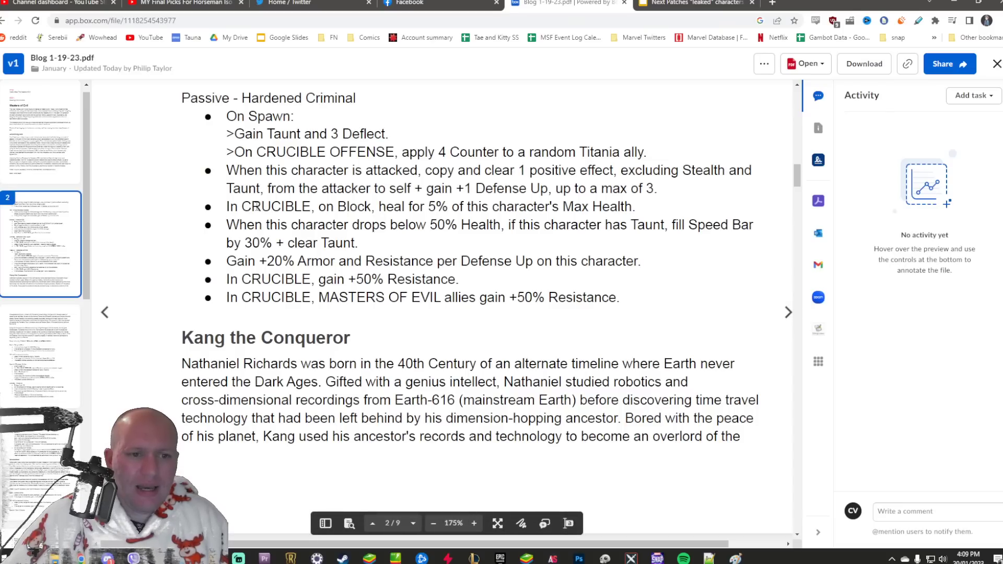
drag(236, 207, 633, 207)
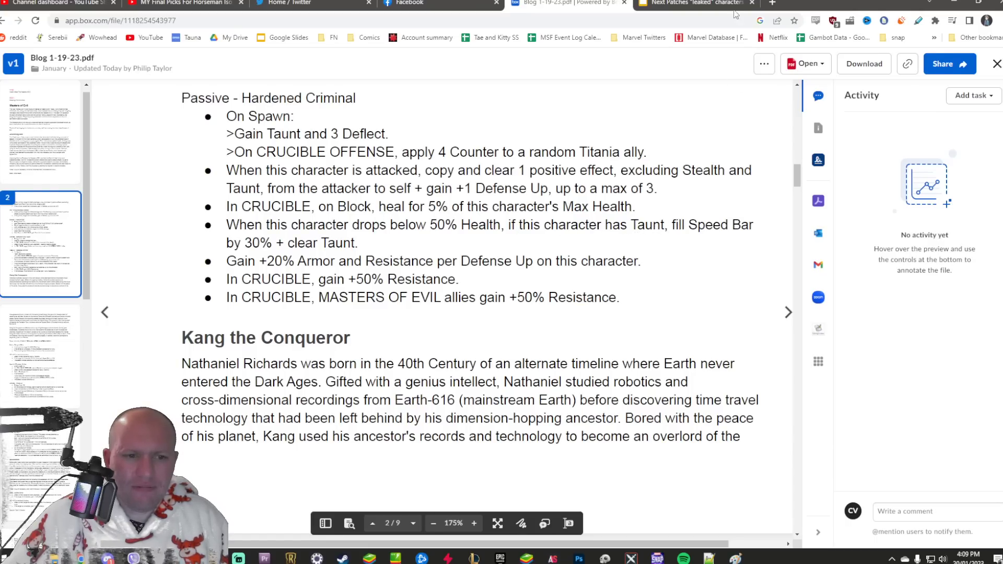
click(695, 3)
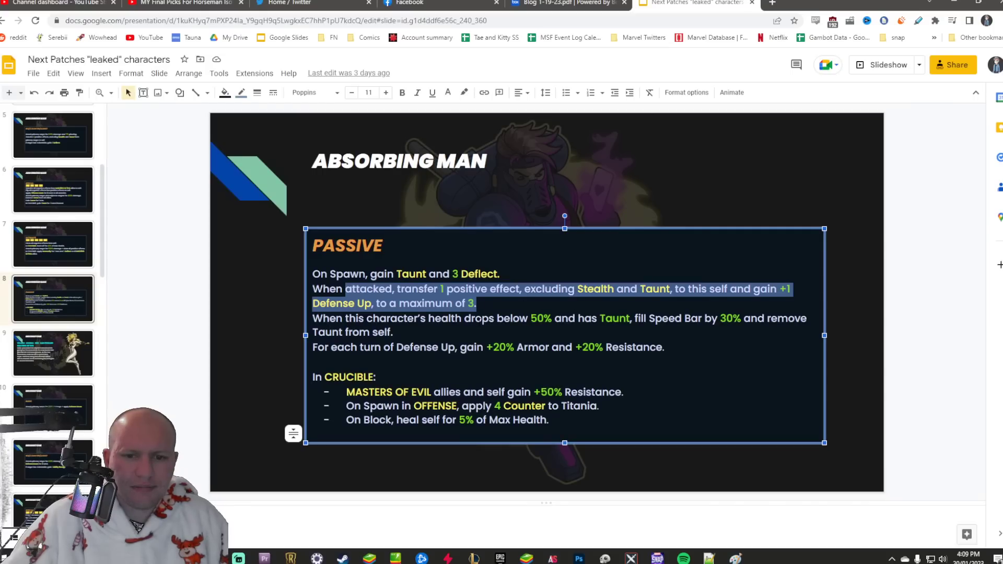
click(568, 4)
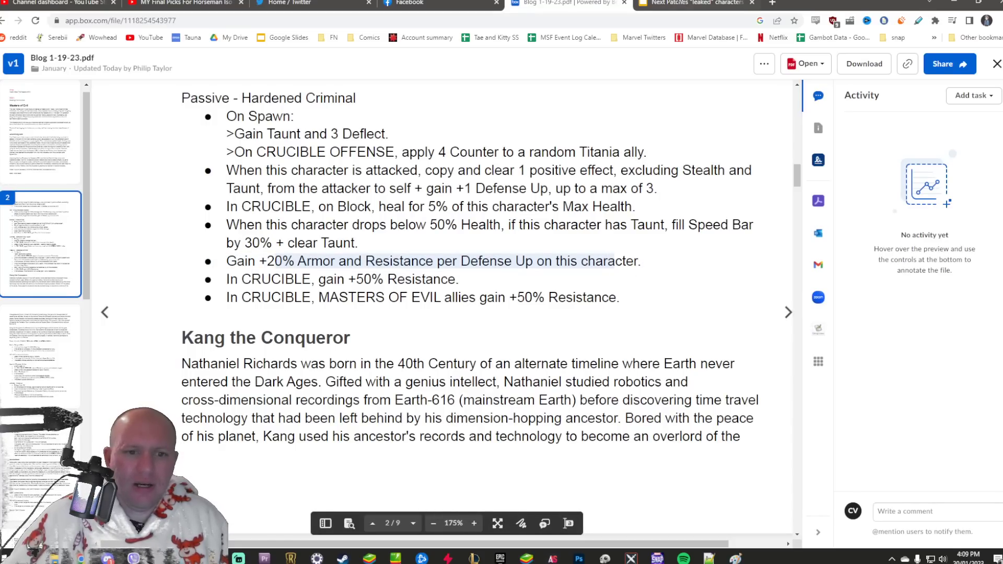
click(693, 3)
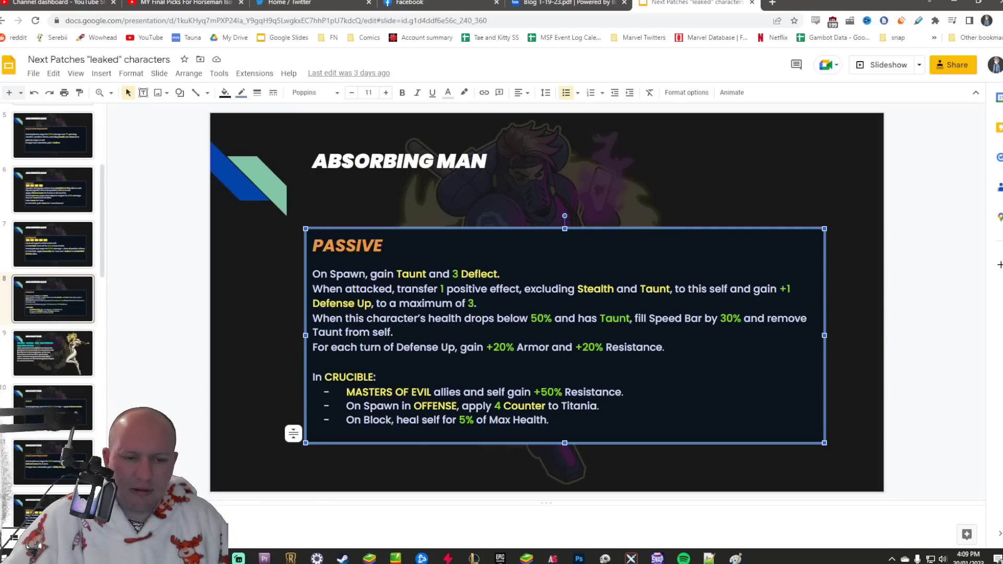
mouse_move(199, 330)
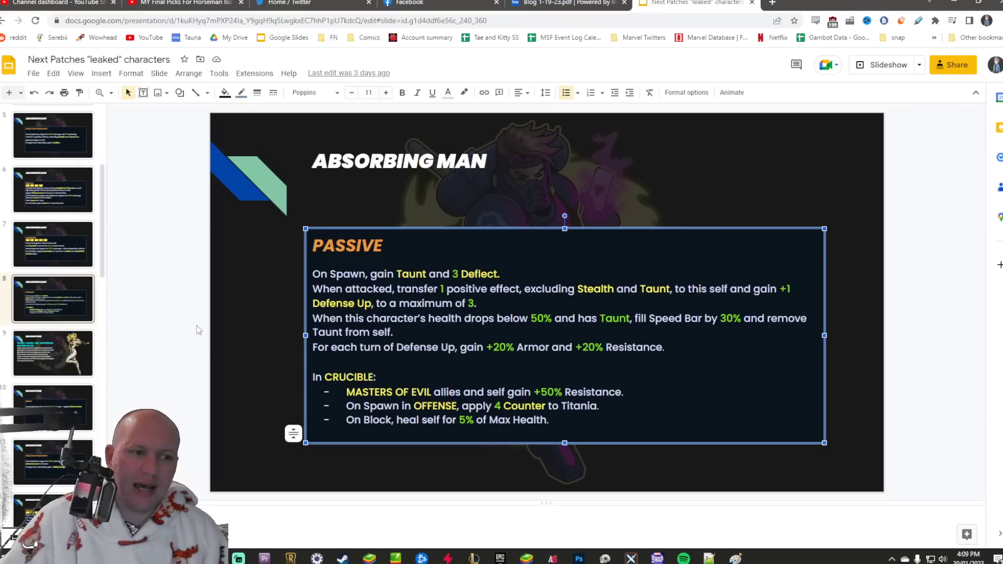
mouse_move(291, 272)
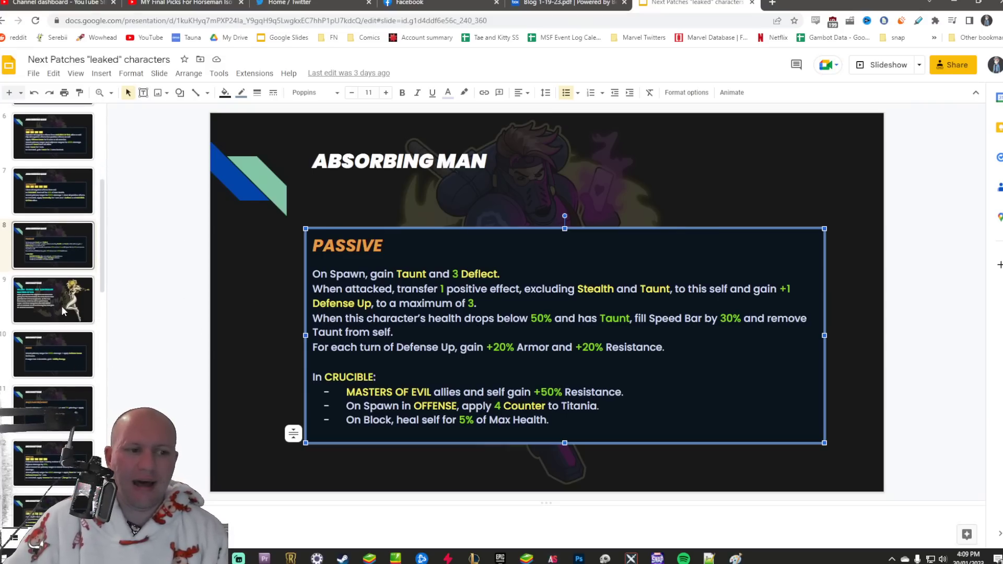
click(54, 251)
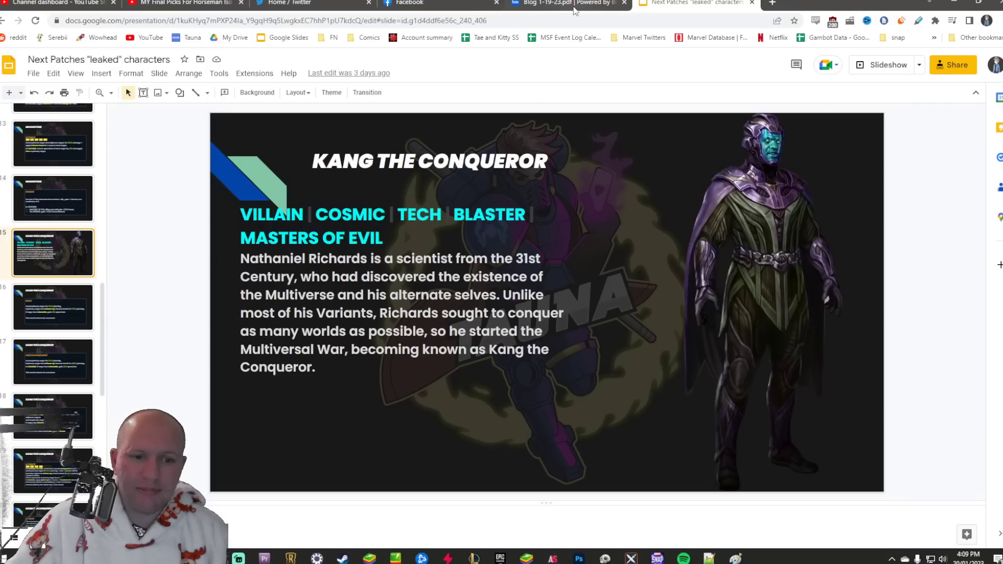
Scroll the PDF's page 3 down to Kang's Traits and Basic, Temporal Blow
click(963, 558)
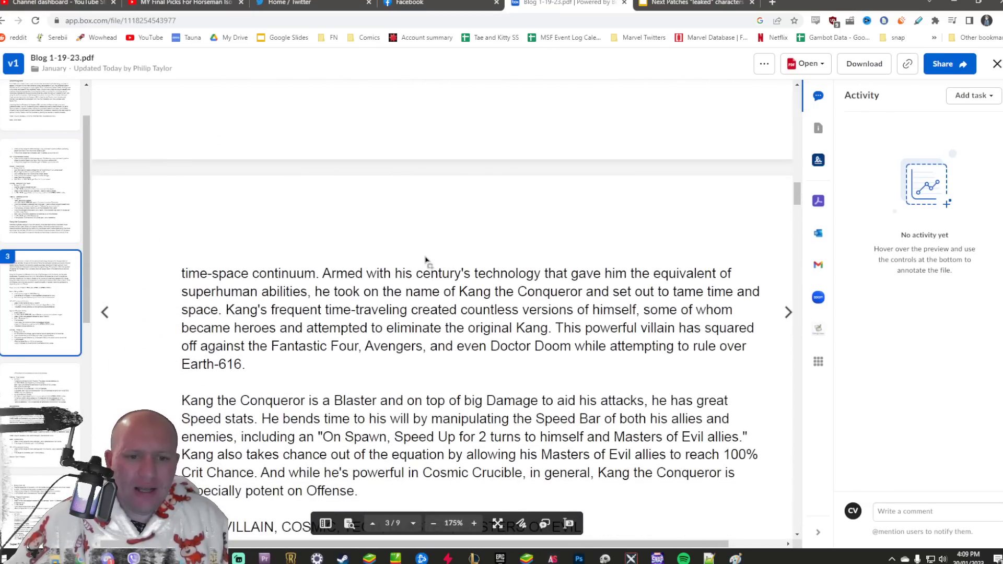
drag(322, 273, 386, 345)
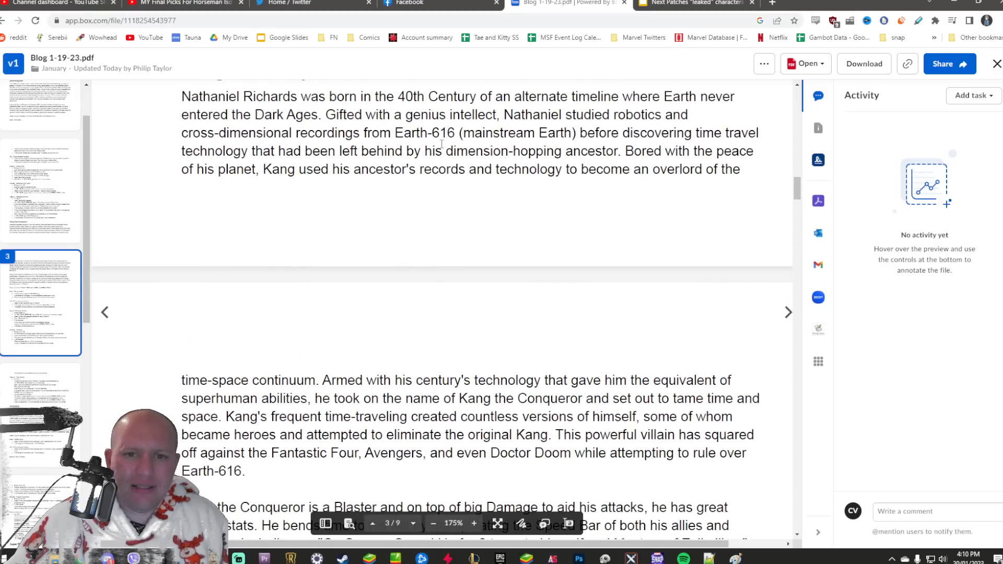
scroll(down, 3)
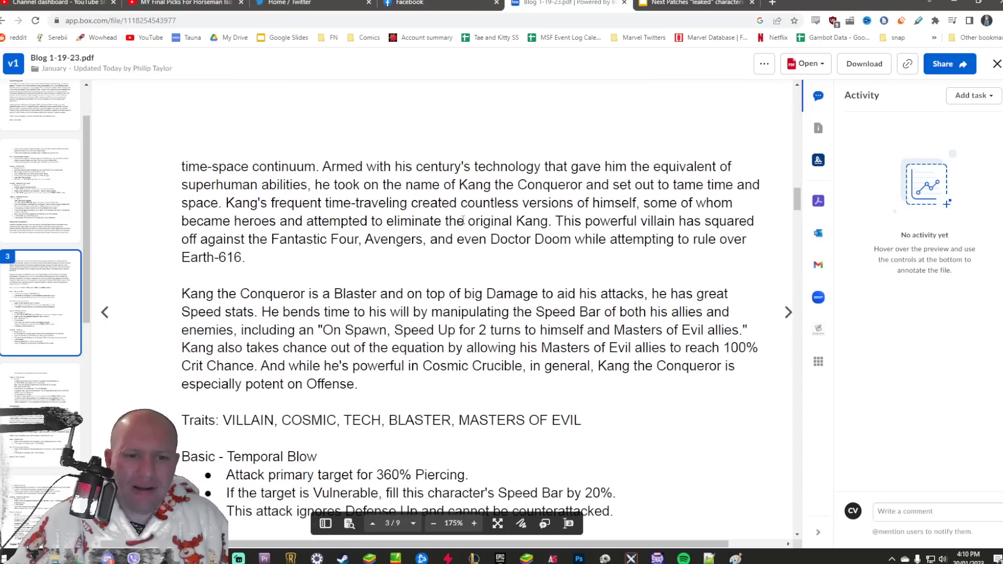
scroll(down, 3)
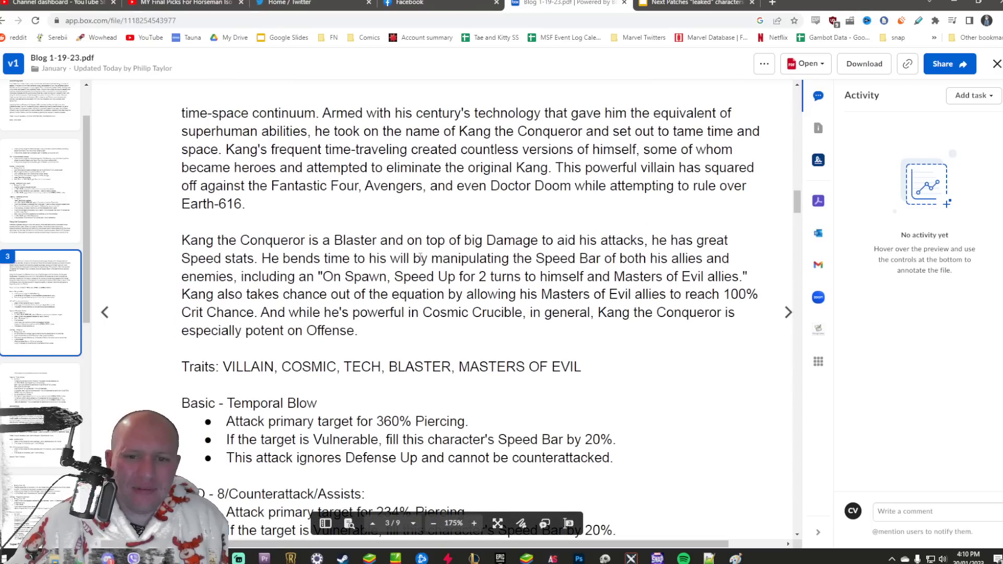
click(691, 3)
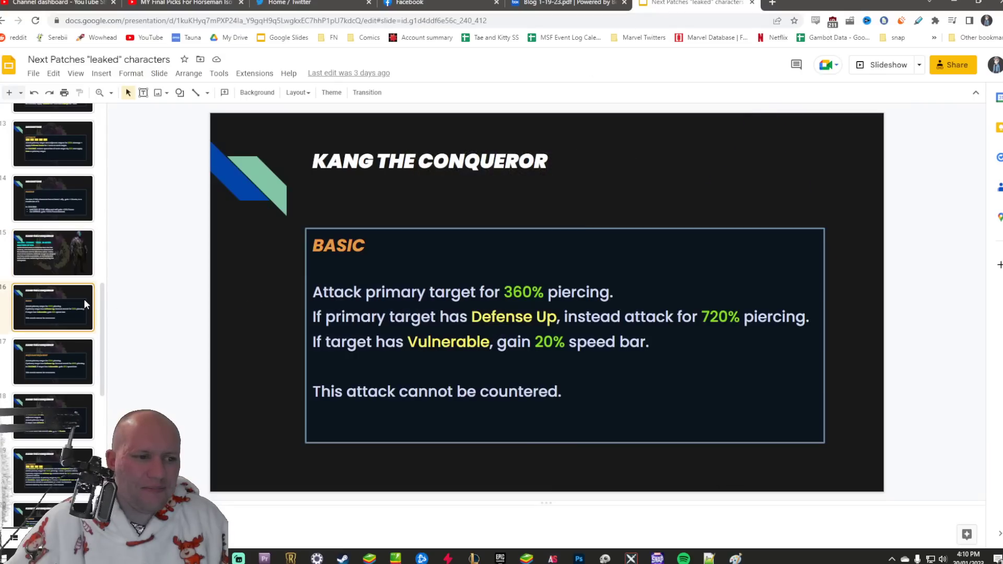
click(567, 4)
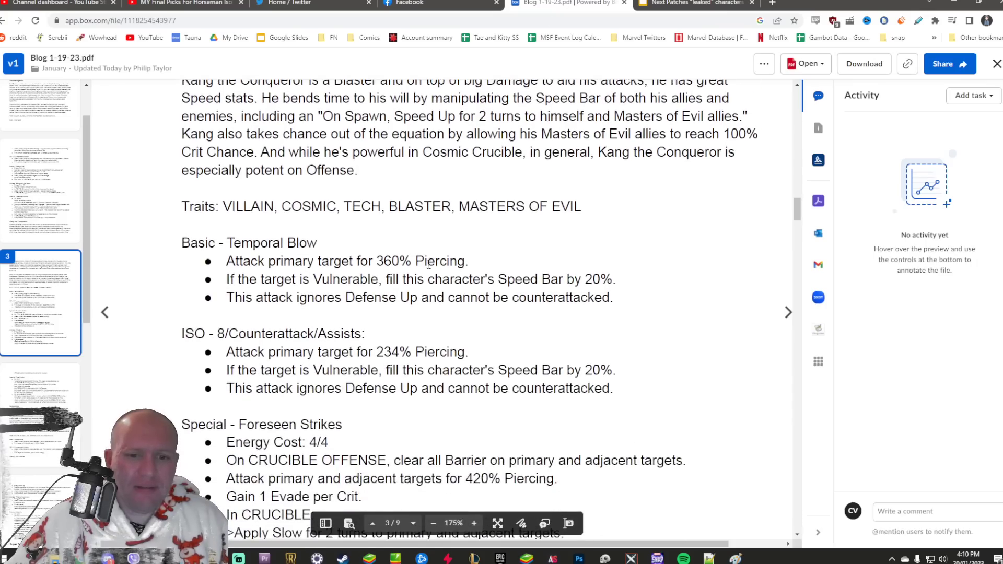
scroll(down, 3)
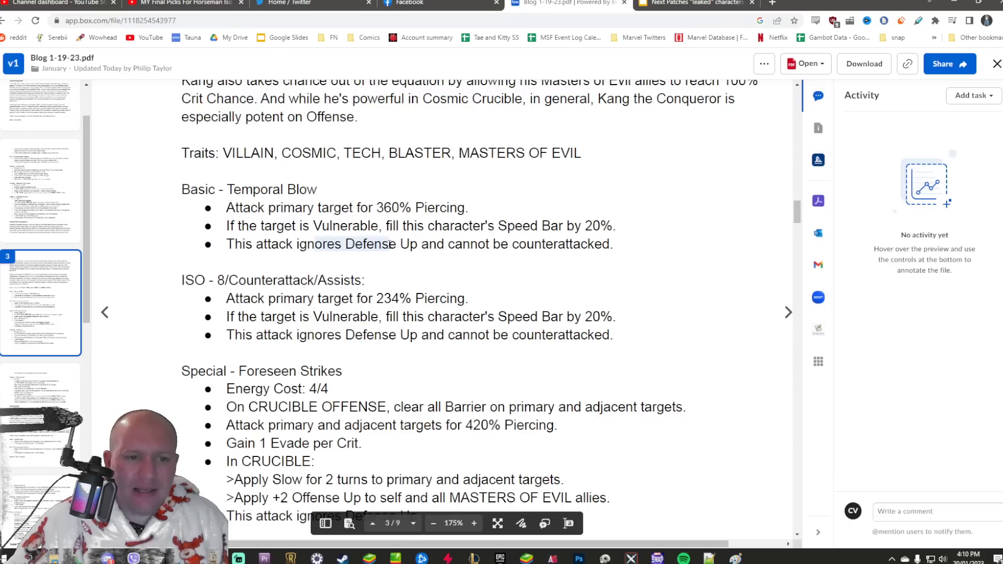
click(691, 2)
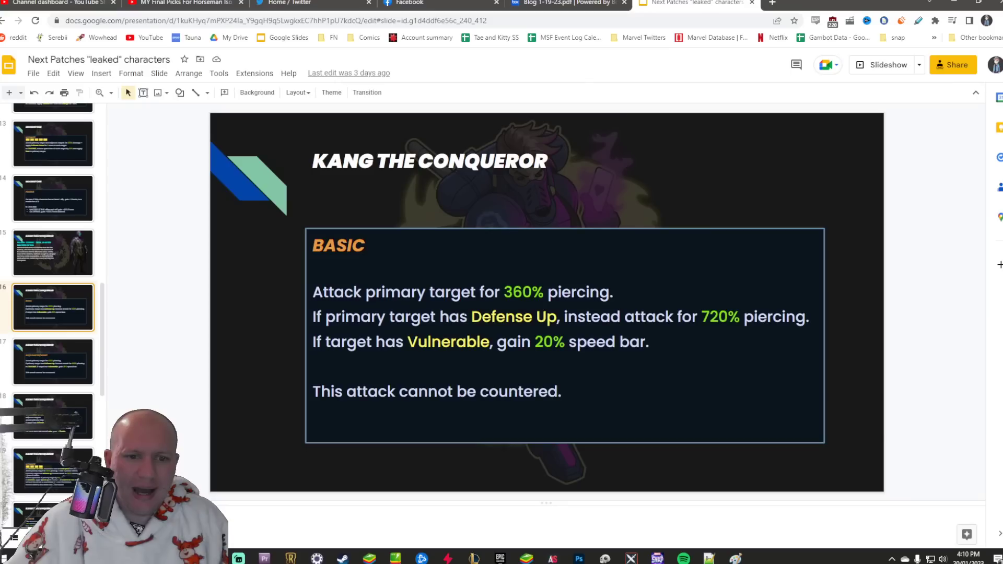
double_click(714, 318)
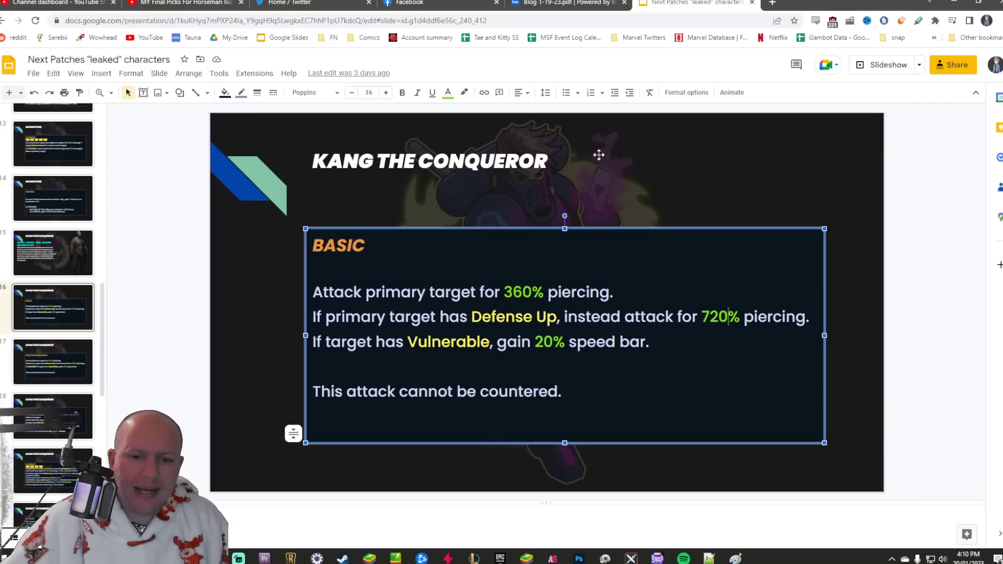
click(568, 3)
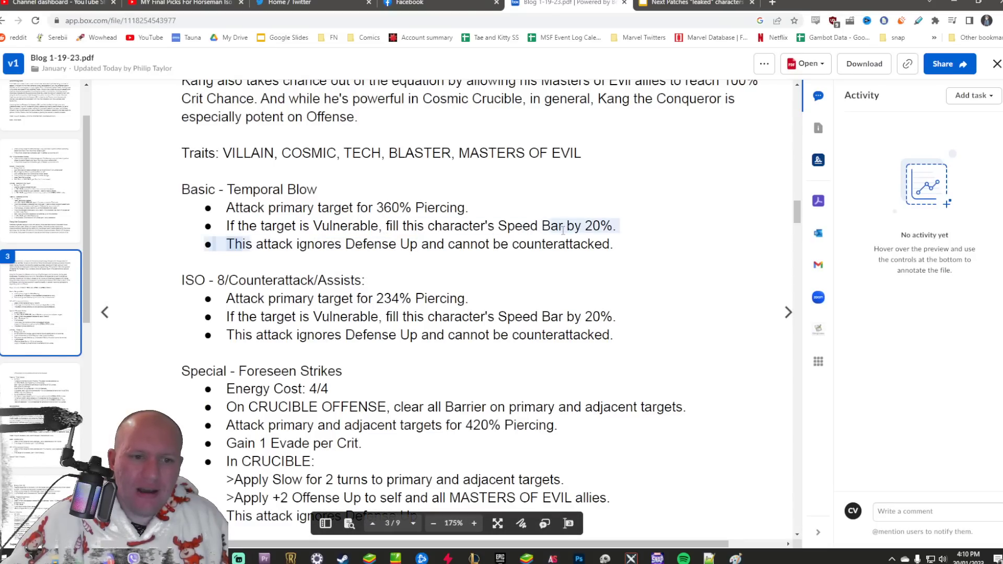
click(691, 4)
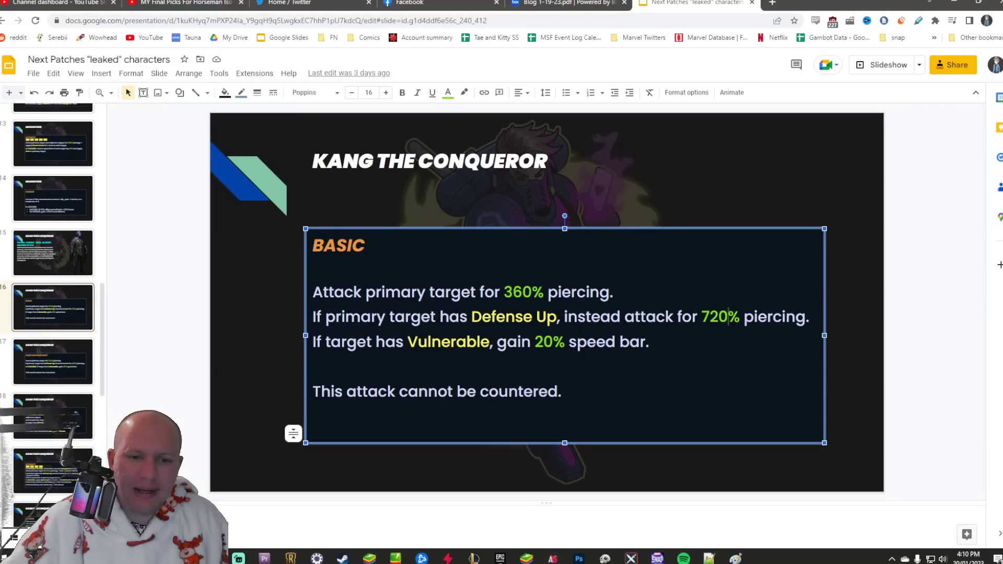
triple_click(560, 317)
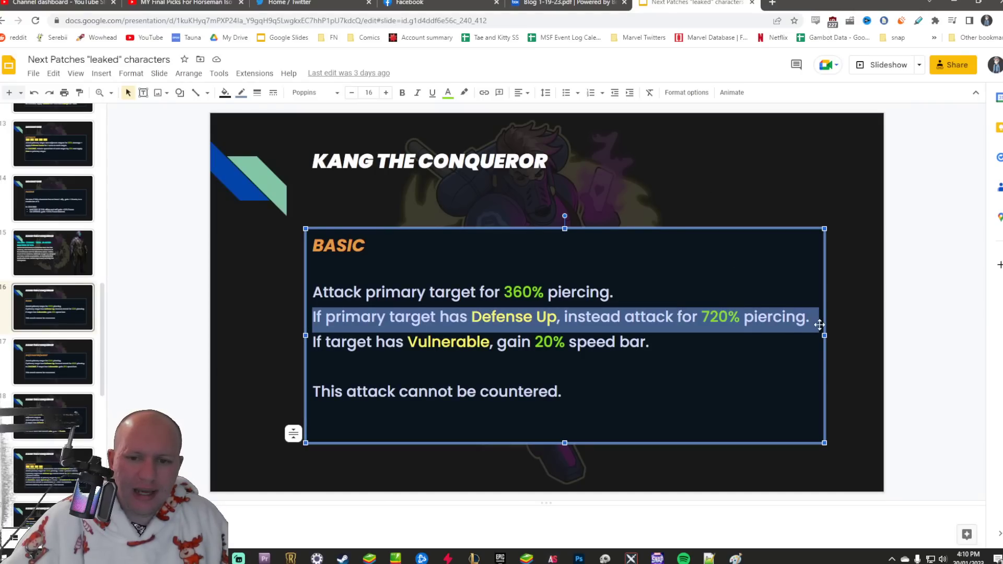
click(857, 297)
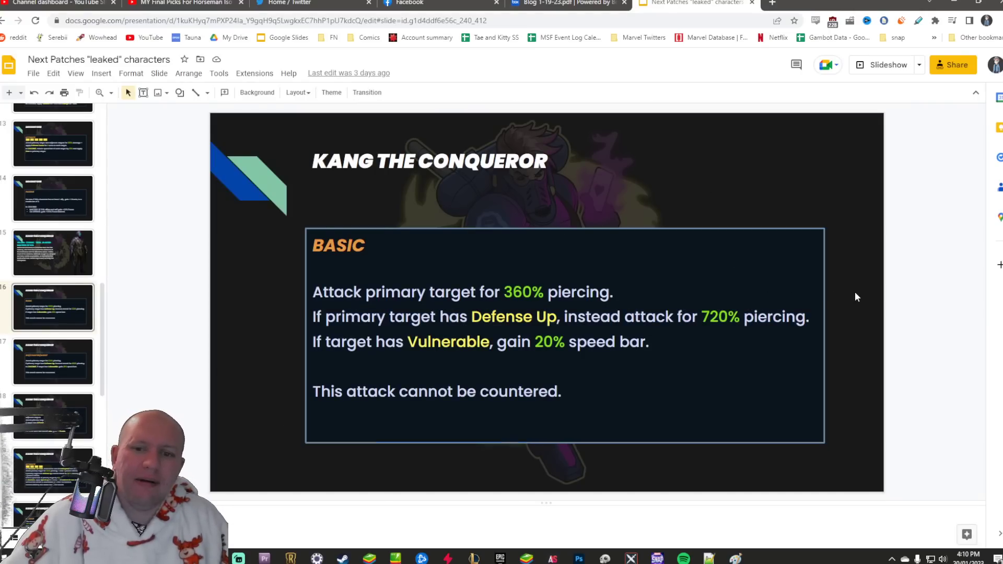
click(568, 3)
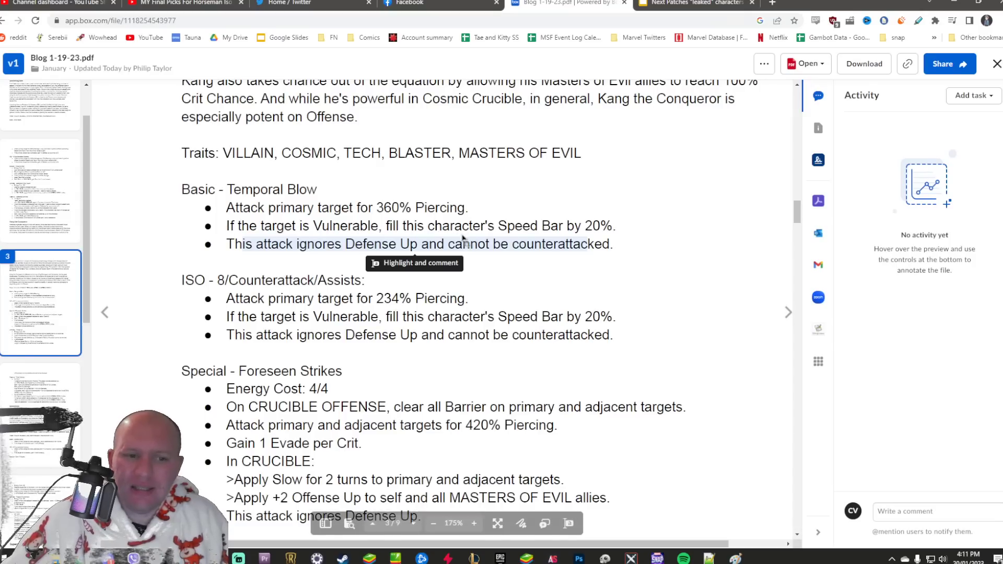
Check Kang's ISO/COUNTER/ASSIST slide against the PDF, then scroll down to his Special
click(694, 3)
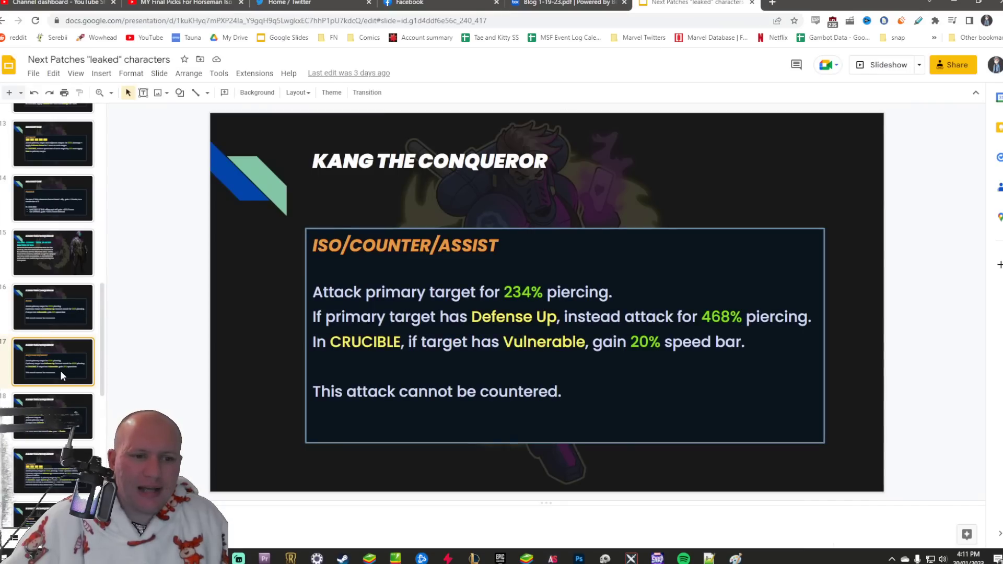
click(566, 3)
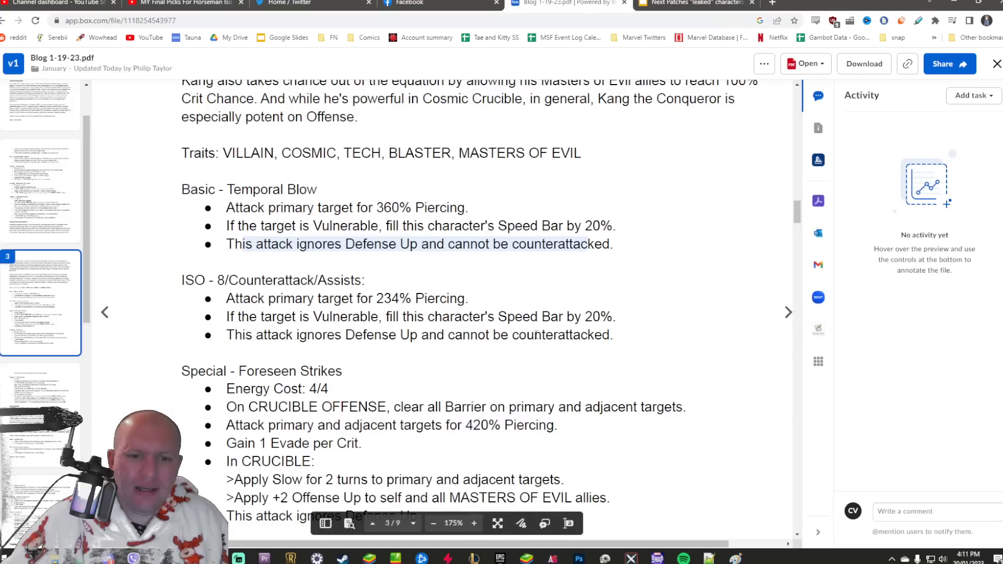
click(693, 4)
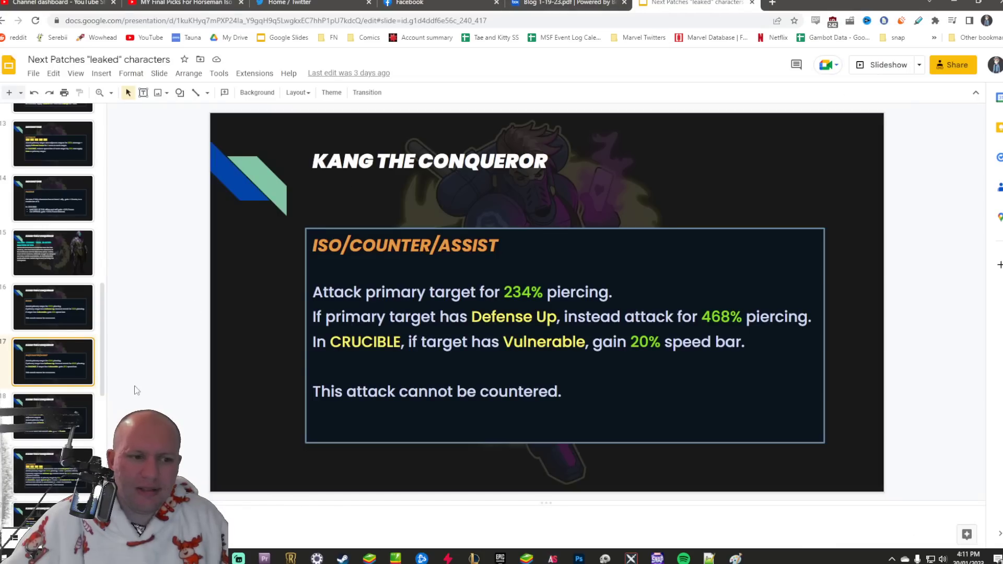
click(566, 3)
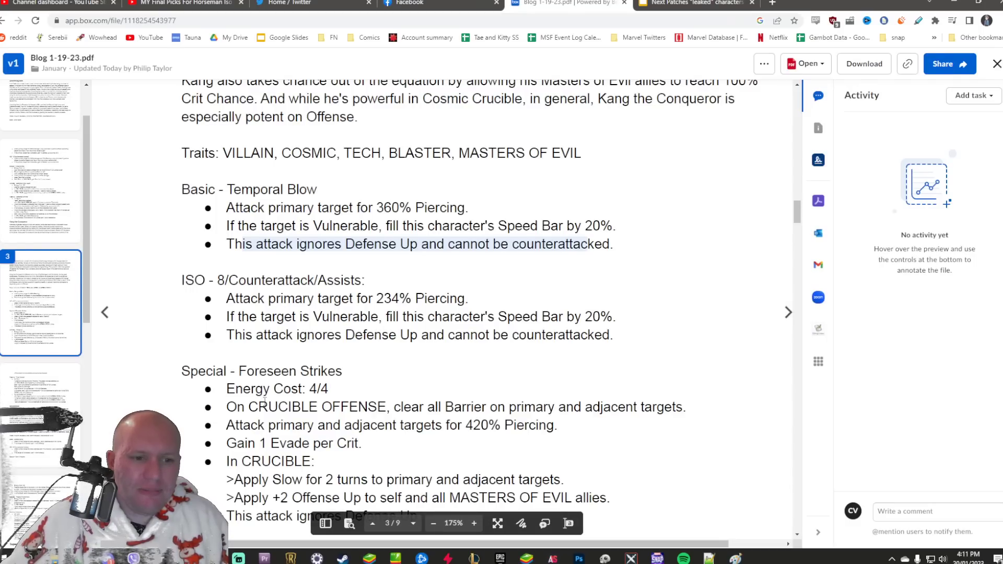
scroll(down, 3)
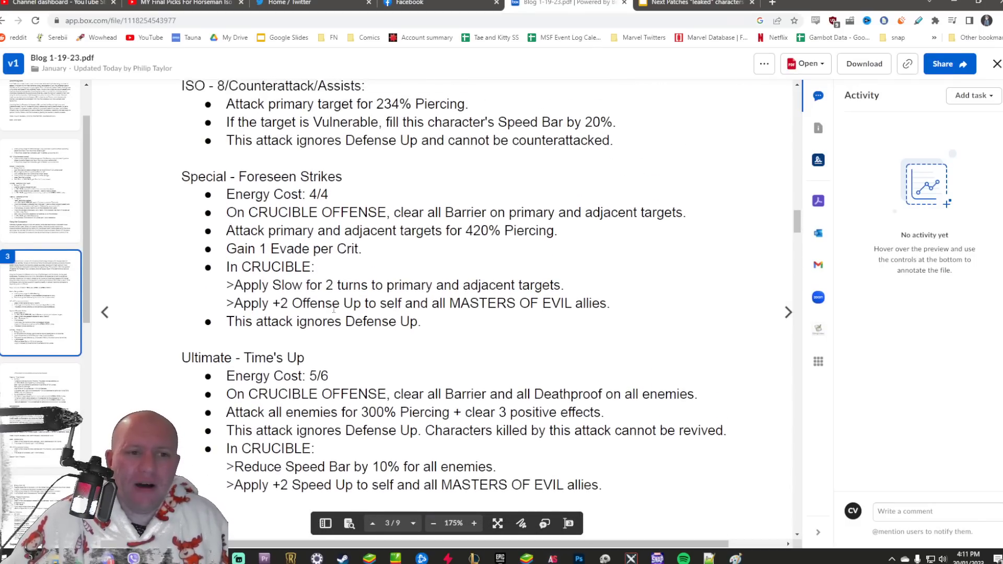
scroll(down, 3)
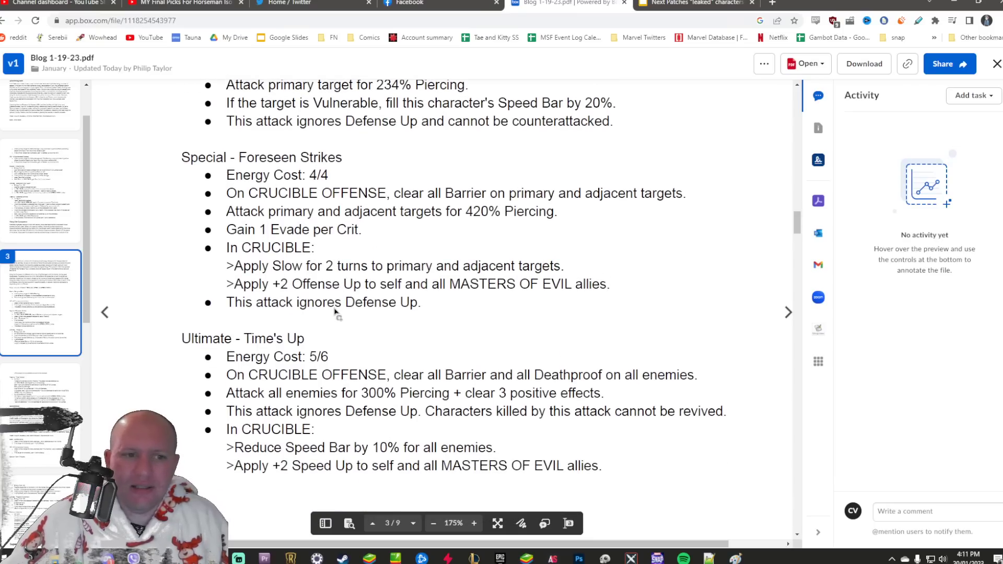
Open Kang's SPECIAL slide and highlight the Offense Up line in Foreseen Strikes
click(690, 4)
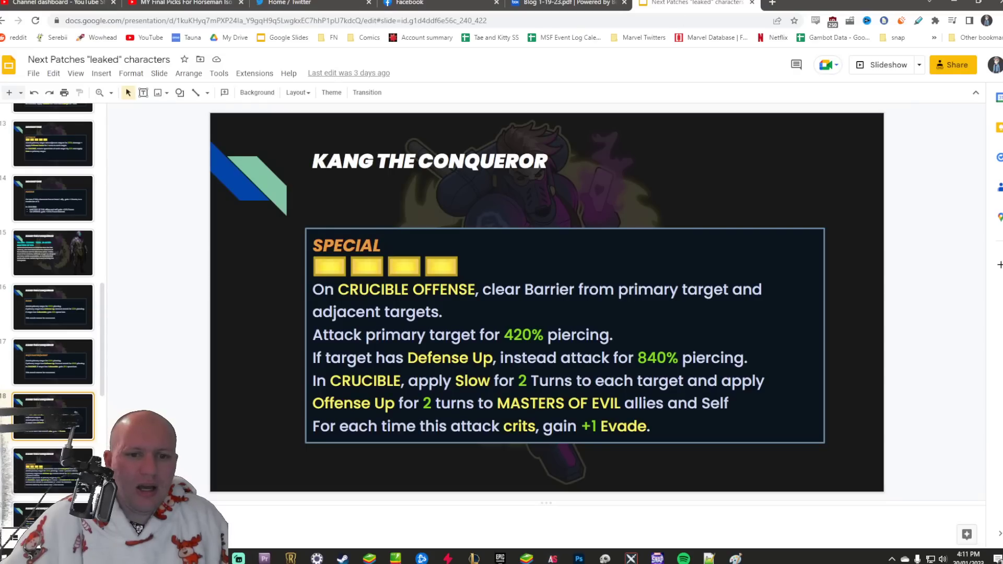
click(566, 4)
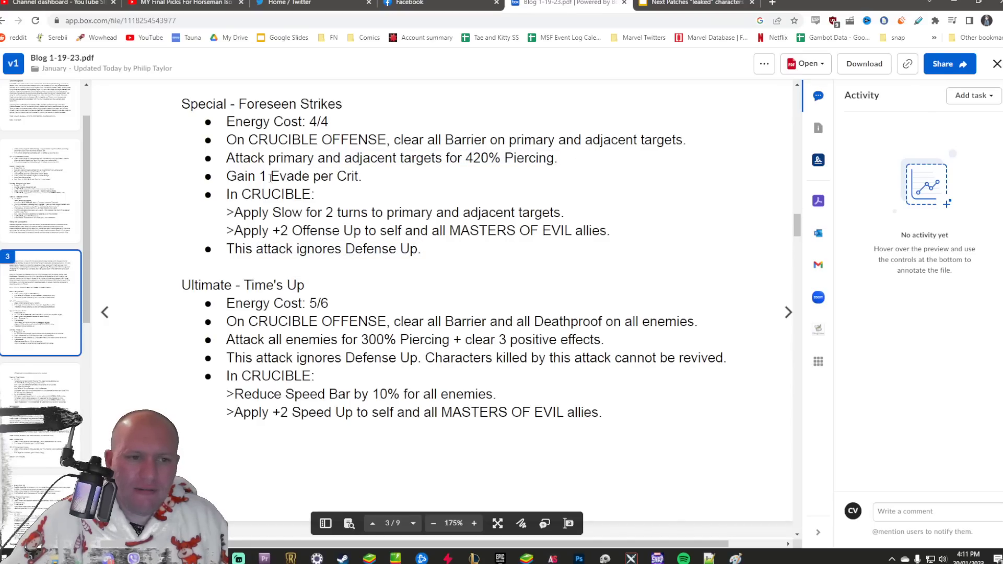
drag(273, 212, 562, 213)
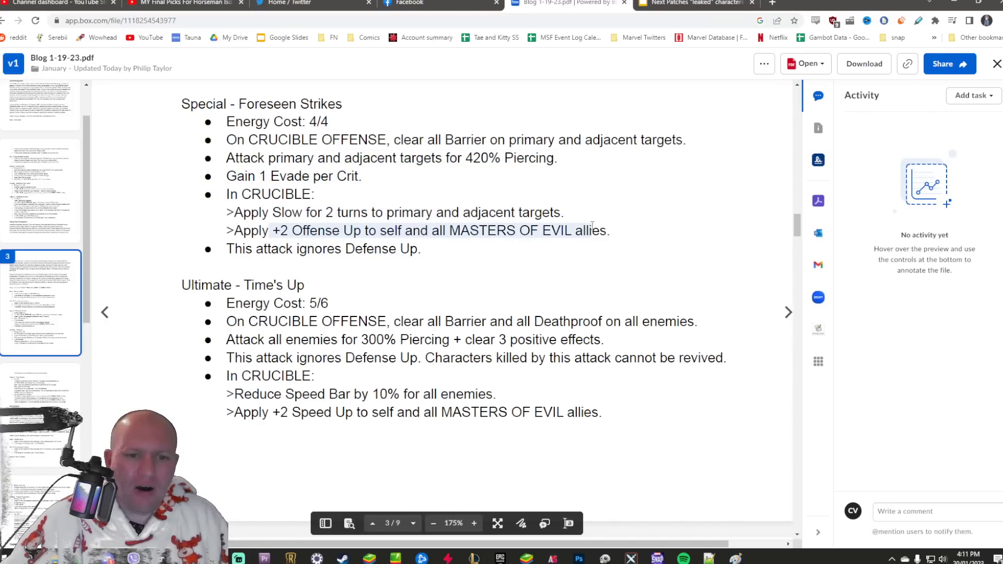
click(693, 4)
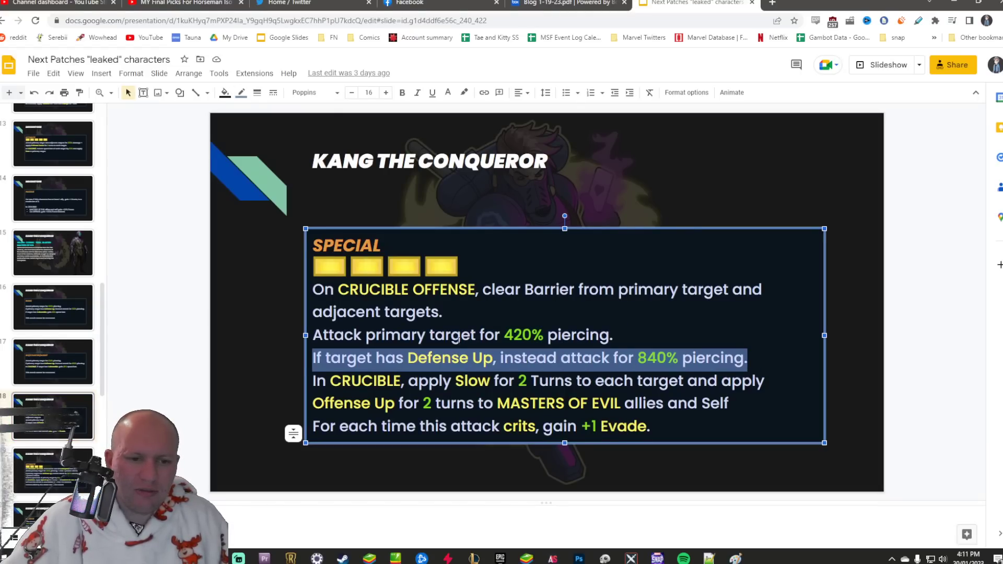
click(567, 5)
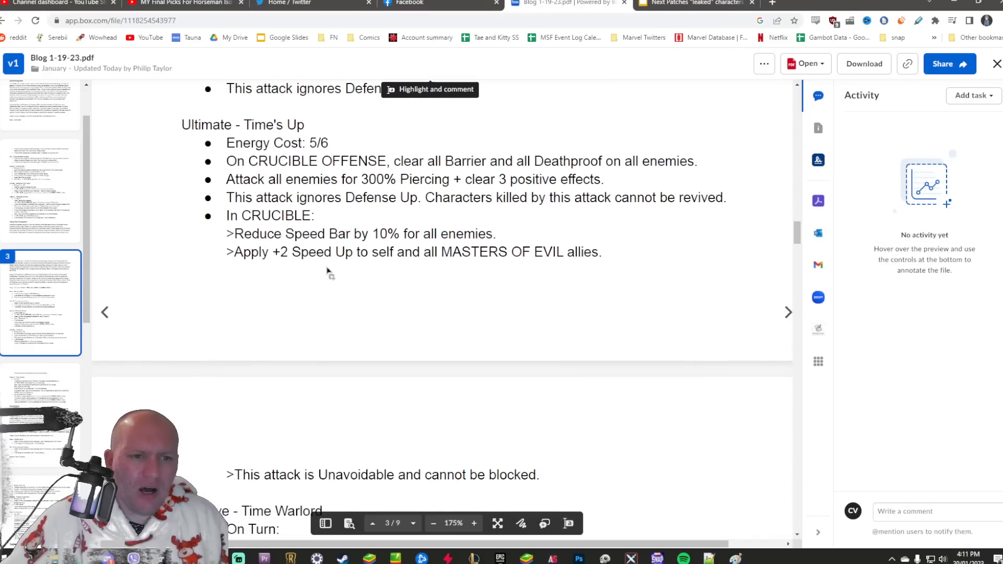
Recheck the leaked Special slide and highlight the Speed Up line in the PDF
click(692, 3)
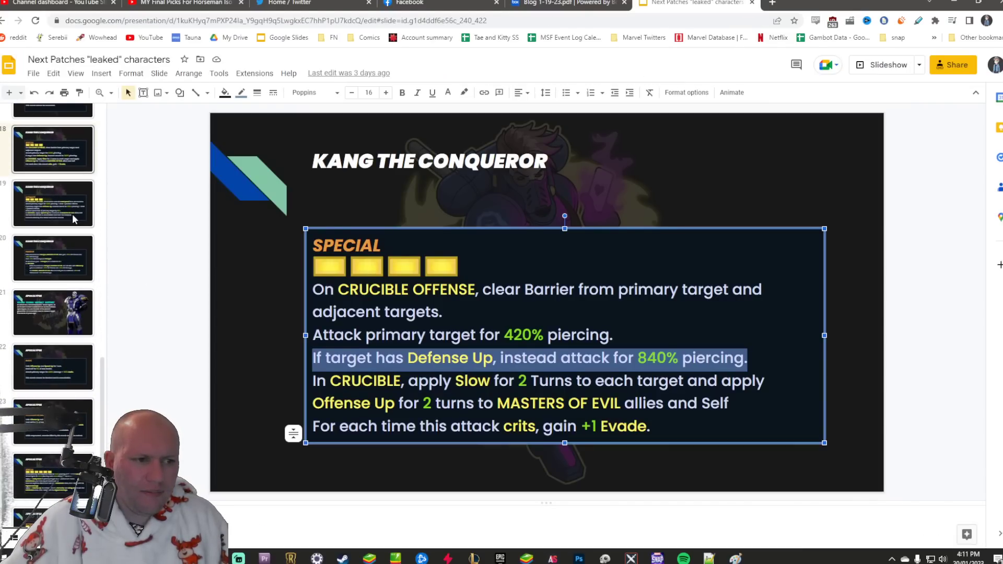
click(565, 3)
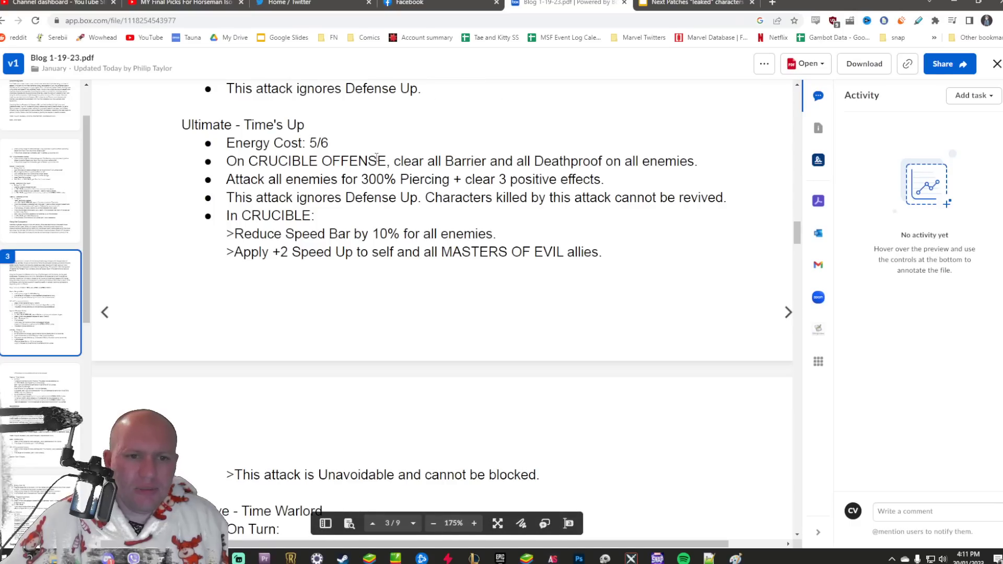
mouse_move(556, 155)
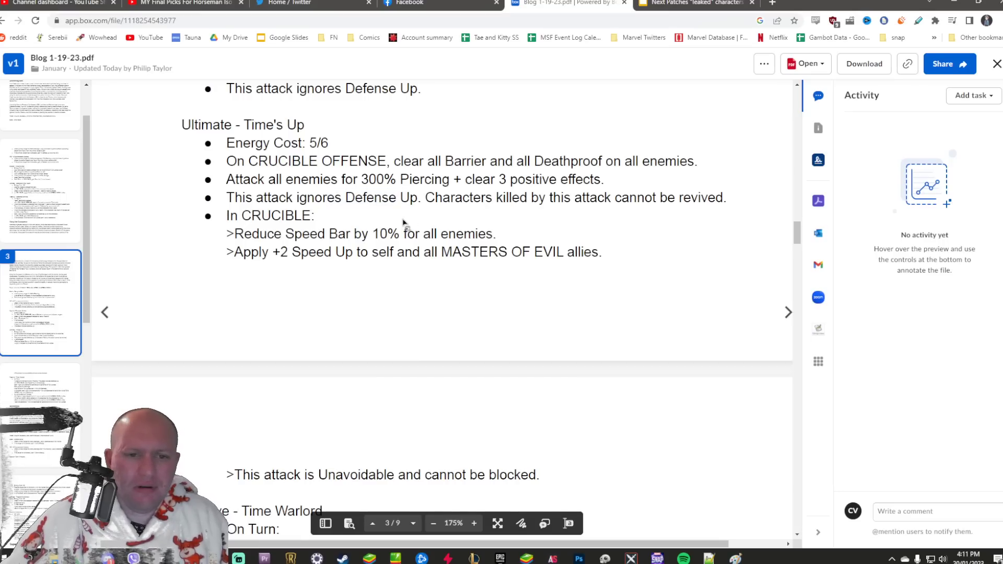
drag(425, 197, 679, 197)
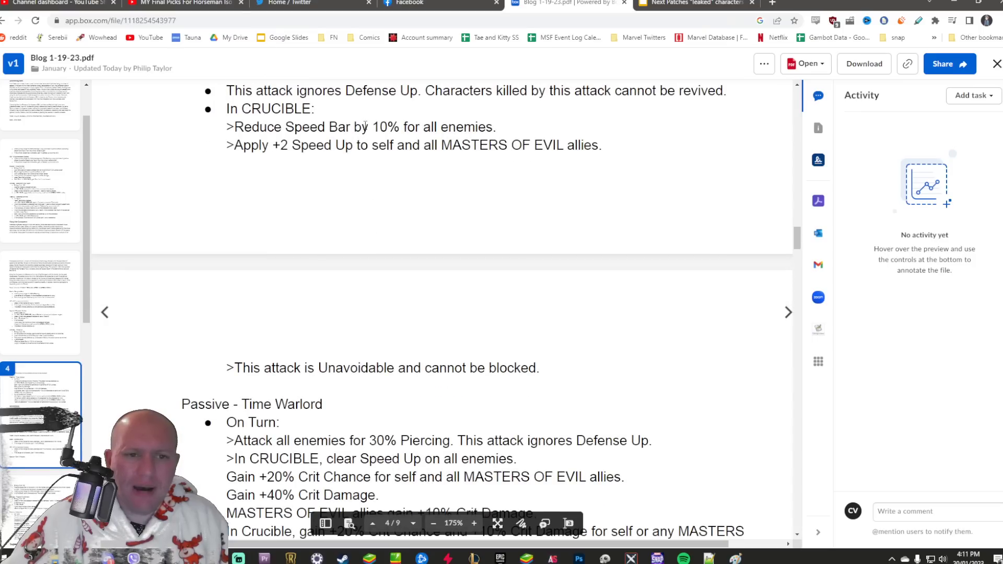
drag(316, 145, 458, 144)
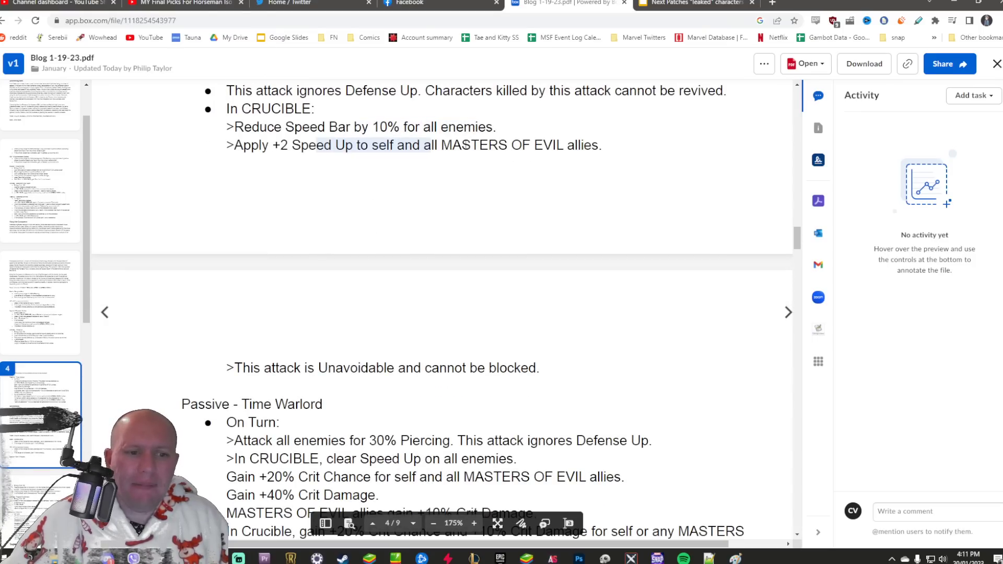
Open Kang's ULTIMATE slide, select its speed bar reduction line, and compare with Time's Up
click(691, 4)
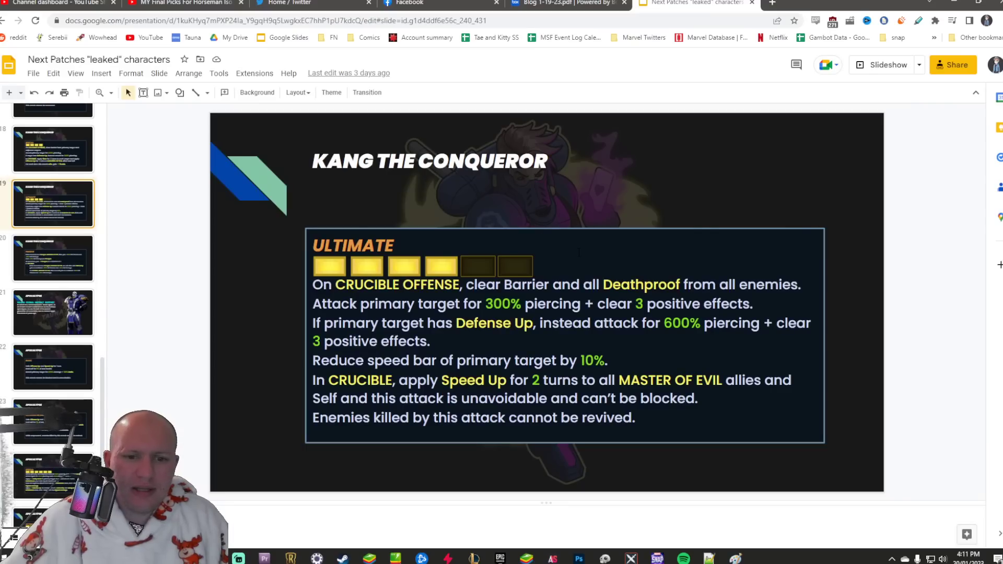
double_click(590, 360)
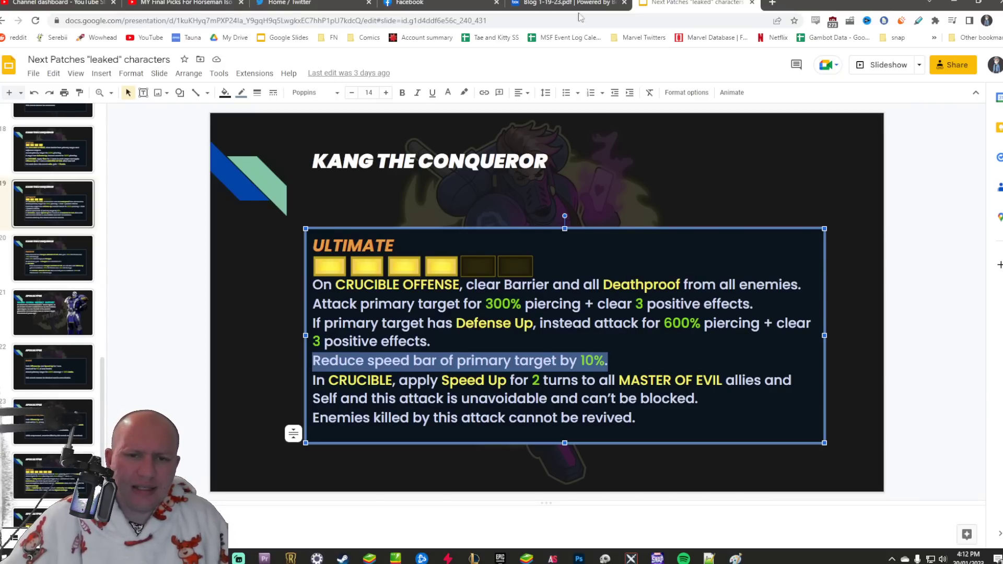
click(566, 4)
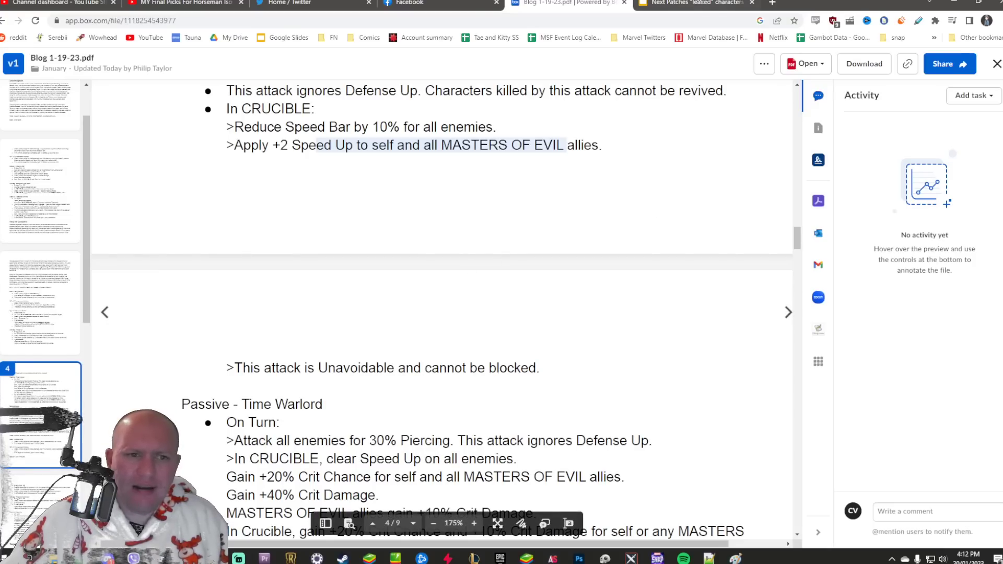
click(691, 3)
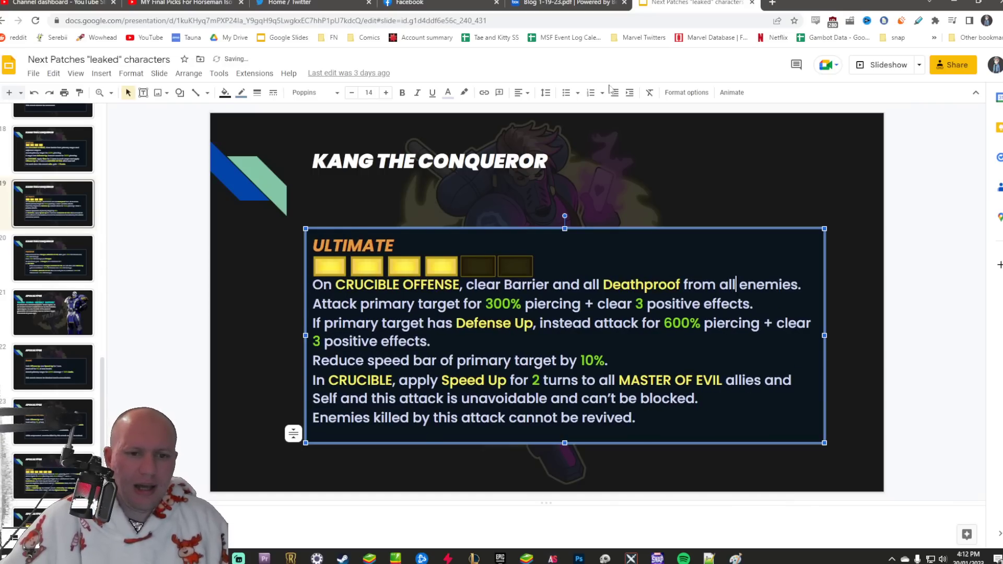
click(563, 4)
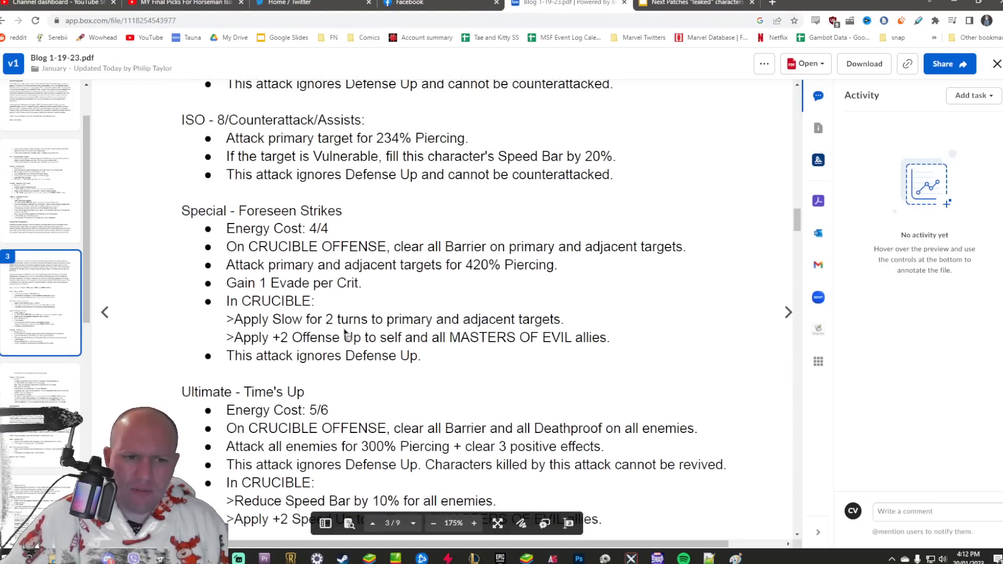
Scroll the PDF to Time Warlord and open the leaked Passive slide
scroll(down, 3)
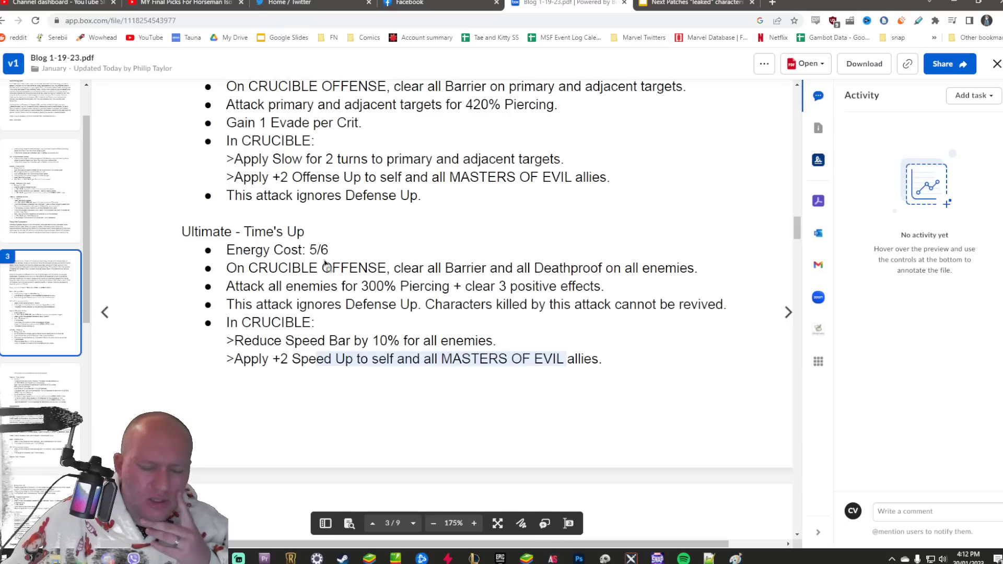
mouse_move(323, 259)
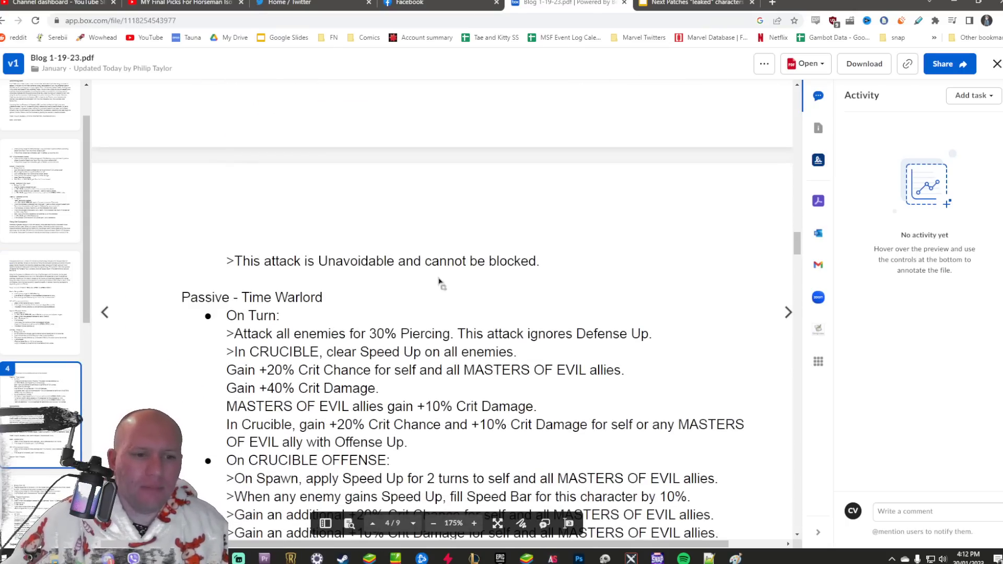
click(691, 3)
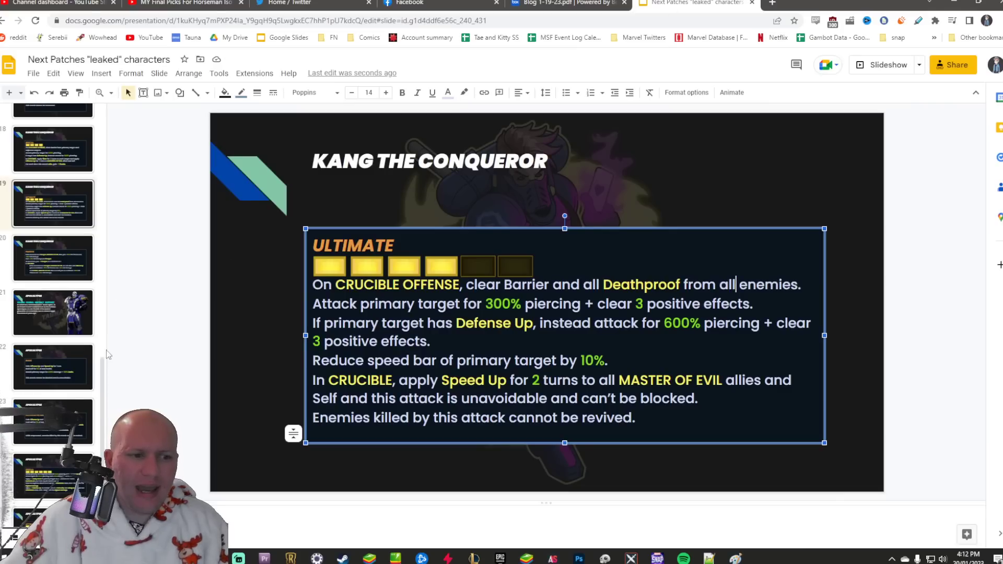
click(52, 257)
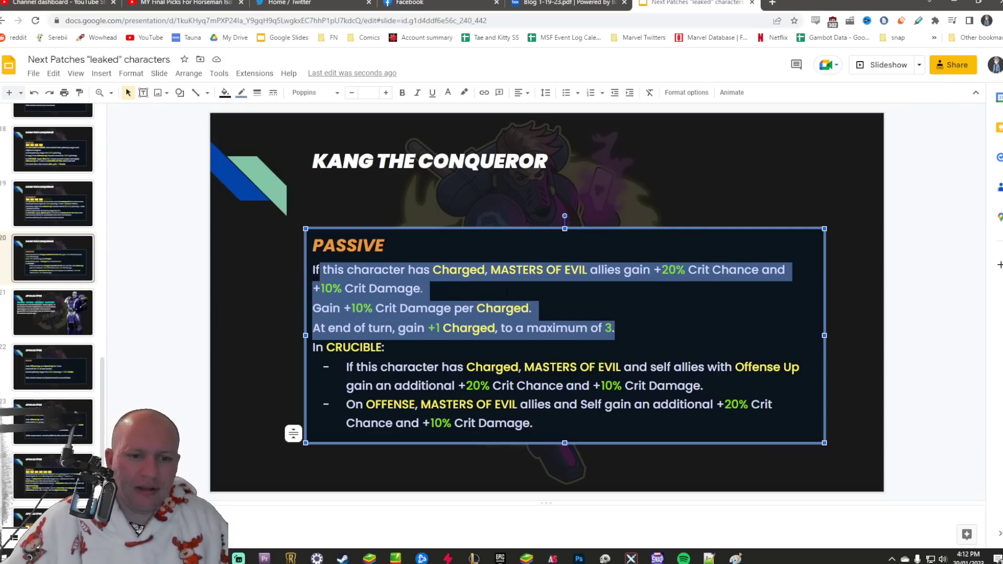
Highlight Time Warlord's passive lines, including Crucible crit chance, and check the leaked slide
click(568, 4)
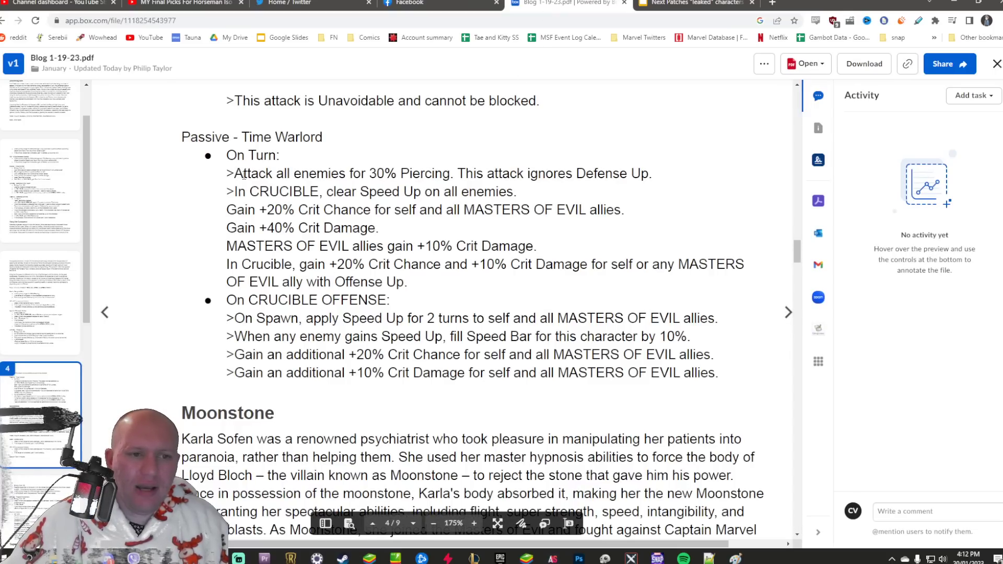
drag(234, 174, 450, 173)
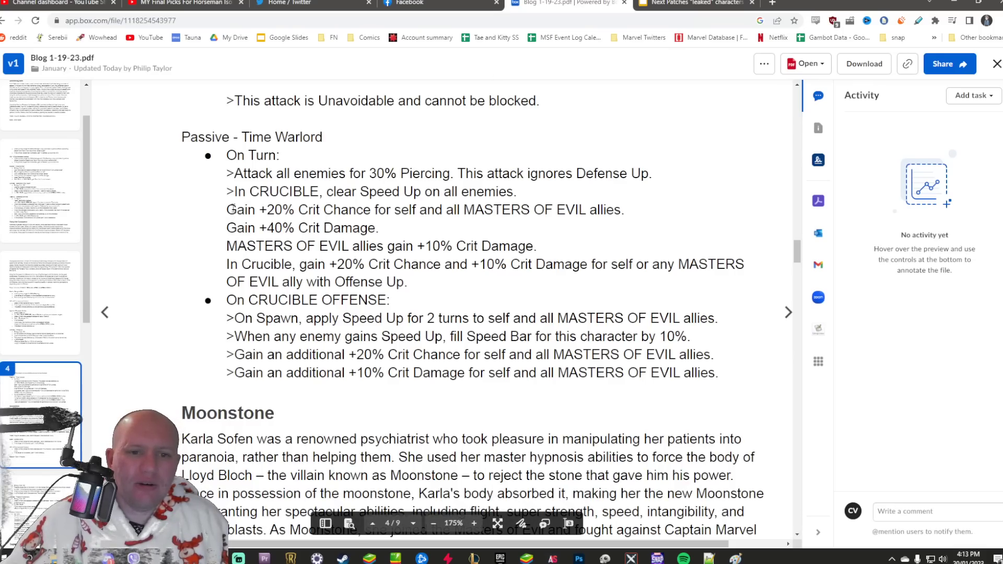
click(695, 3)
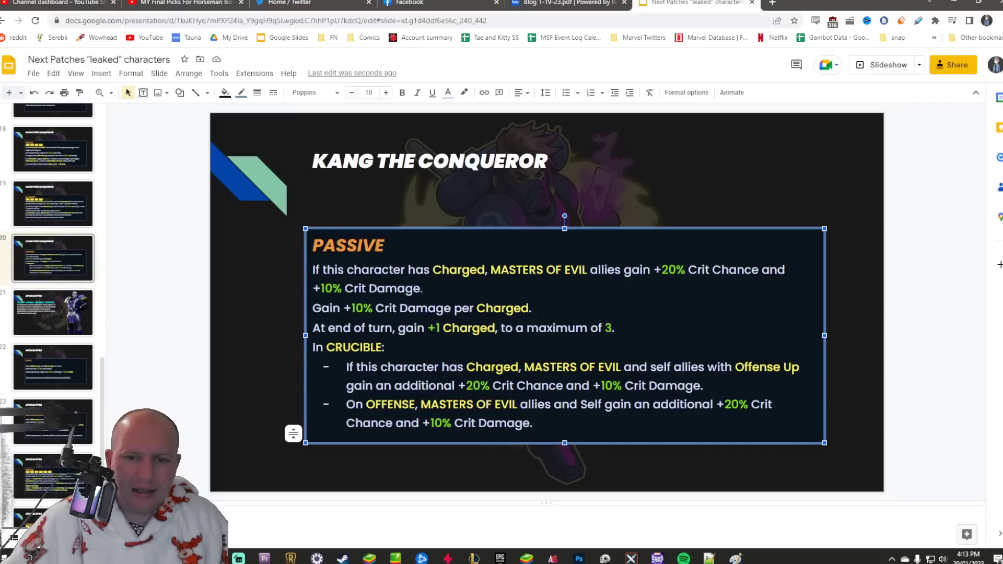
click(568, 4)
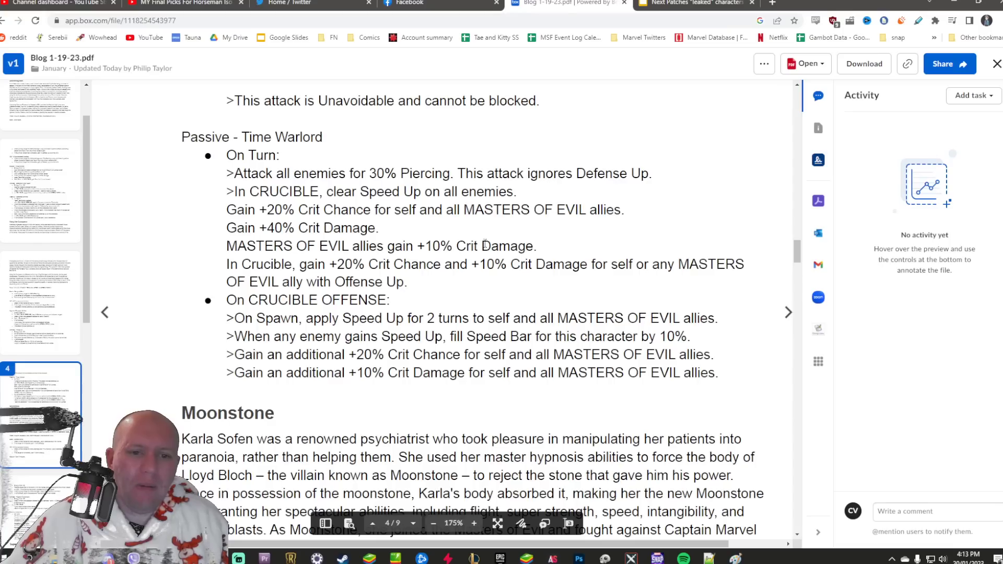
drag(238, 265, 365, 265)
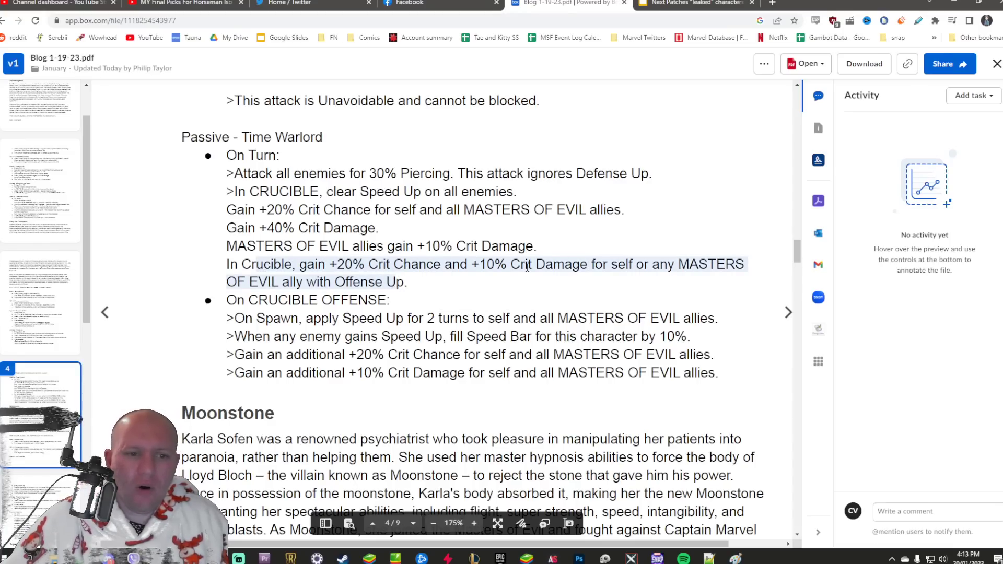
click(693, 3)
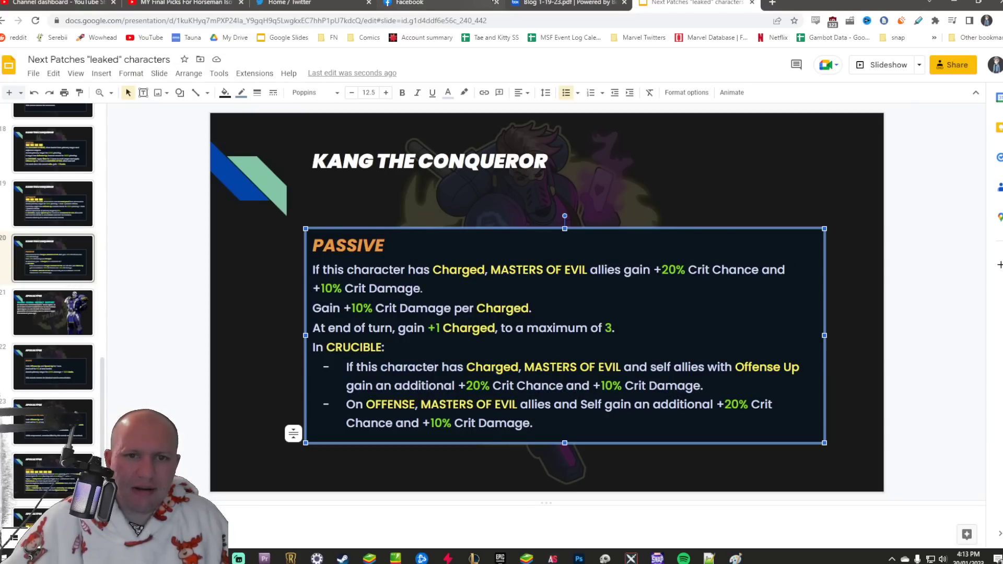
Select the Speed Up and crit chance offense lines and recheck the leaked Passive slide
click(564, 6)
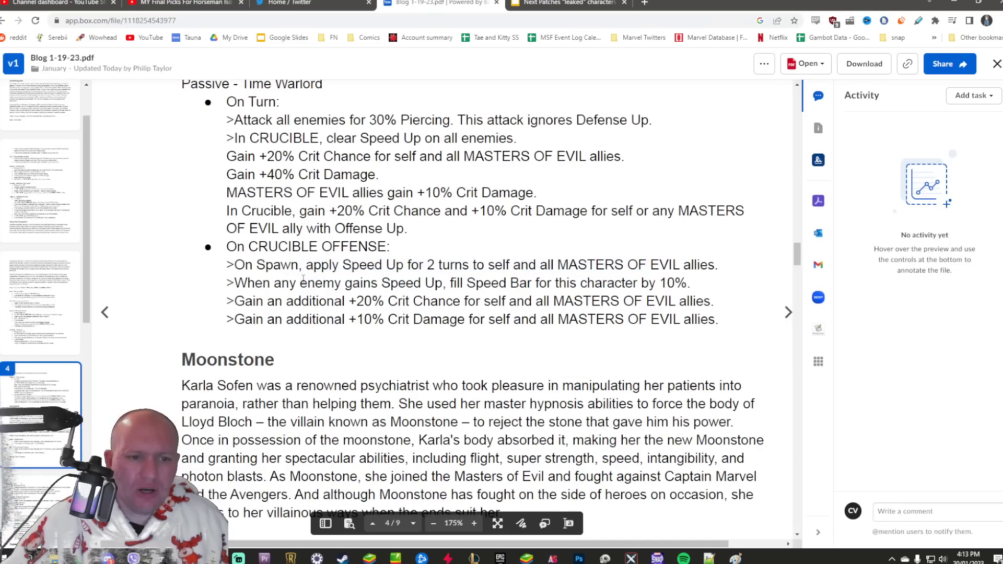
drag(288, 283, 520, 283)
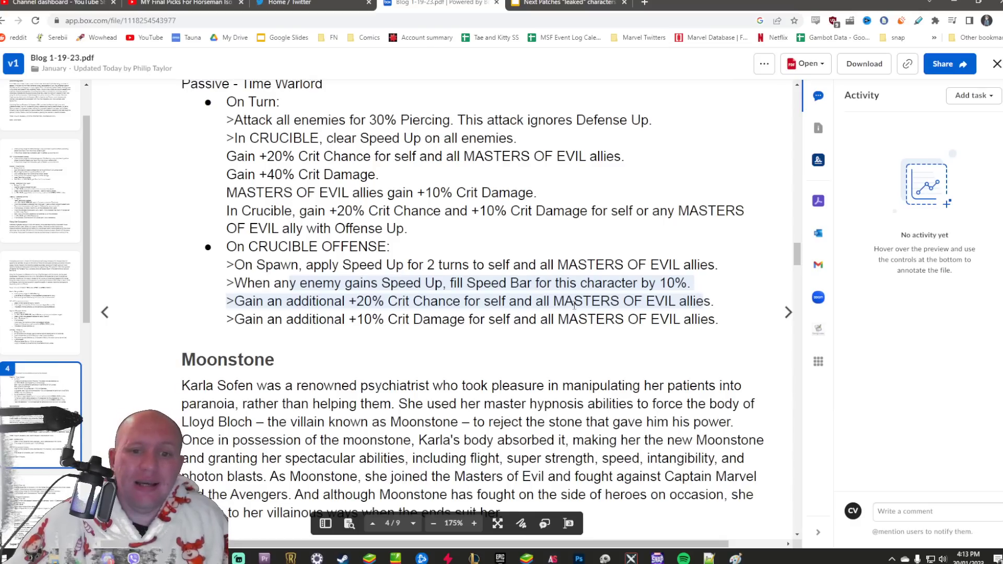
click(566, 3)
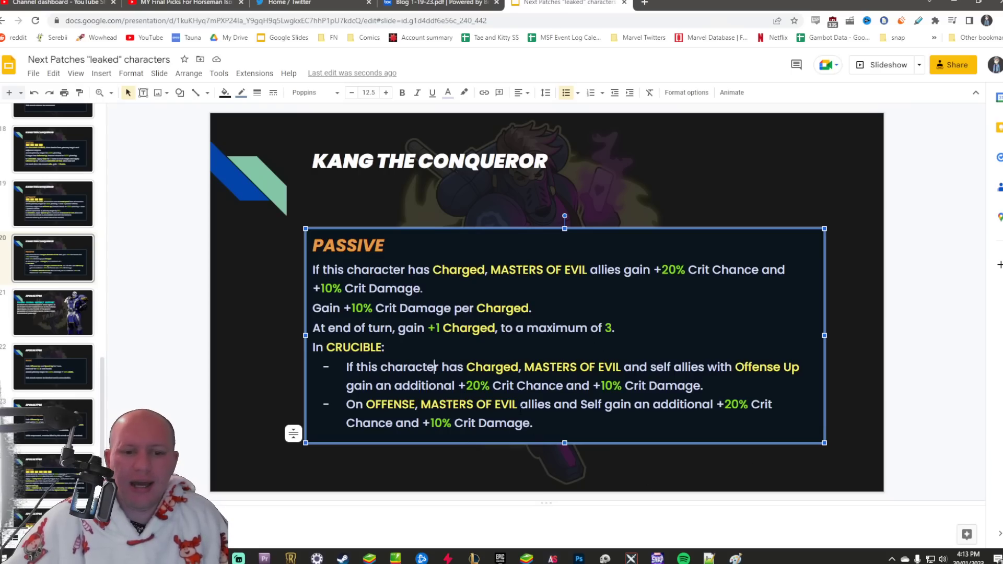
click(439, 4)
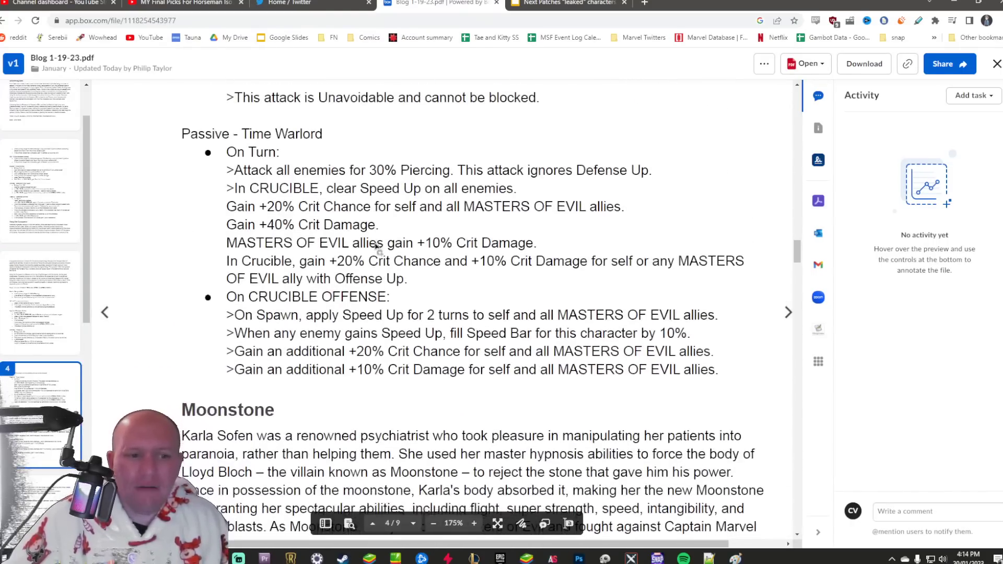
click(568, 3)
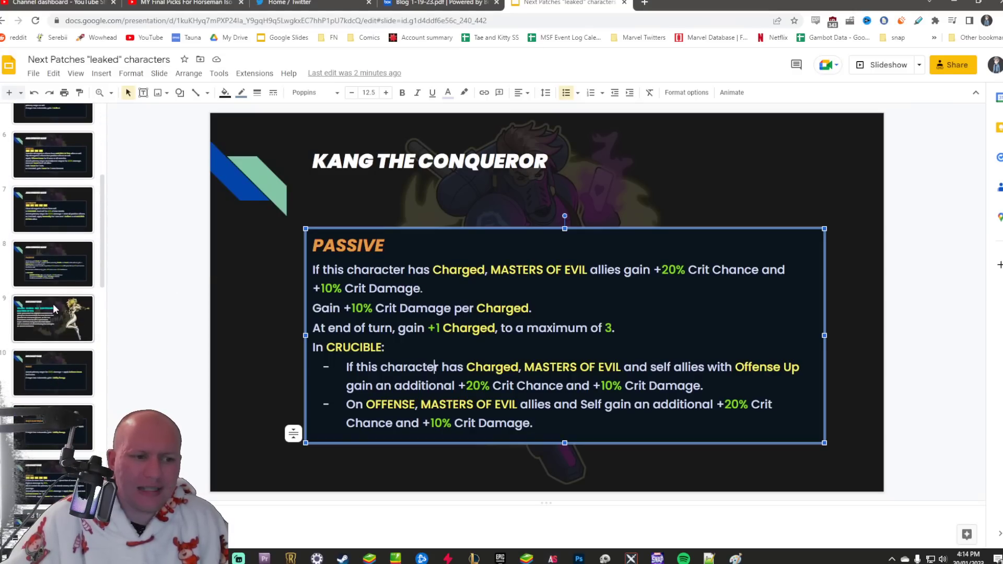
Compare Moonstone's leaked intro and Basic slides with the official PDF, ending on Dark Whispers
click(442, 3)
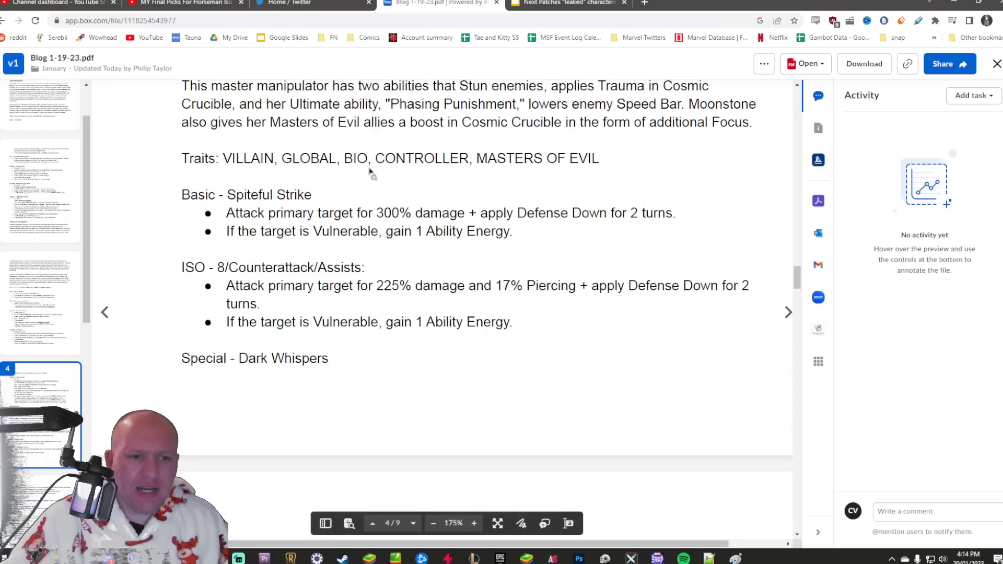
click(566, 3)
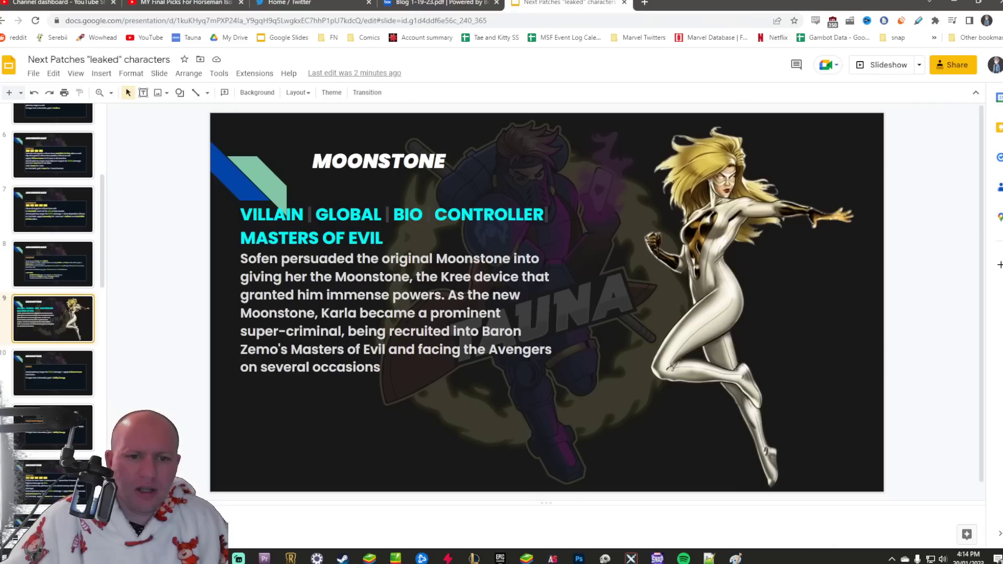
click(438, 3)
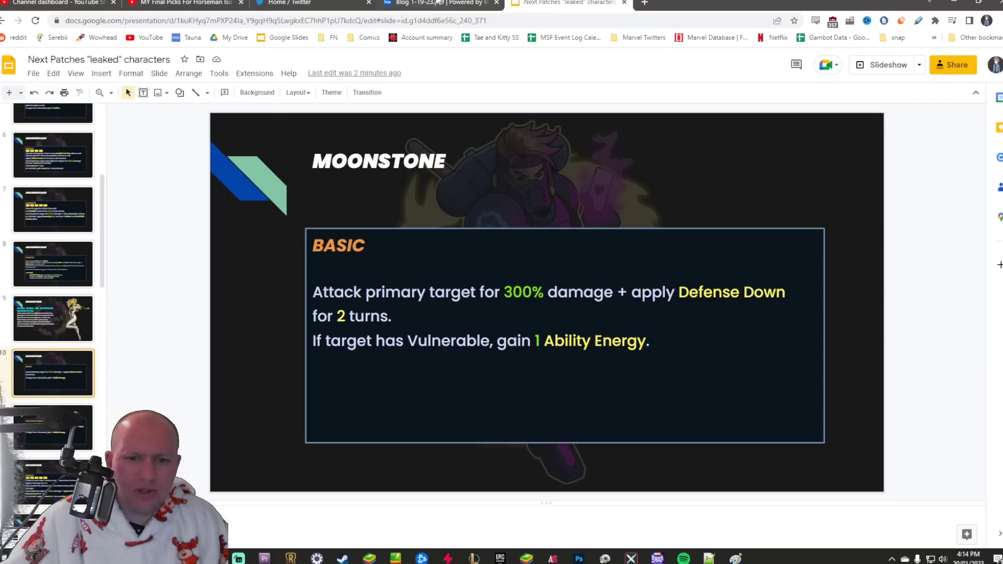
click(439, 3)
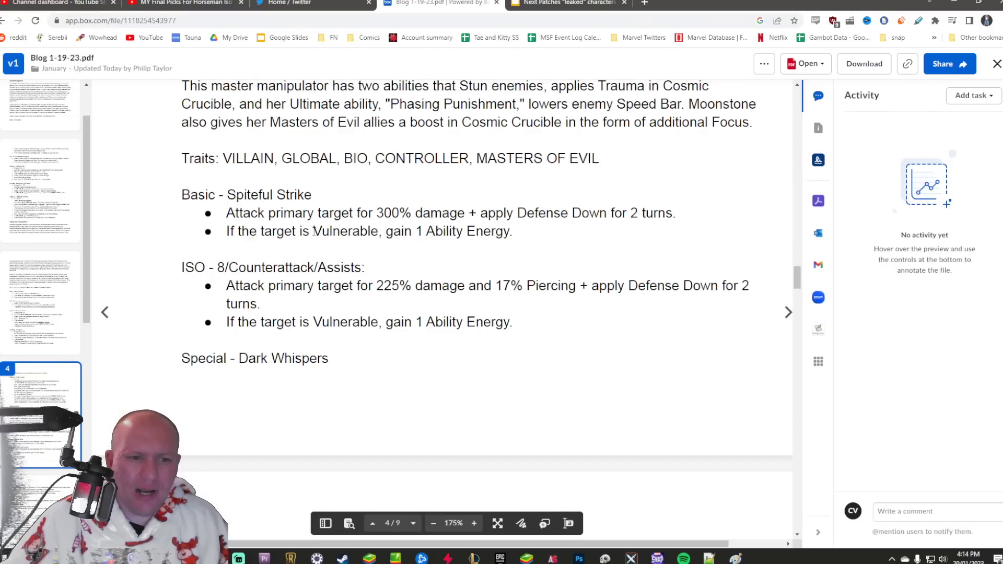
click(563, 4)
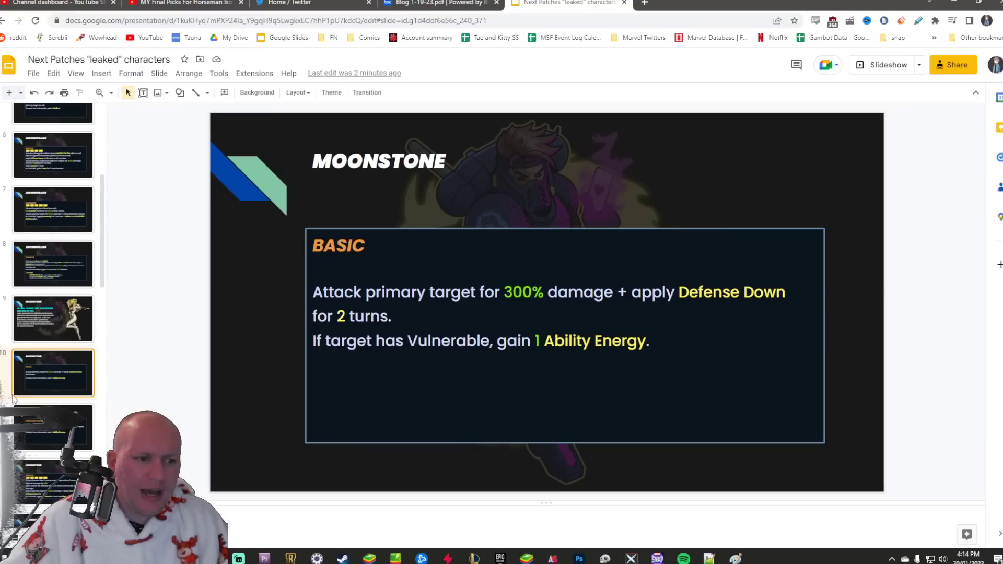
click(53, 428)
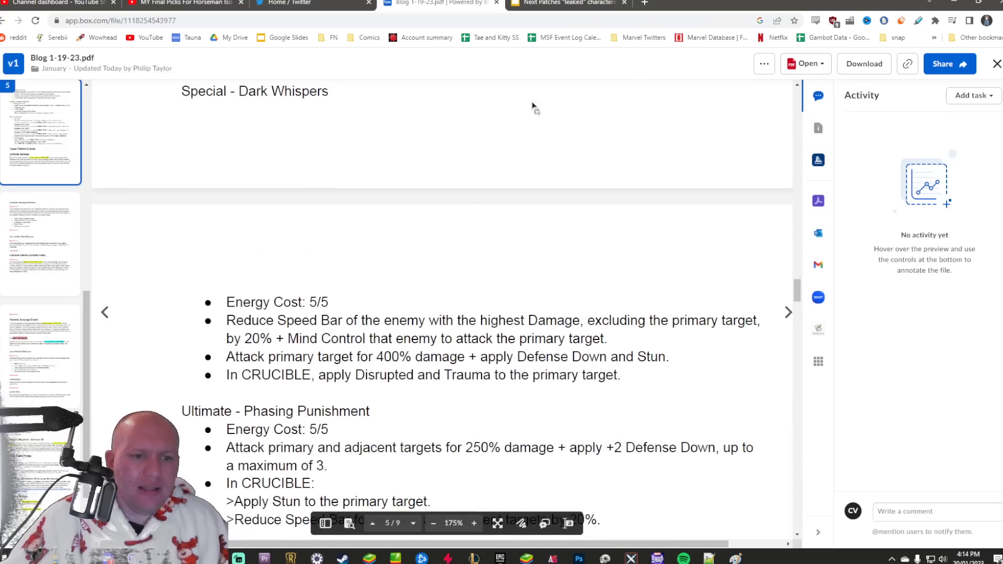
Select the official Mind Control special line and the leaked Special's first two lines
click(565, 4)
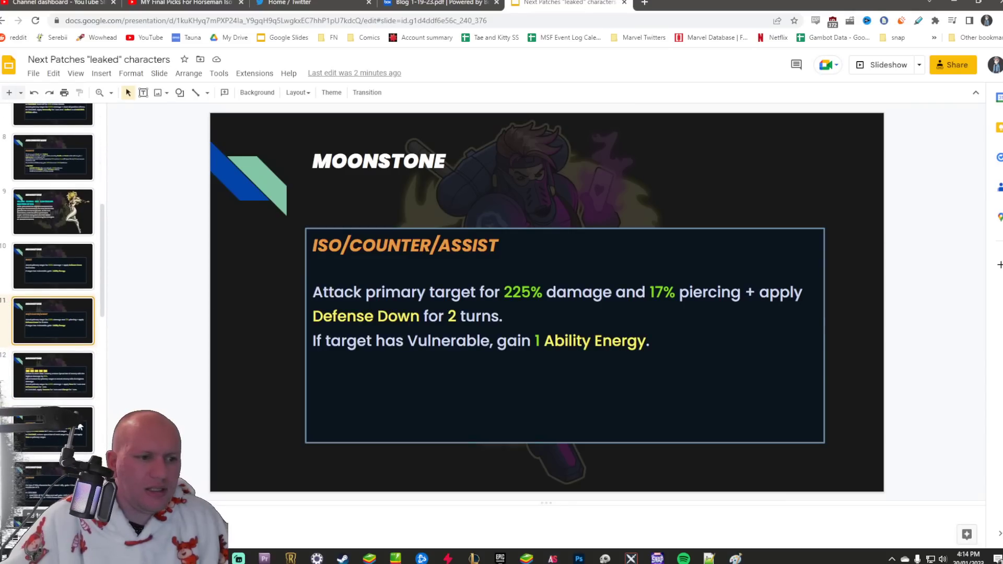
click(440, 2)
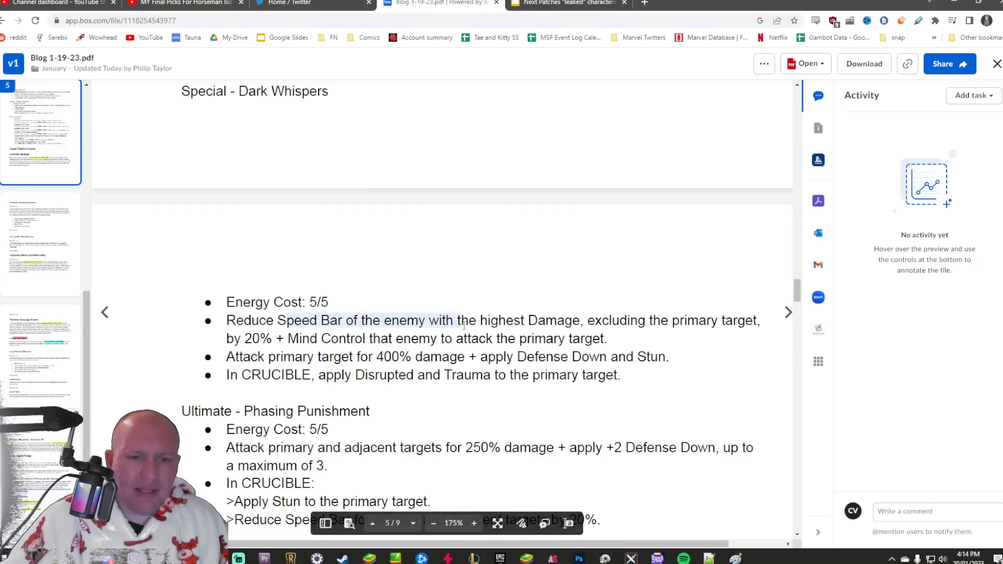
drag(455, 320, 752, 320)
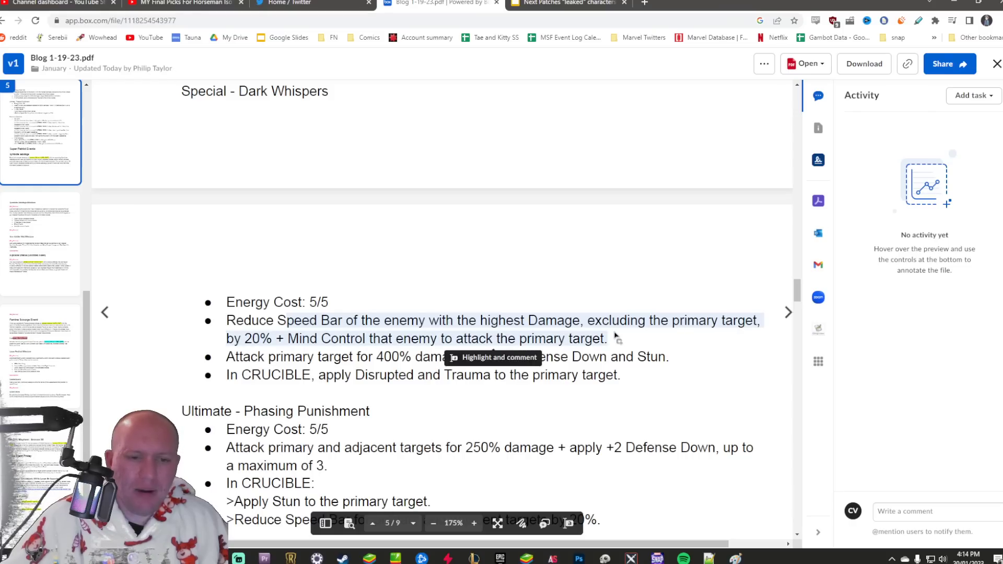
click(568, 3)
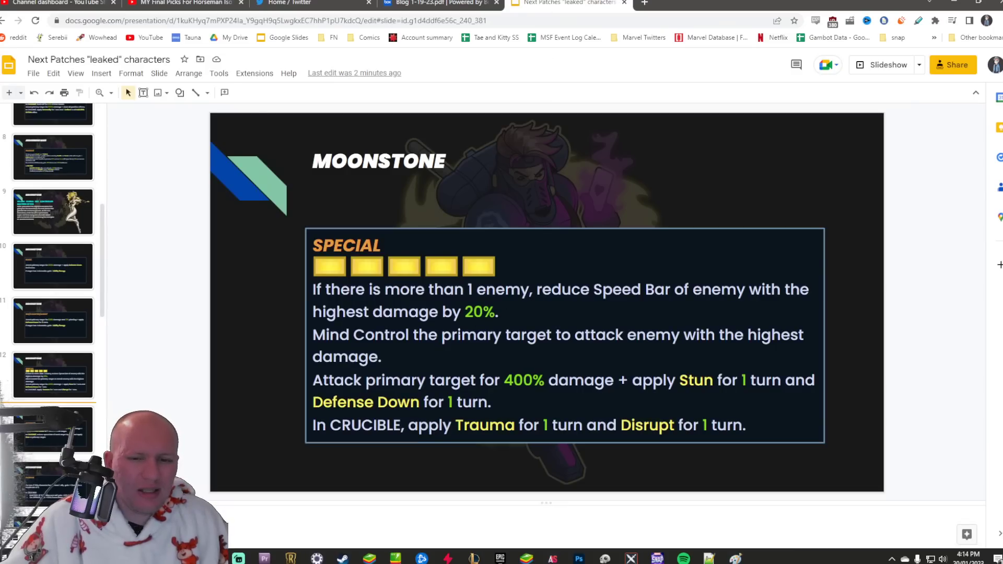
drag(312, 312, 381, 356)
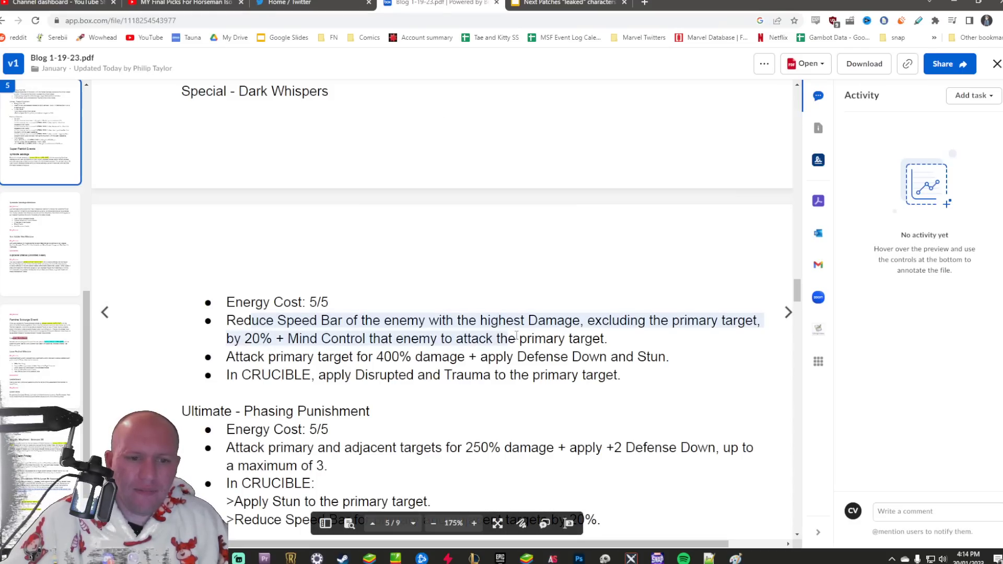
Check the leaked Special's primary target damage wording against the PDF, ending on the PDF
click(566, 2)
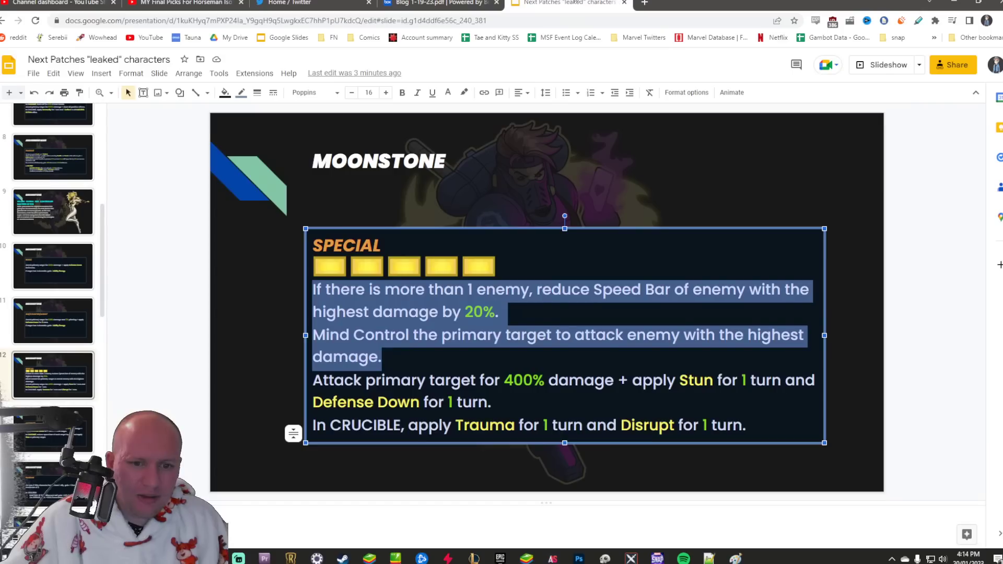
click(439, 4)
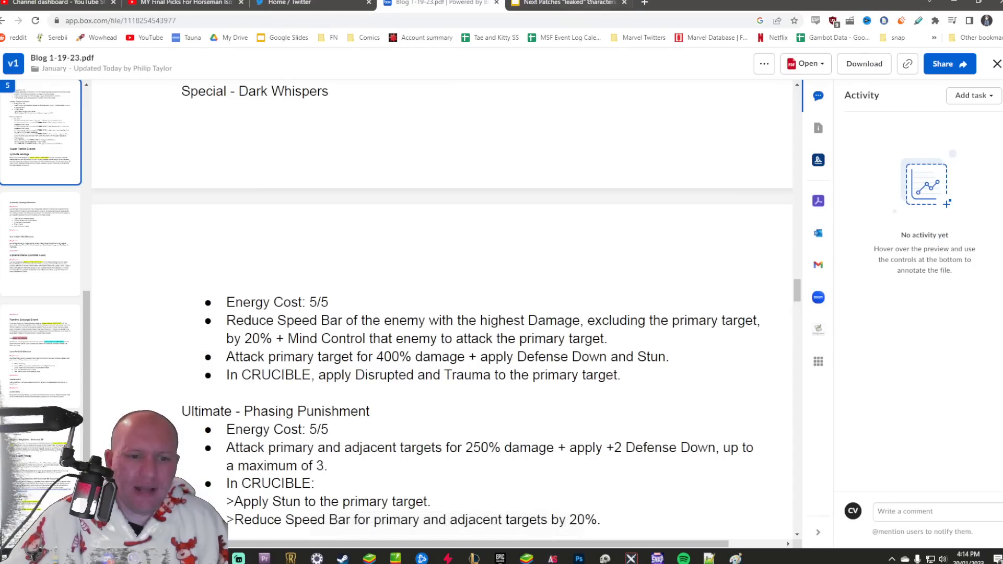
click(565, 3)
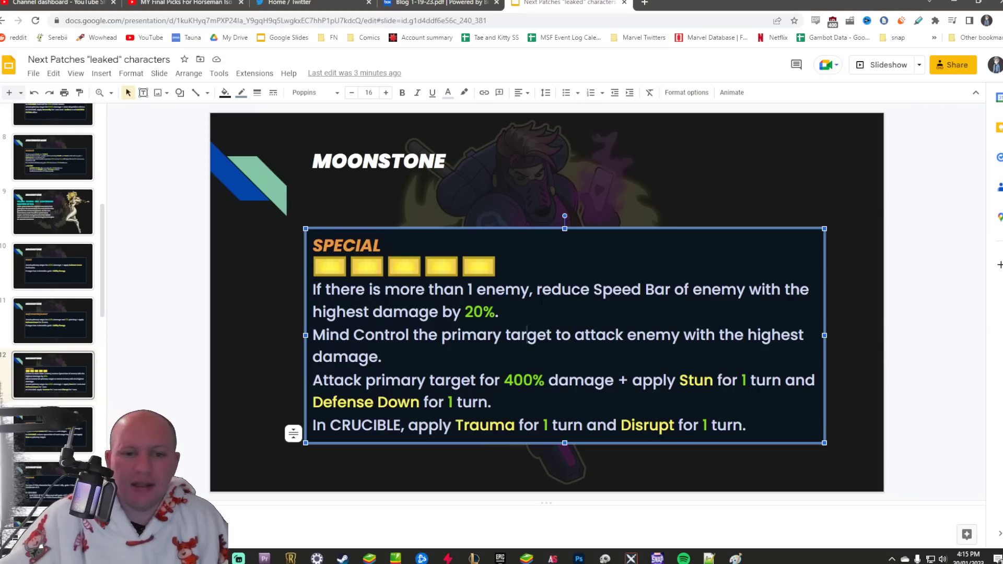
drag(364, 380, 512, 379)
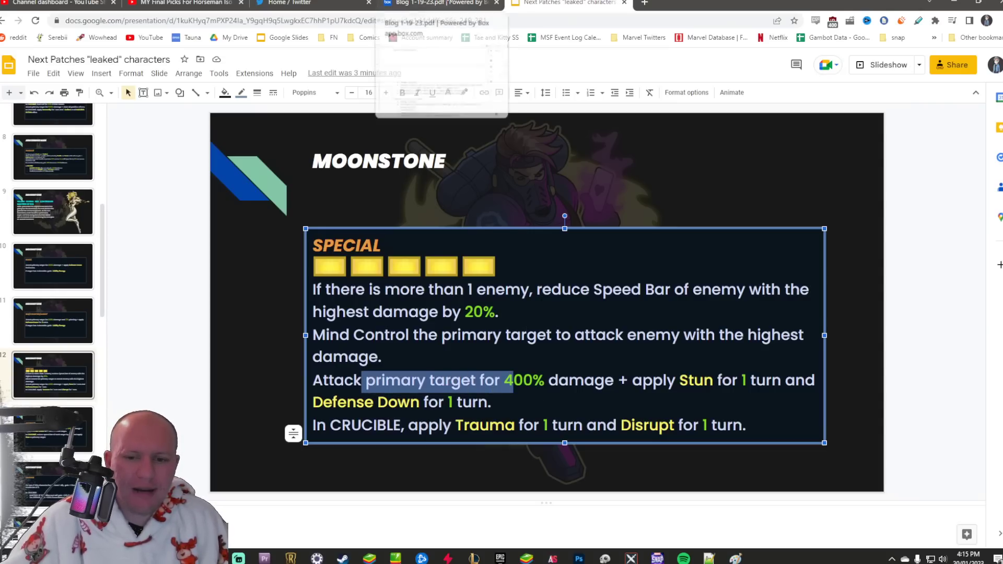
click(438, 5)
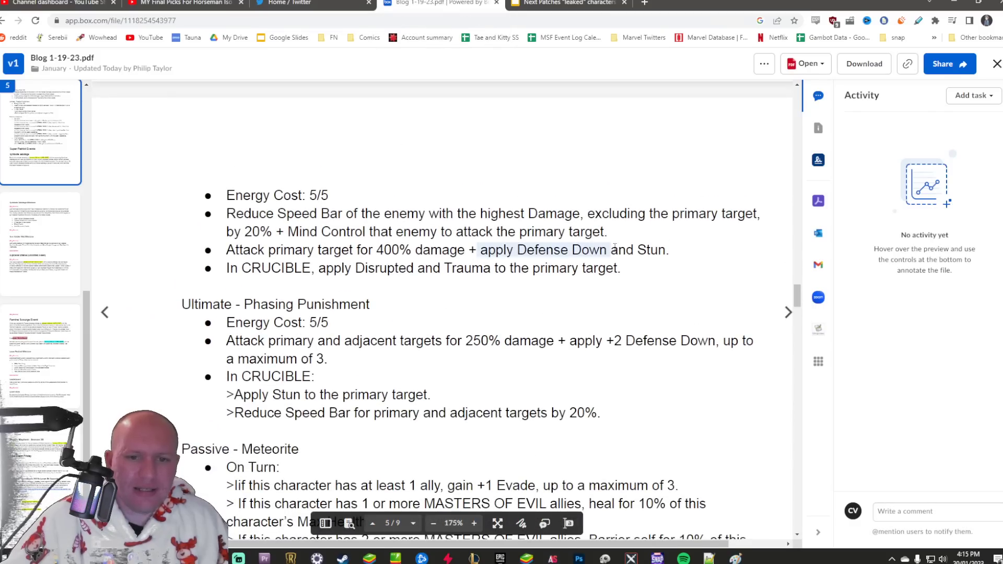
click(565, 4)
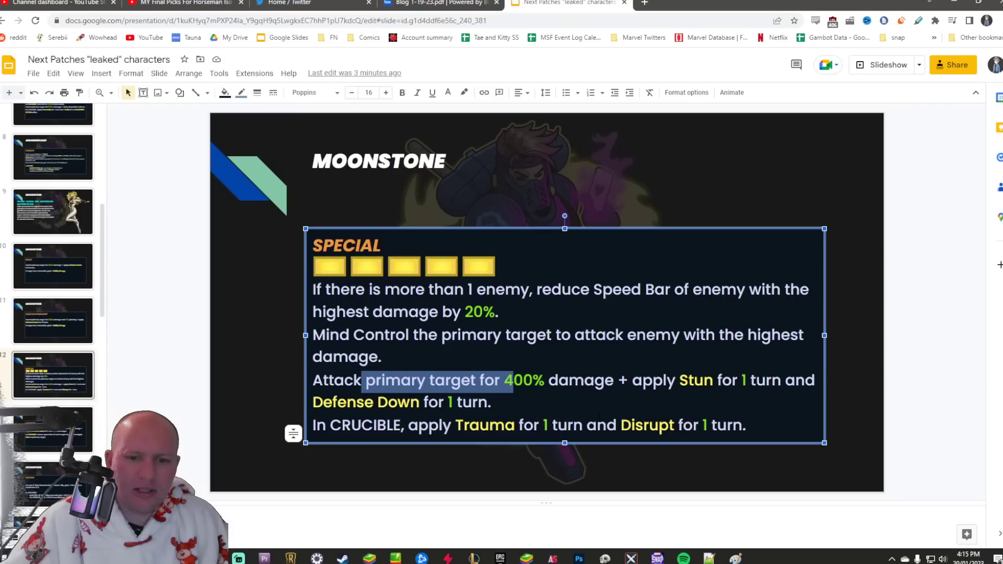
click(439, 3)
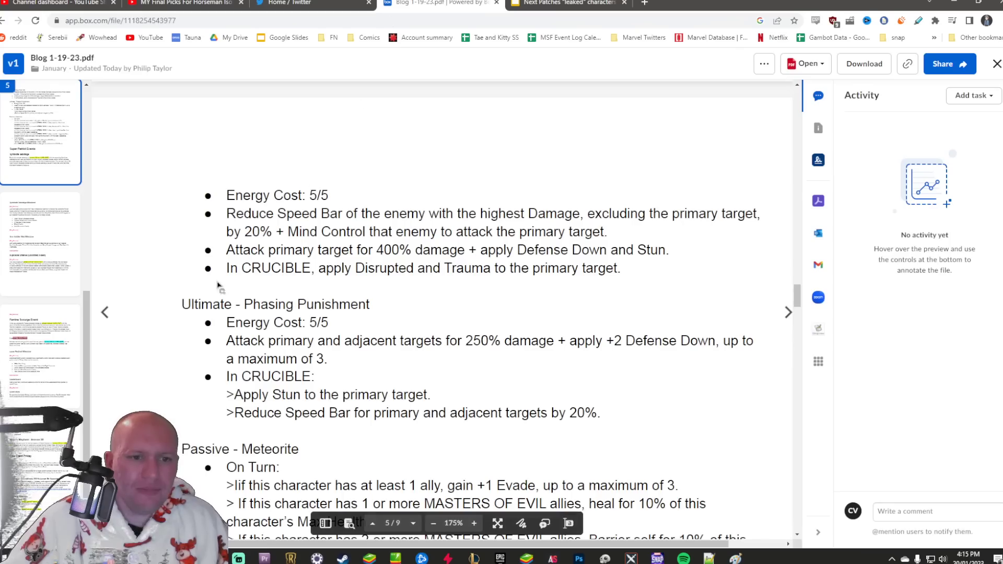
Check the leaked Moonstone Ultimate description against Phasing Punishment, then scroll the PDF to Meteorite
scroll(down, 3)
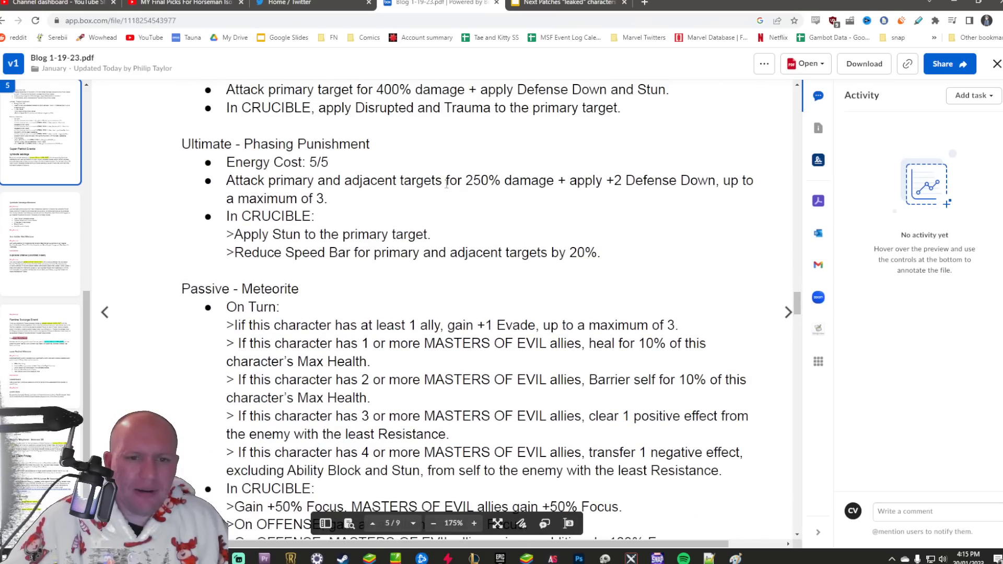
click(566, 3)
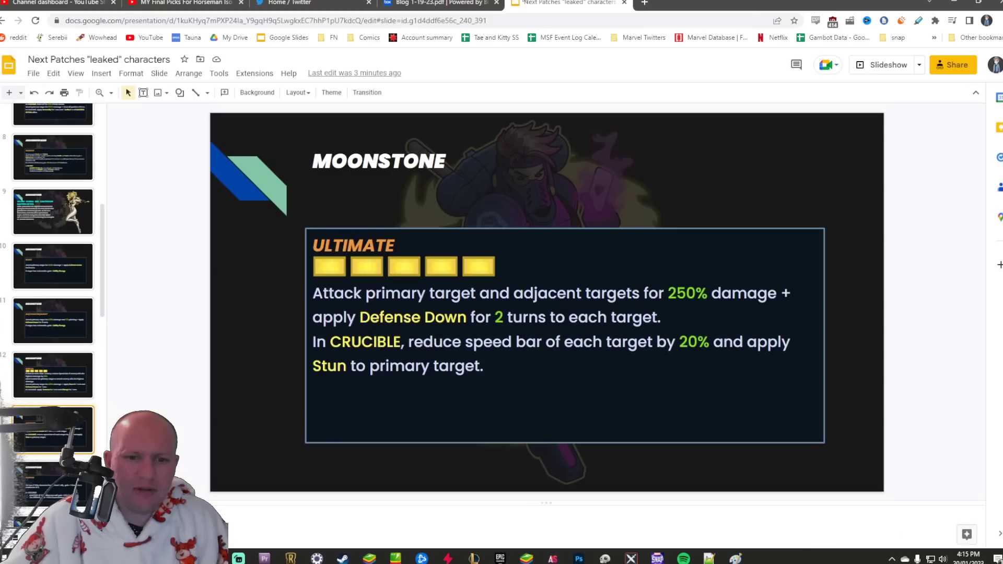
click(439, 4)
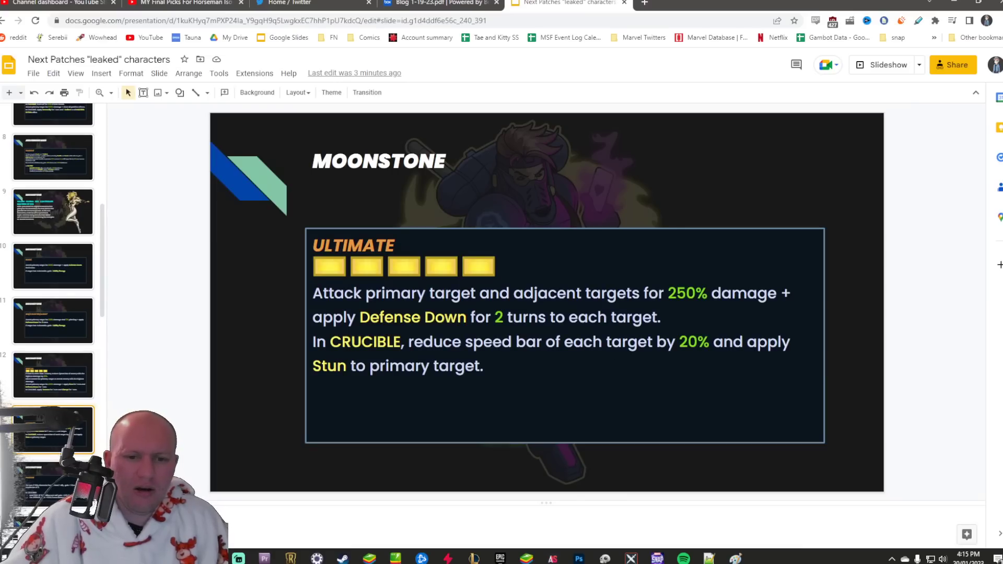
drag(407, 341, 483, 366)
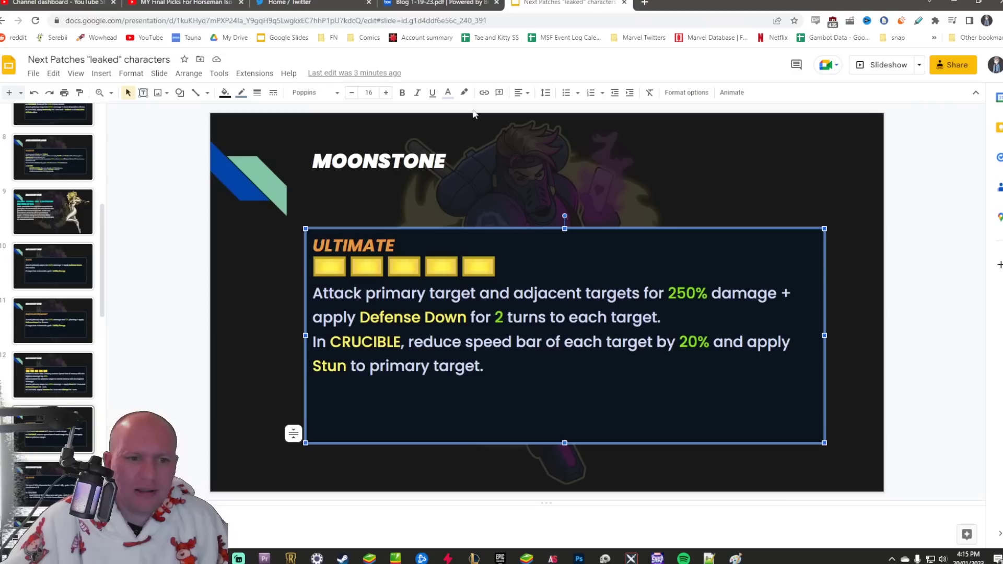
scroll(down, 3)
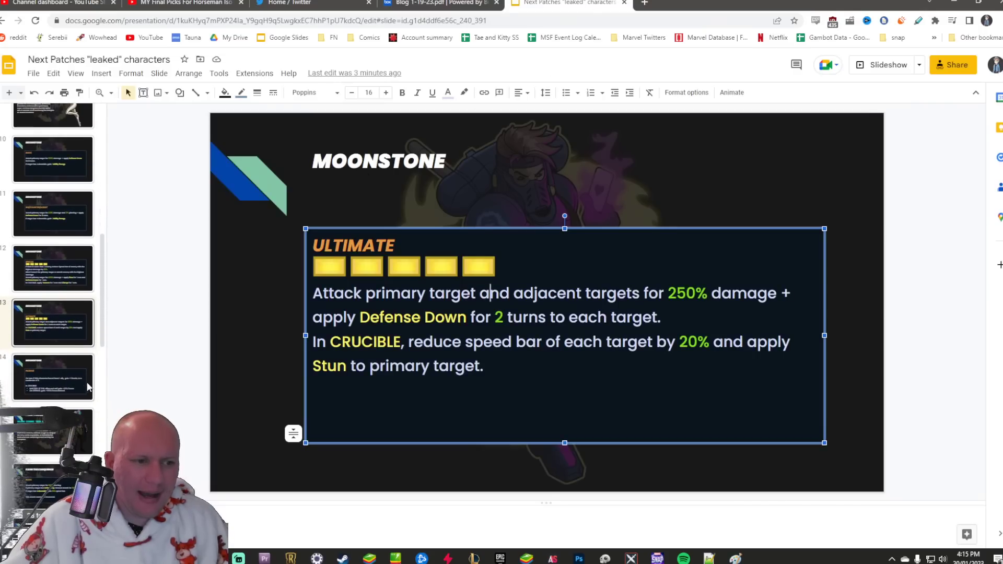
click(440, 4)
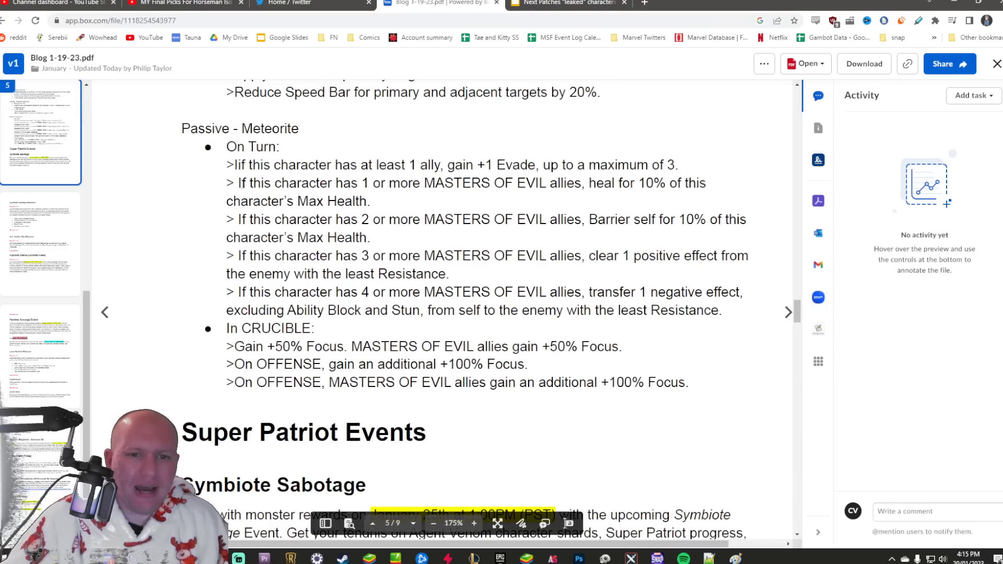
Highlight Meteorite's Masters of Evil, heal, barrier and Crucible +50% Focus lines, then check the leaked Passive
drag(236, 183, 381, 183)
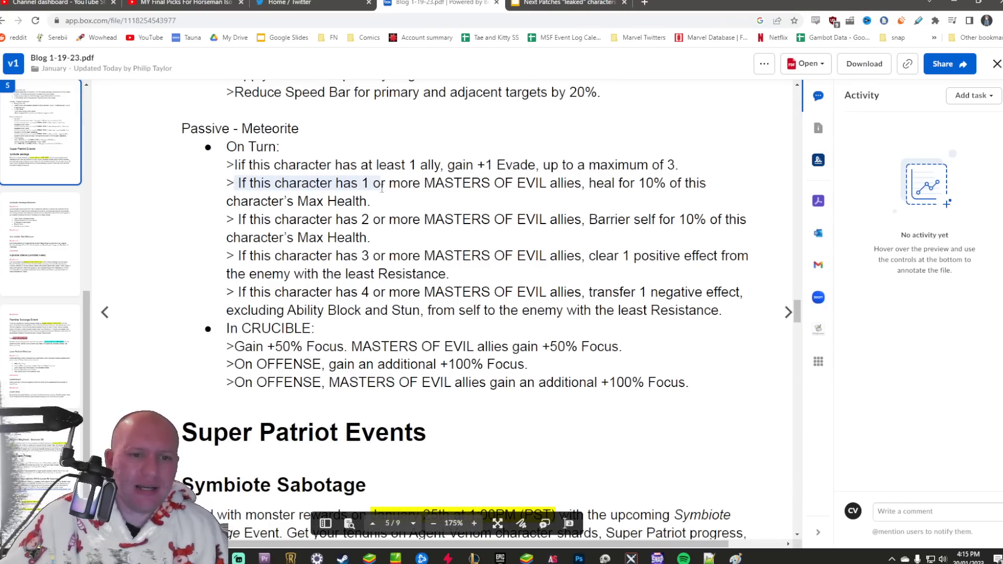
drag(381, 183, 390, 219)
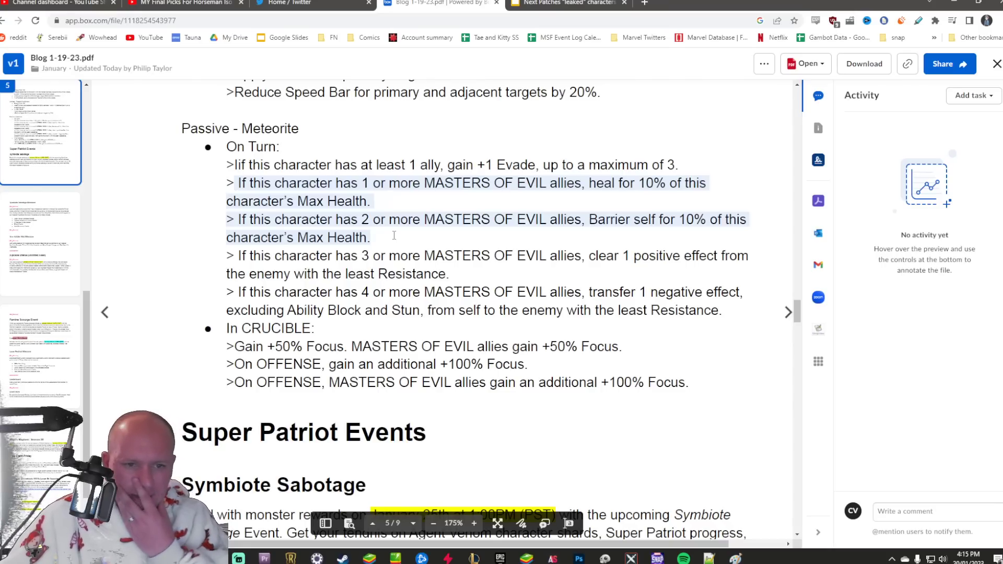
drag(372, 238, 447, 274)
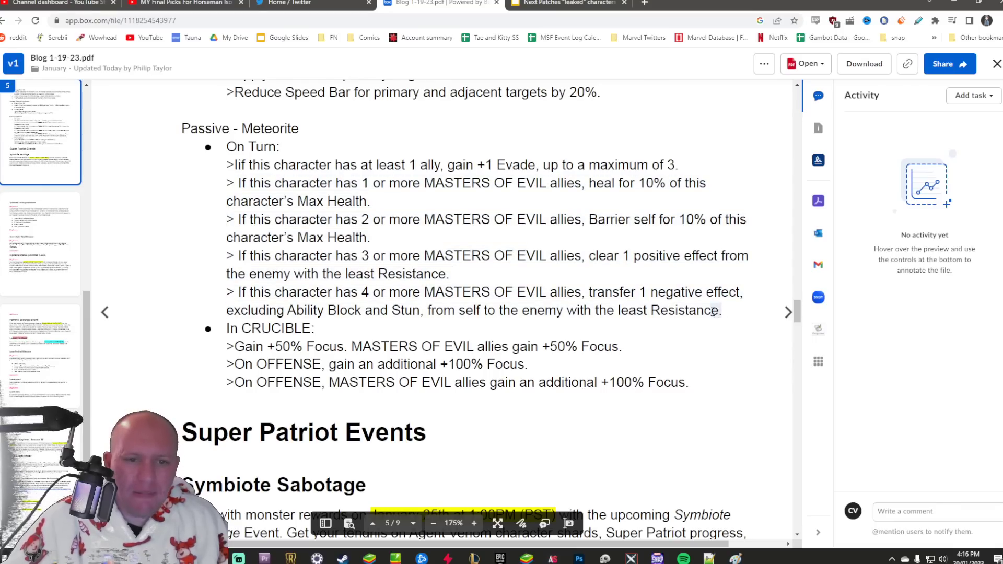
drag(226, 183, 717, 311)
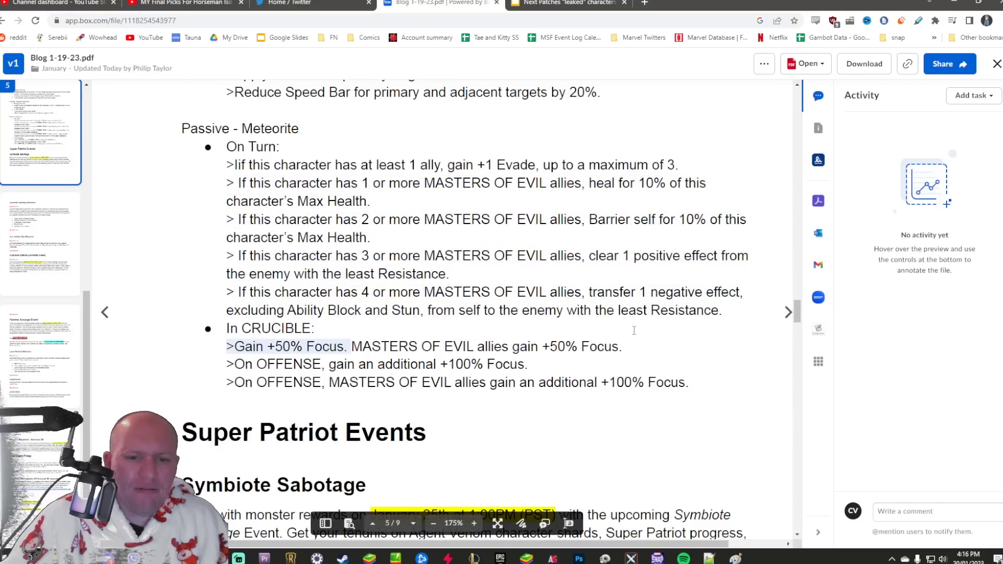
click(566, 4)
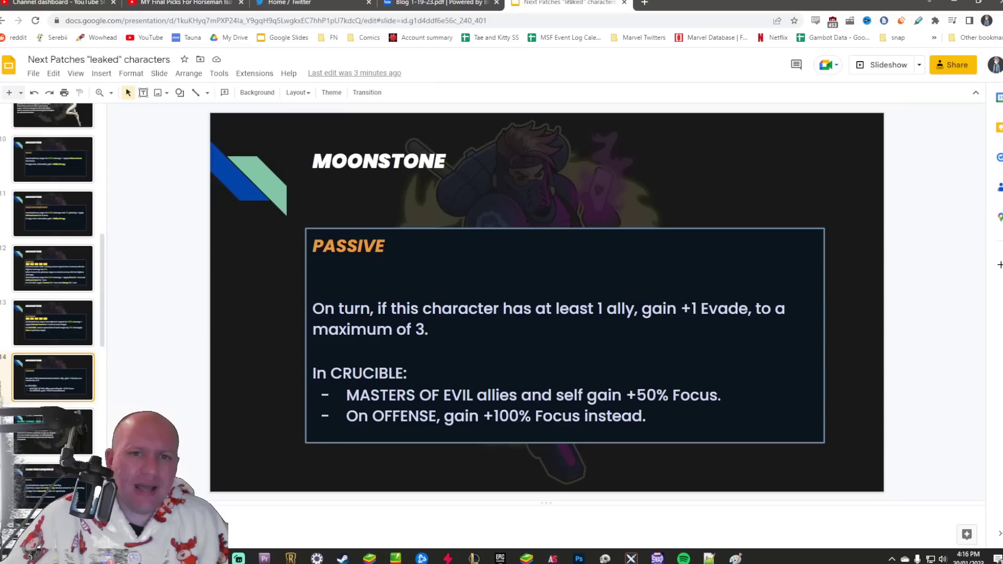
click(439, 4)
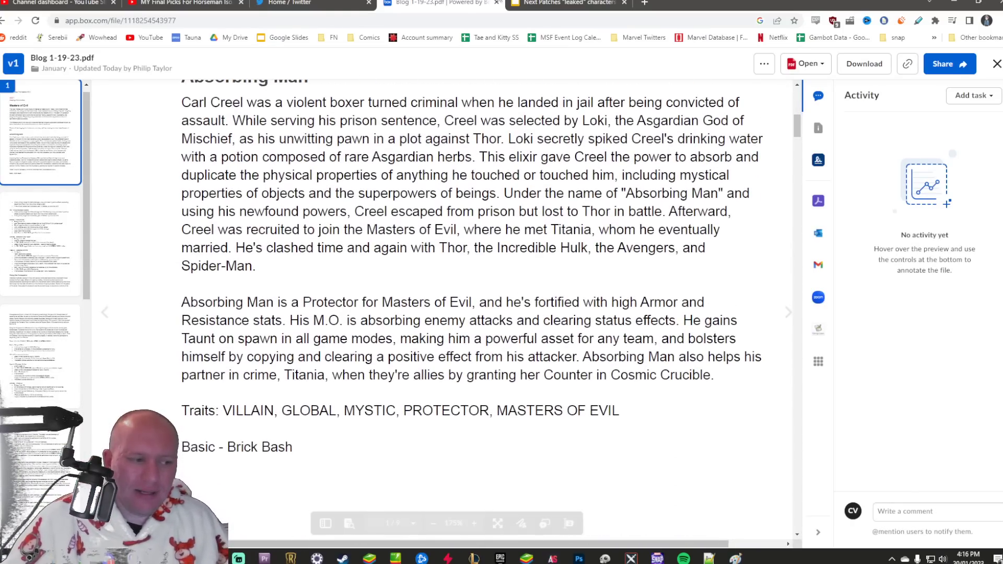
Revisit Kang's leaked Ultimate and Passive slides, then return to Time Warlord in the PDF
click(564, 4)
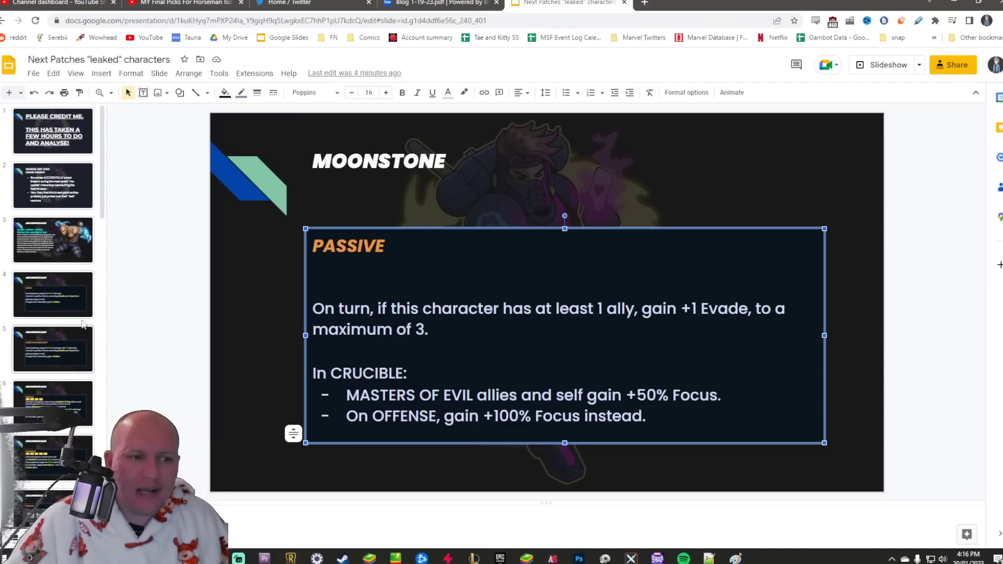
scroll(down, 3)
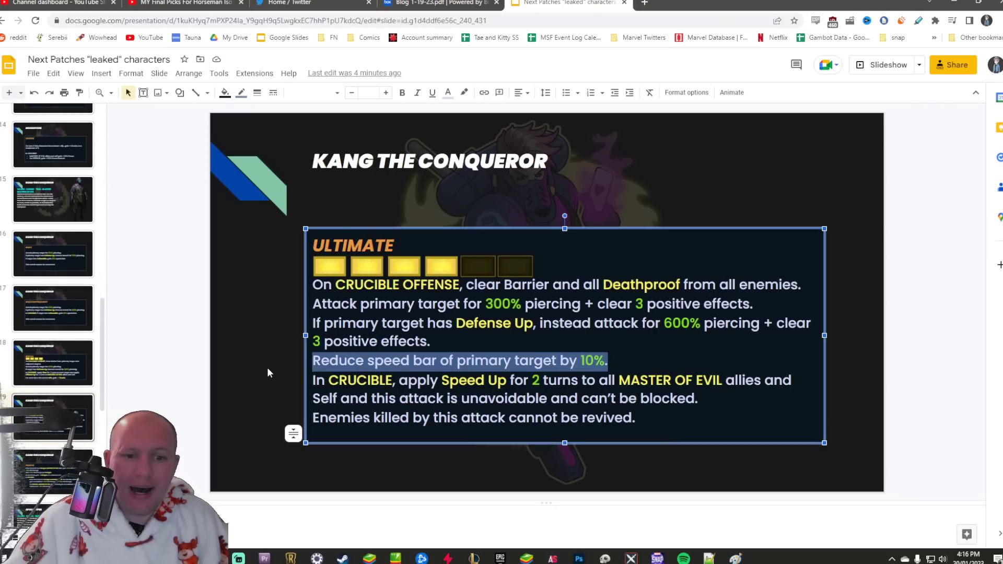
click(465, 360)
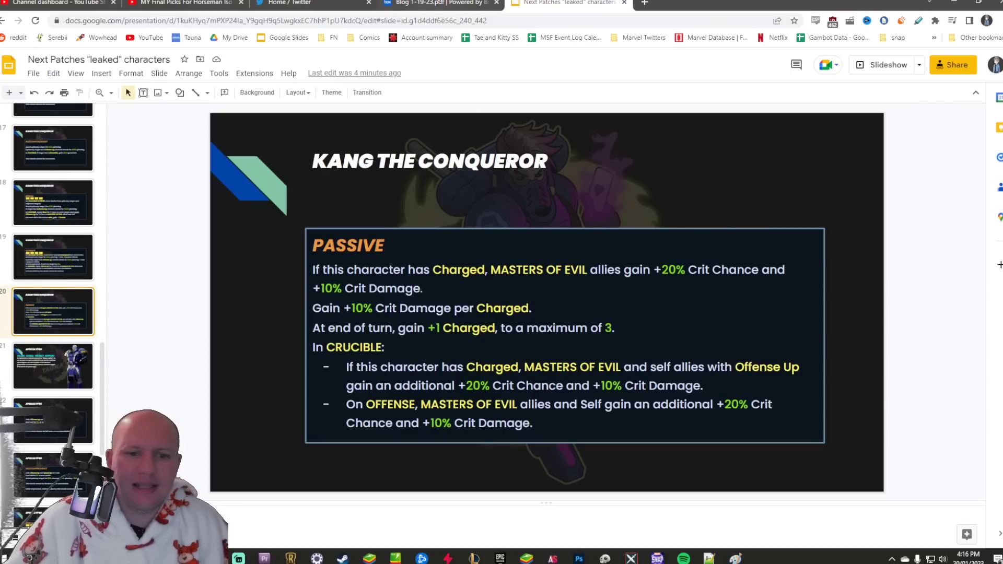
click(438, 3)
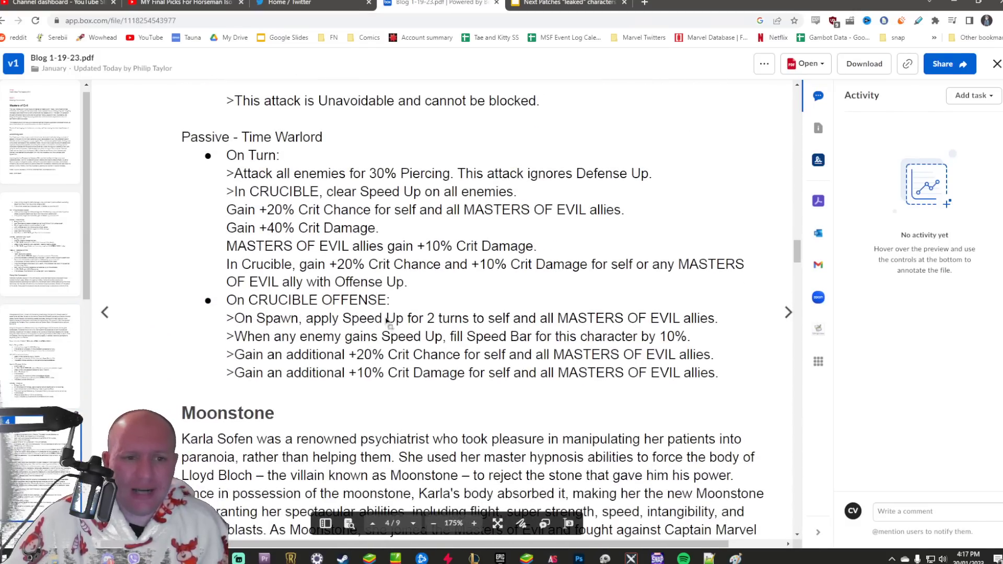
Highlight Kang's Speed Up and Speed Bar offense lines, then scroll to Moonstone's Meteorite passive
drag(323, 191, 516, 191)
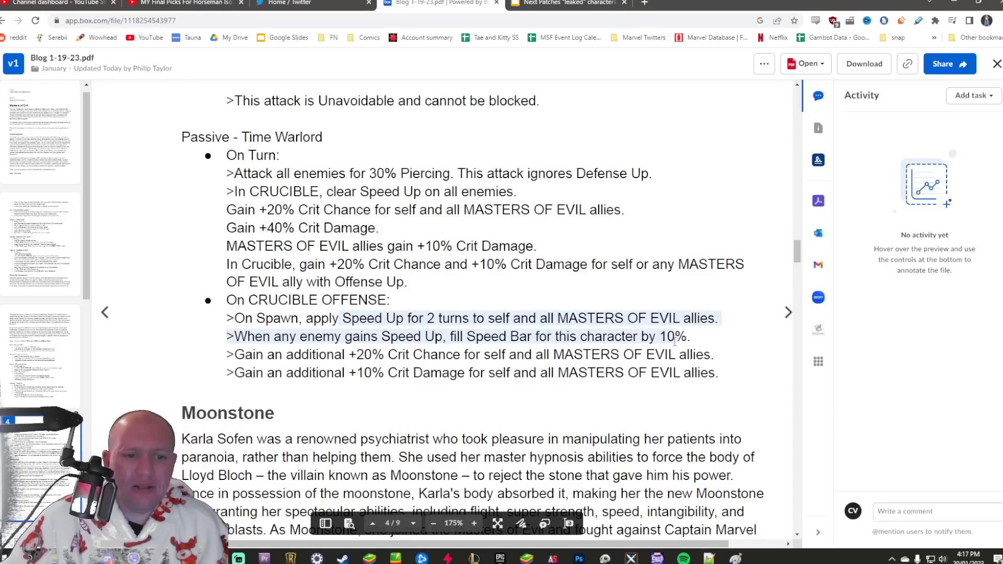
scroll(down, 3)
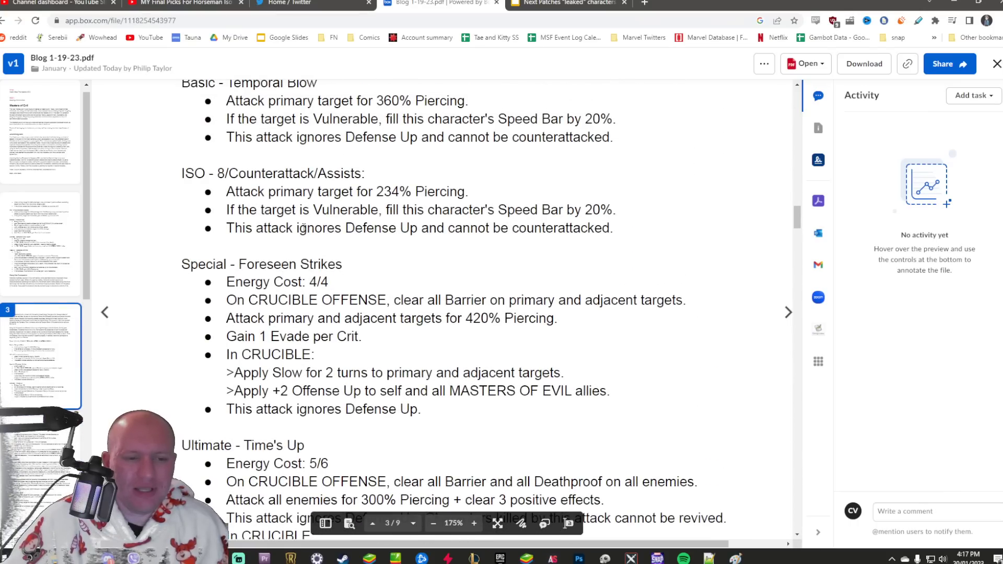
scroll(down, 3)
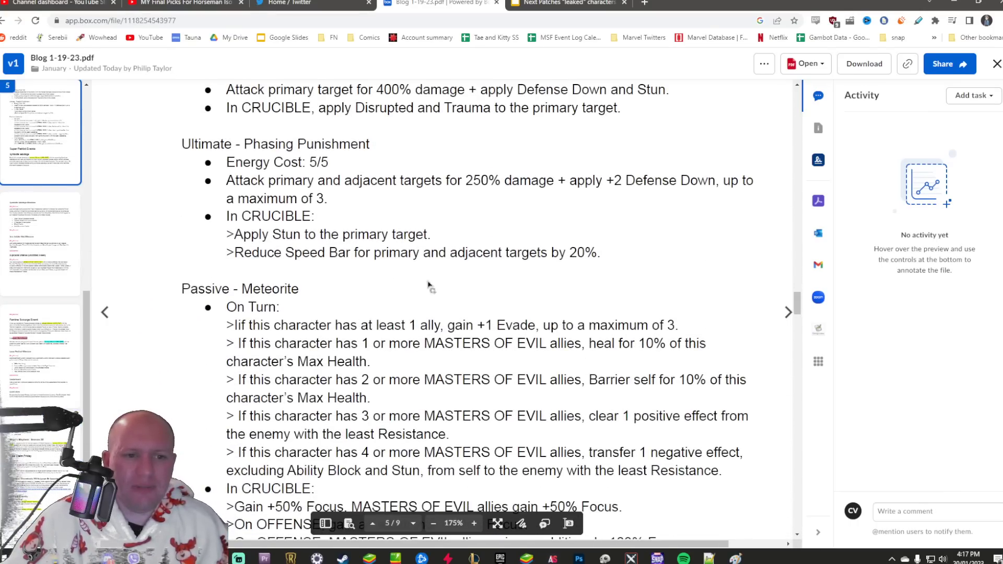
scroll(down, 3)
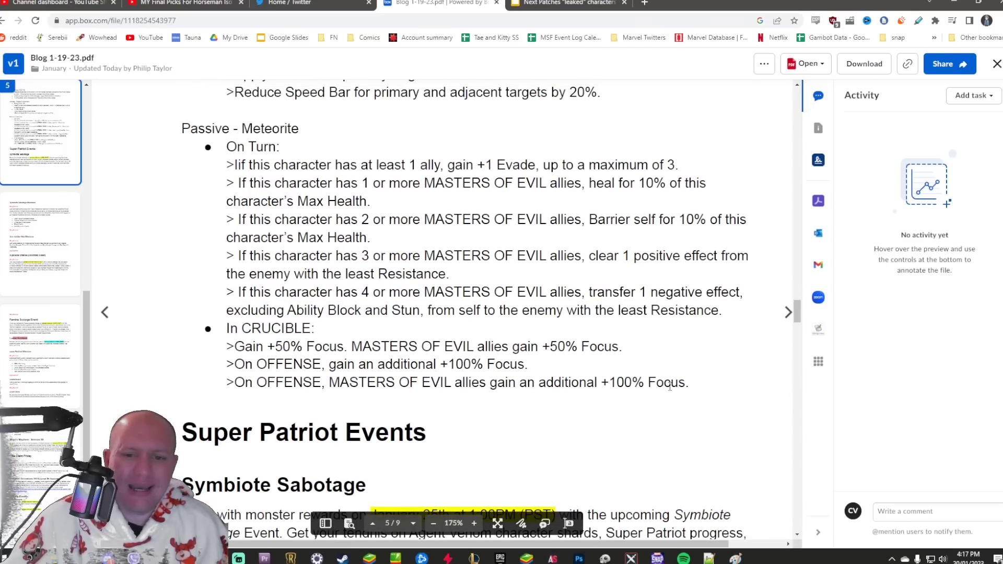